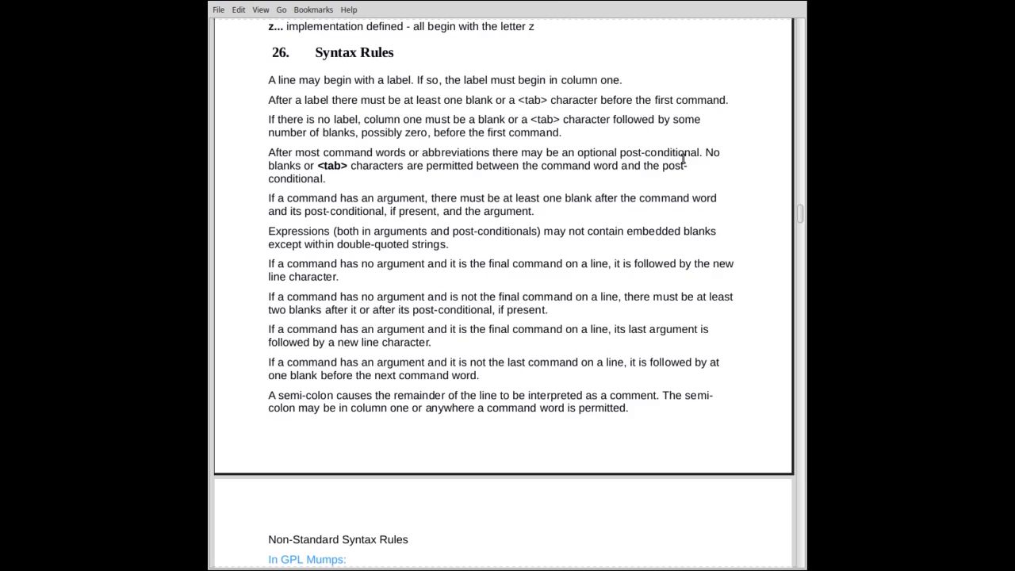
Scroll past the Syntax Rules list to the Non-Standard Syntax Rules for GPL Mumps.
scroll("down", 3)
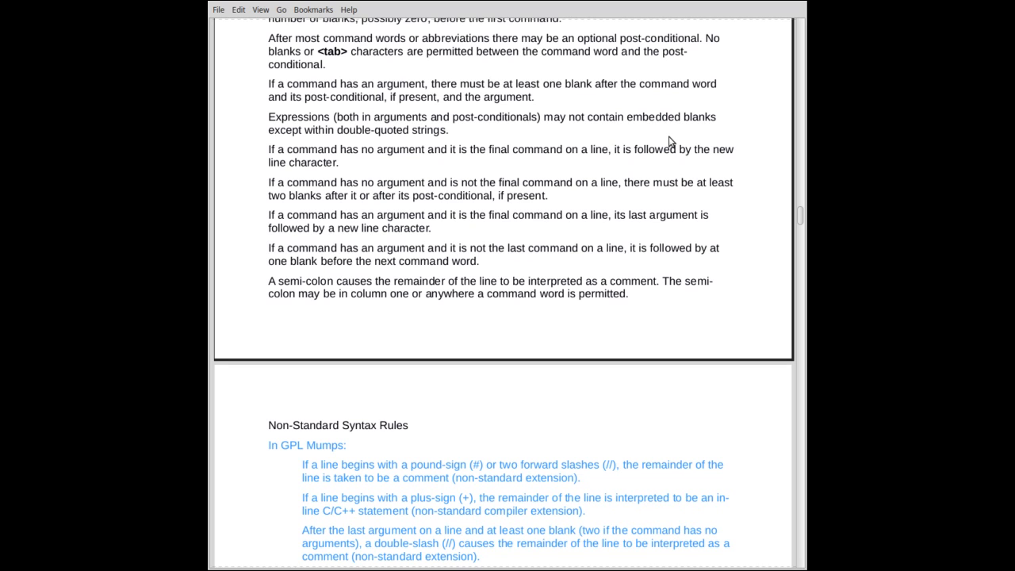
Scroll through section 27, Line Syntax Examples, to the opening of section 28, Blocks.
scroll("down", 3)
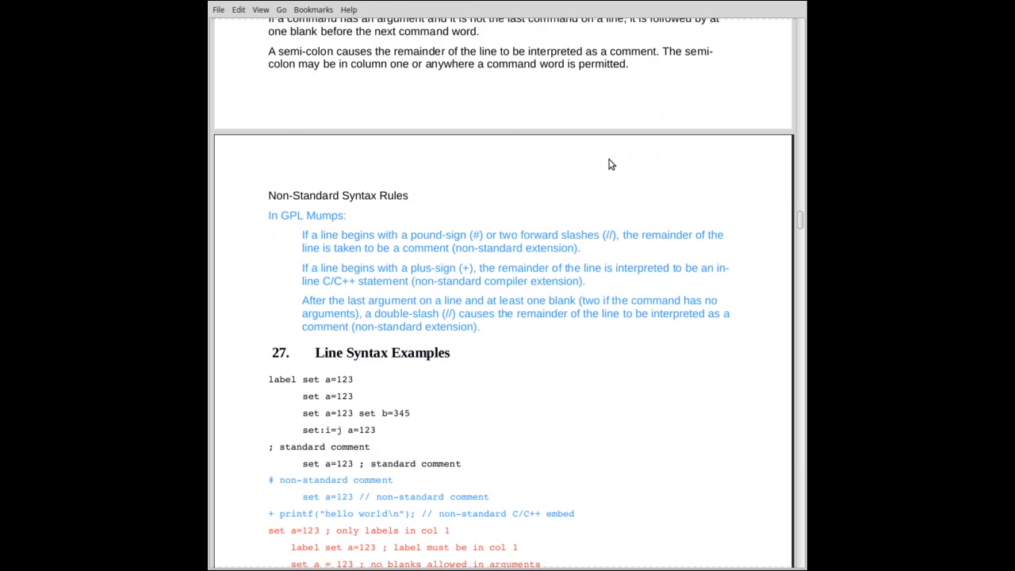
scroll("down", 3)
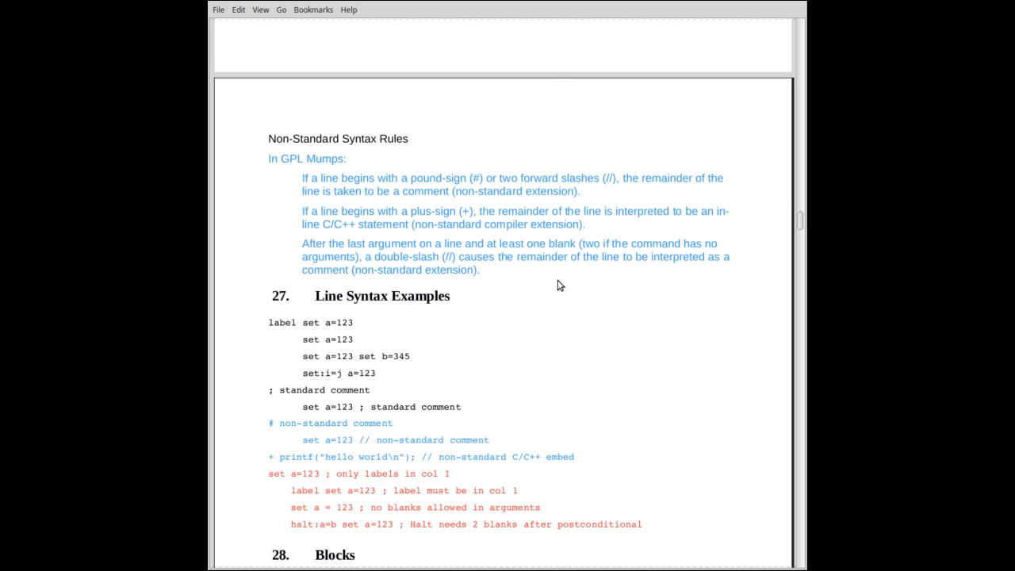
mouse_move(558, 276)
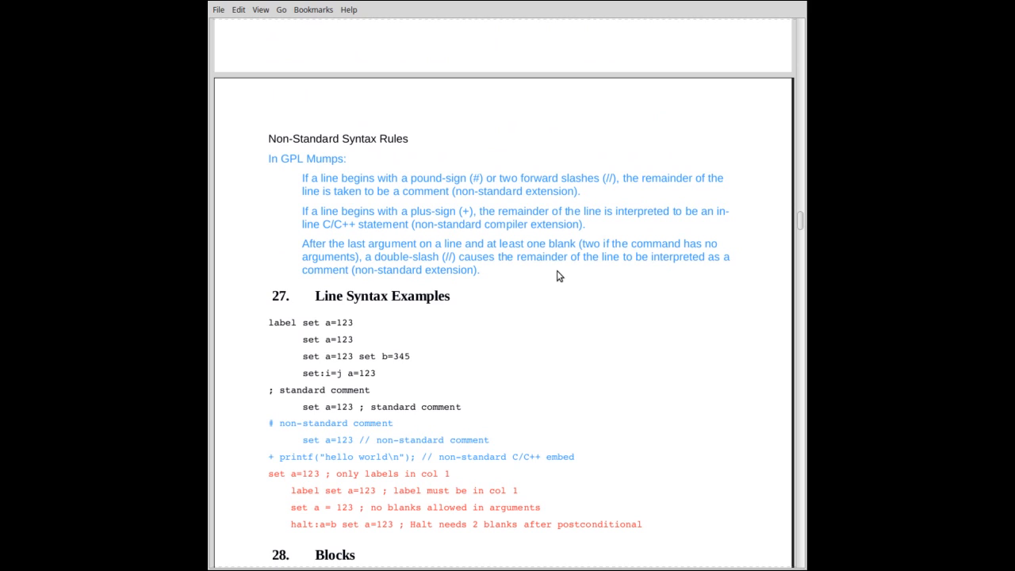
mouse_move(523, 190)
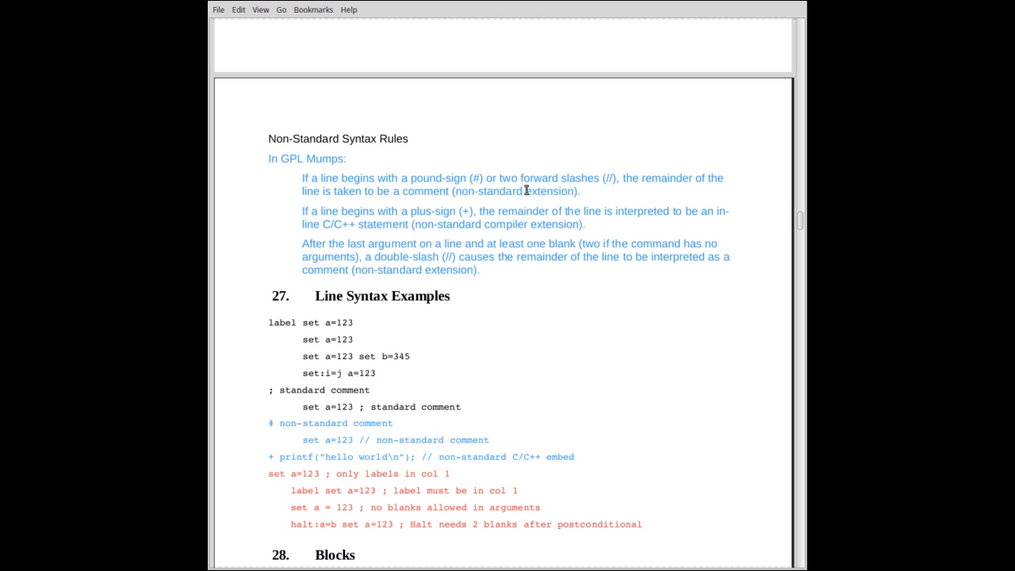
mouse_move(600, 197)
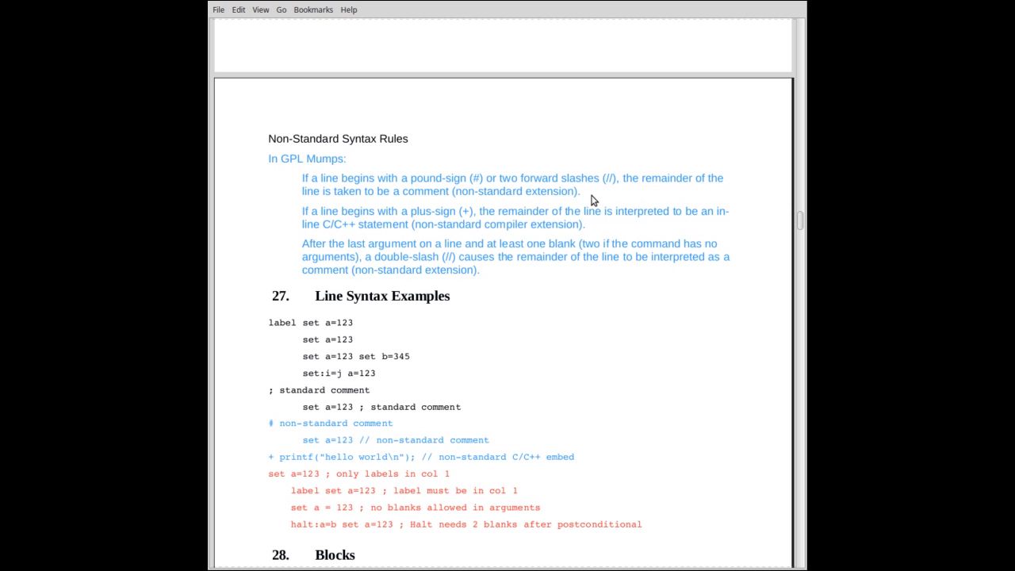
mouse_move(596, 285)
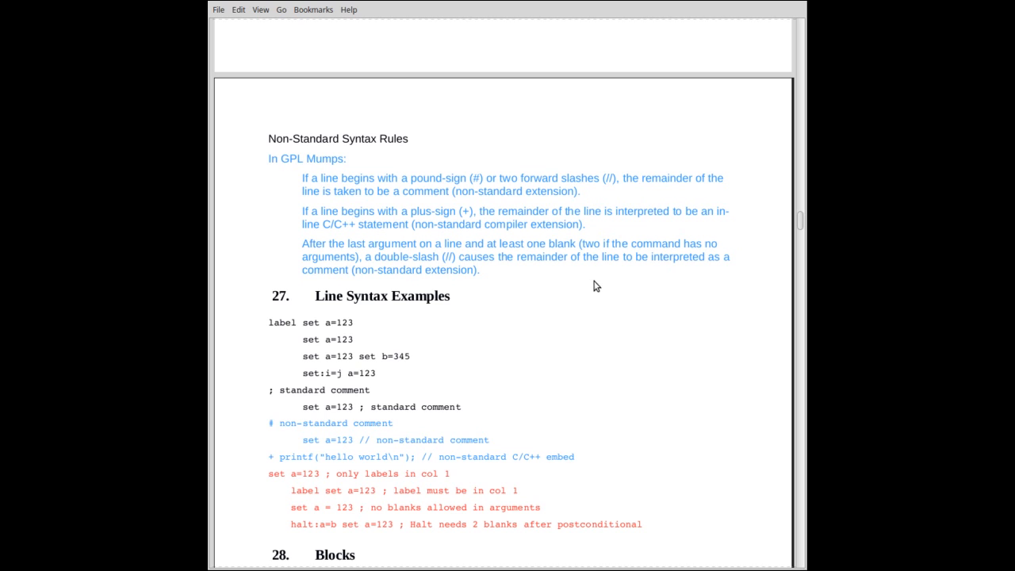
scroll("down", 3)
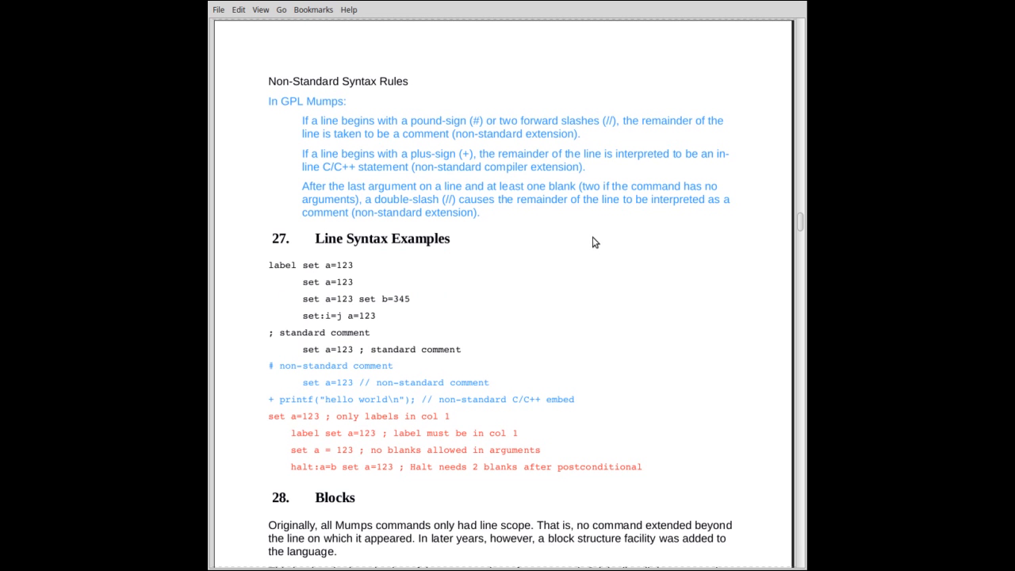
mouse_move(585, 216)
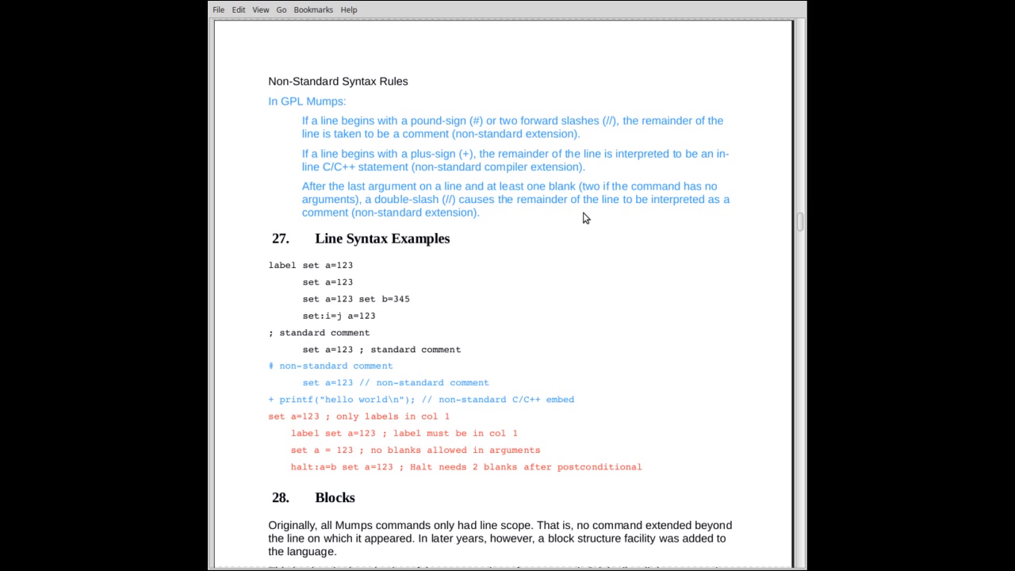
scroll("down", 3)
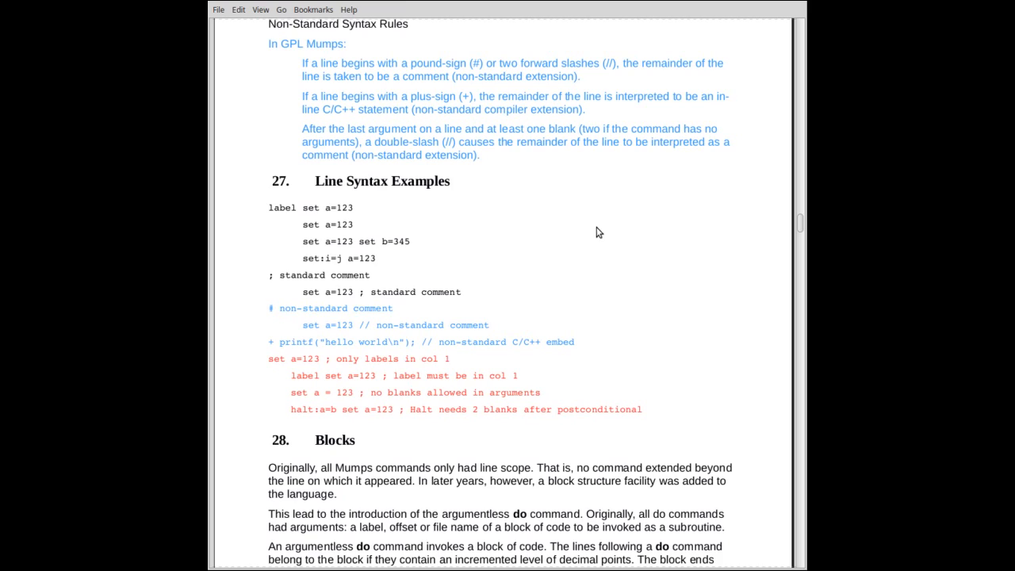
scroll("down", 3)
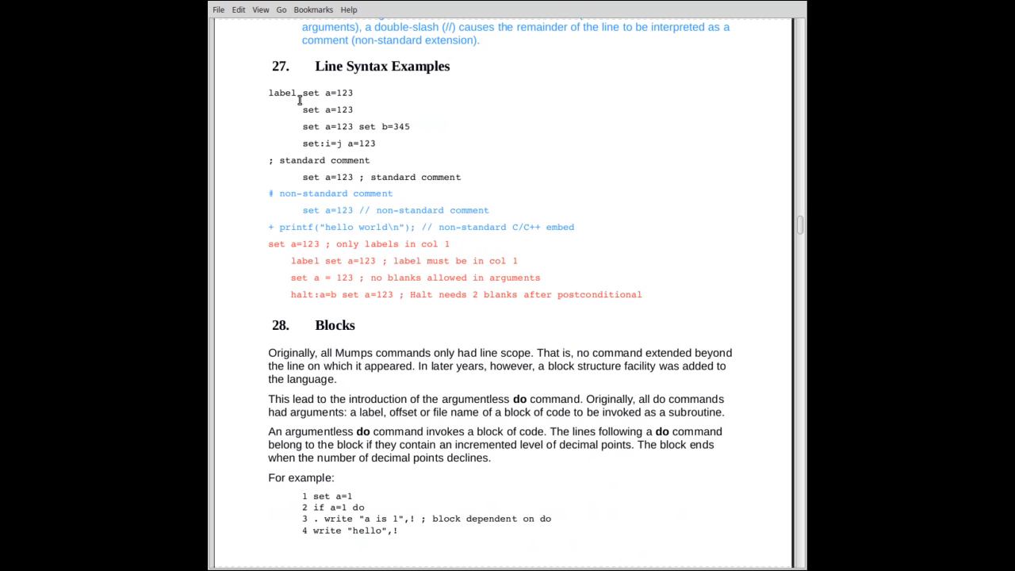
mouse_move(304, 105)
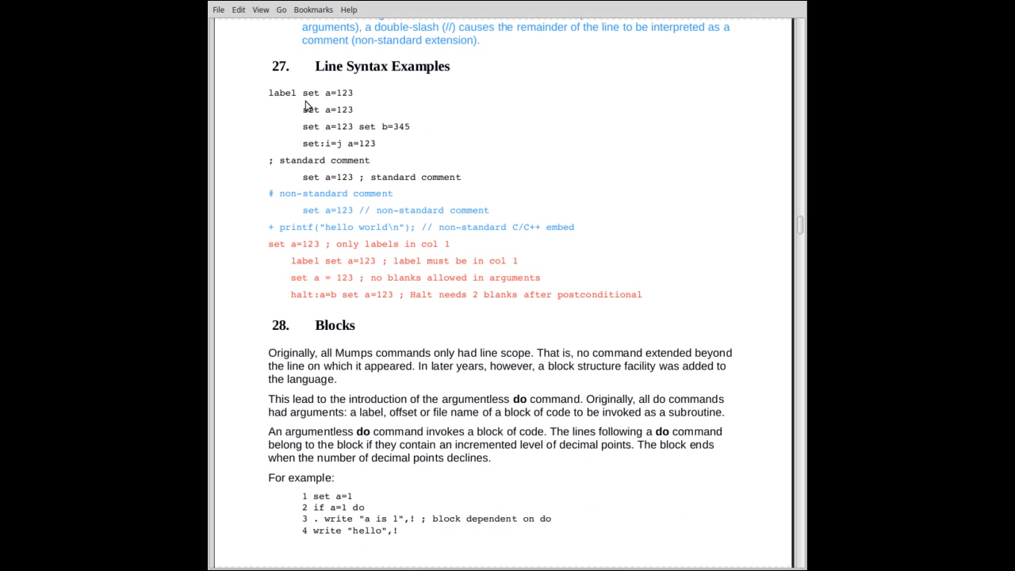
mouse_move(362, 104)
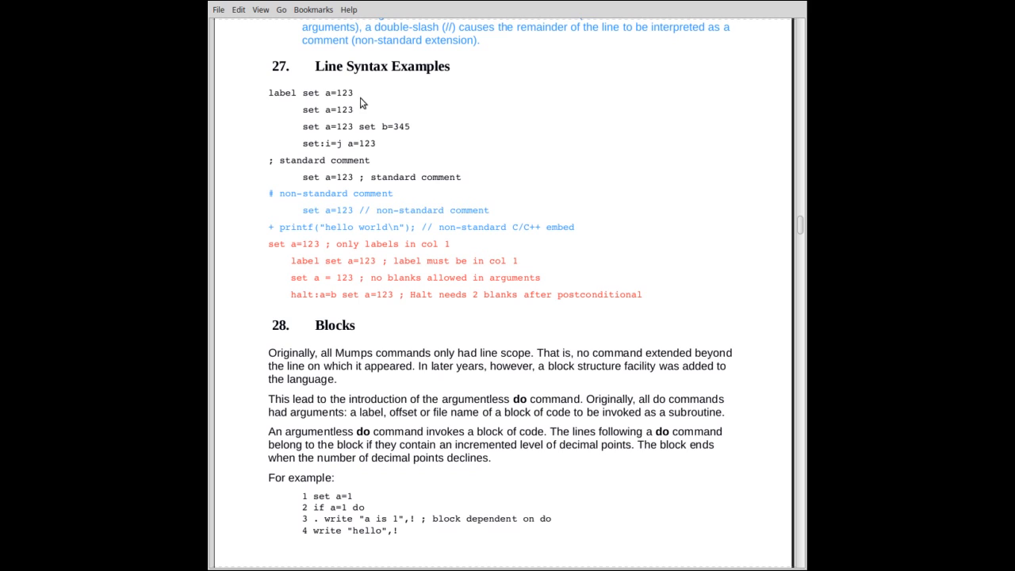
mouse_move(297, 113)
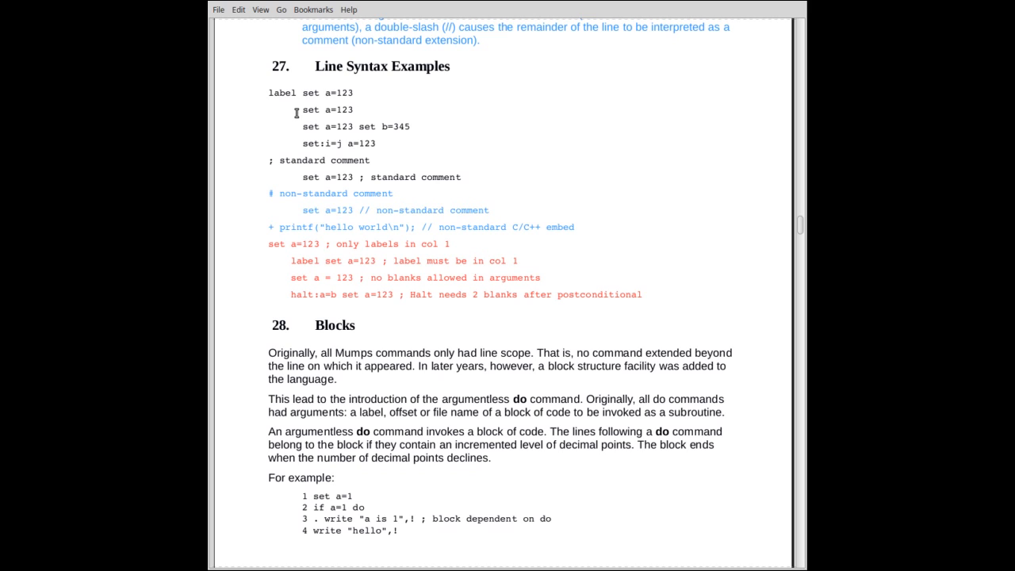
mouse_move(284, 113)
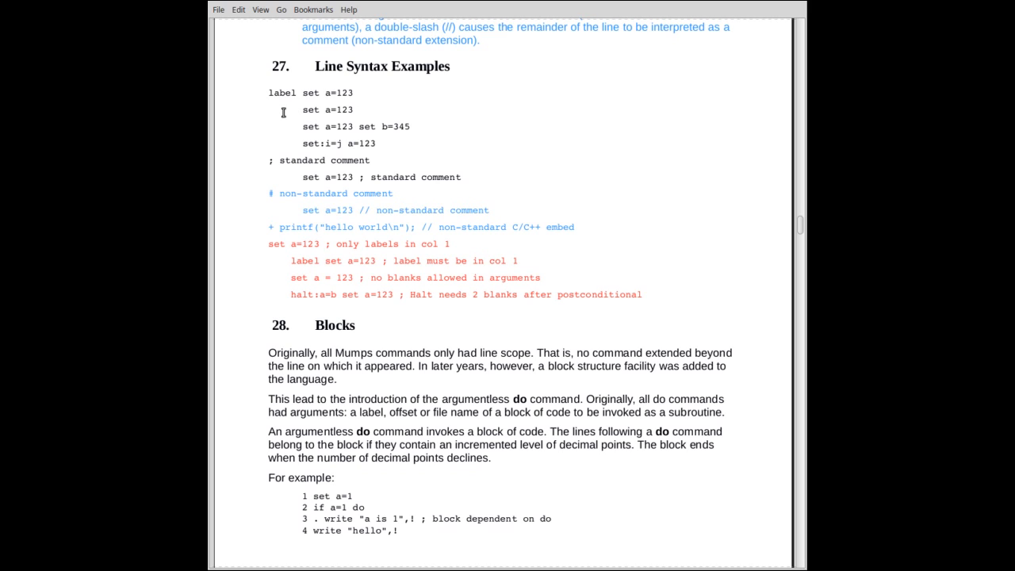
mouse_move(349, 111)
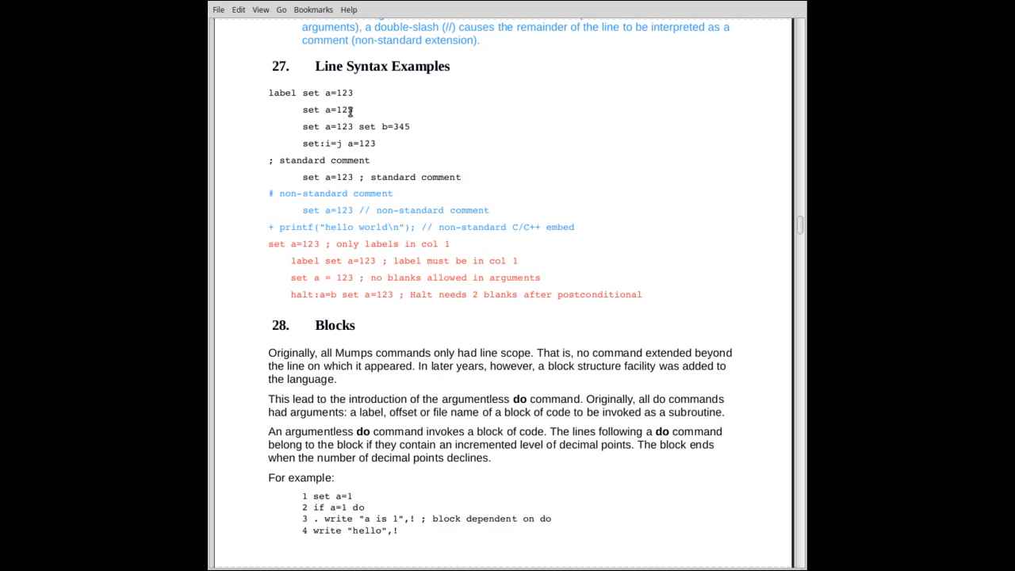
mouse_move(389, 130)
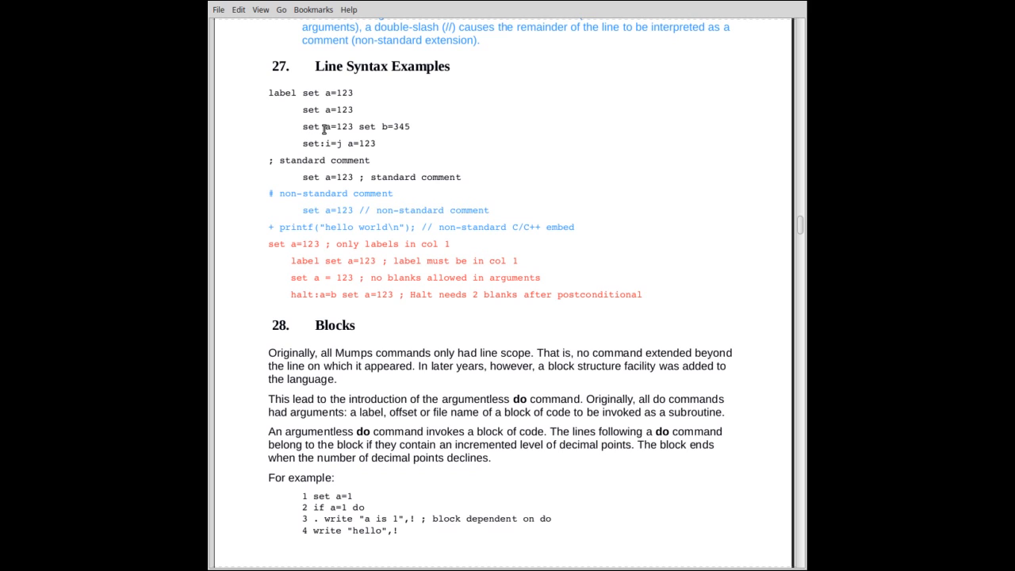
mouse_move(371, 139)
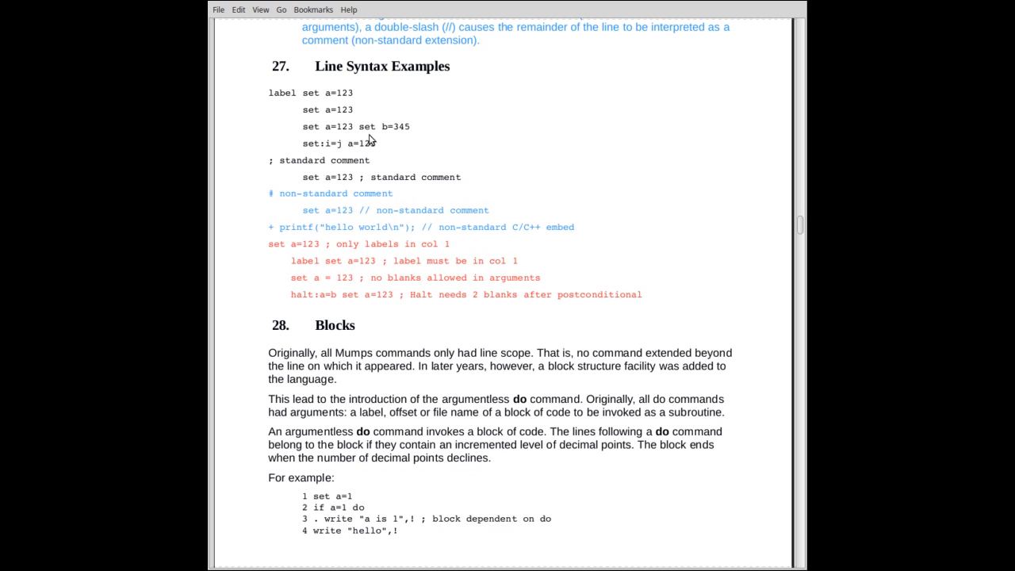
mouse_move(393, 133)
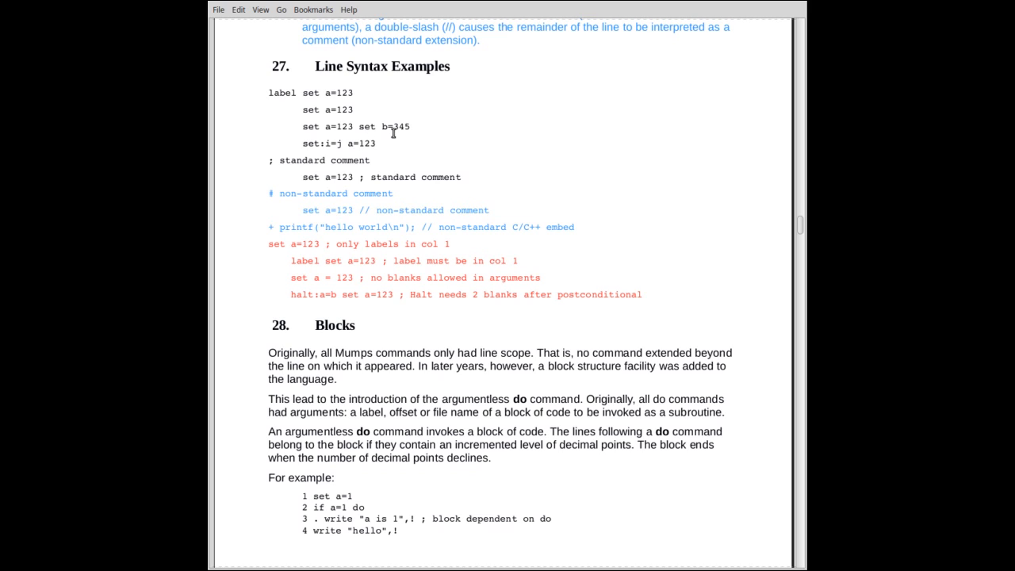
mouse_move(435, 137)
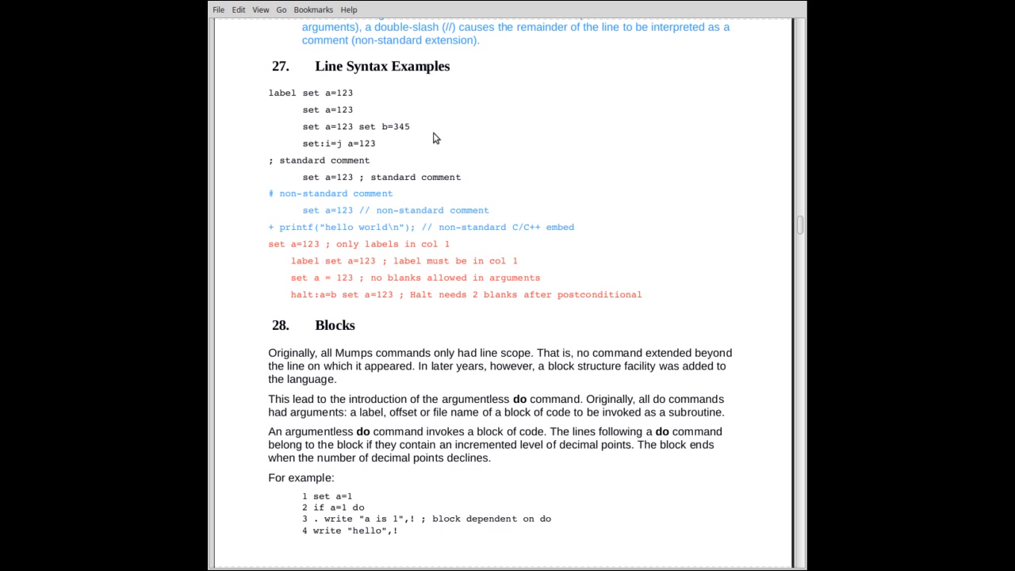
mouse_move(354, 133)
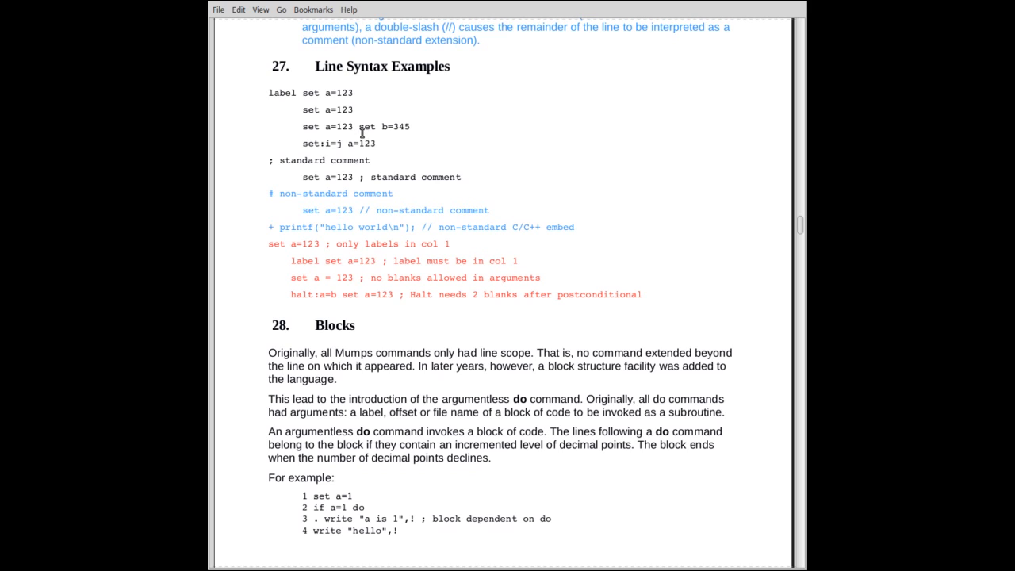
mouse_move(346, 157)
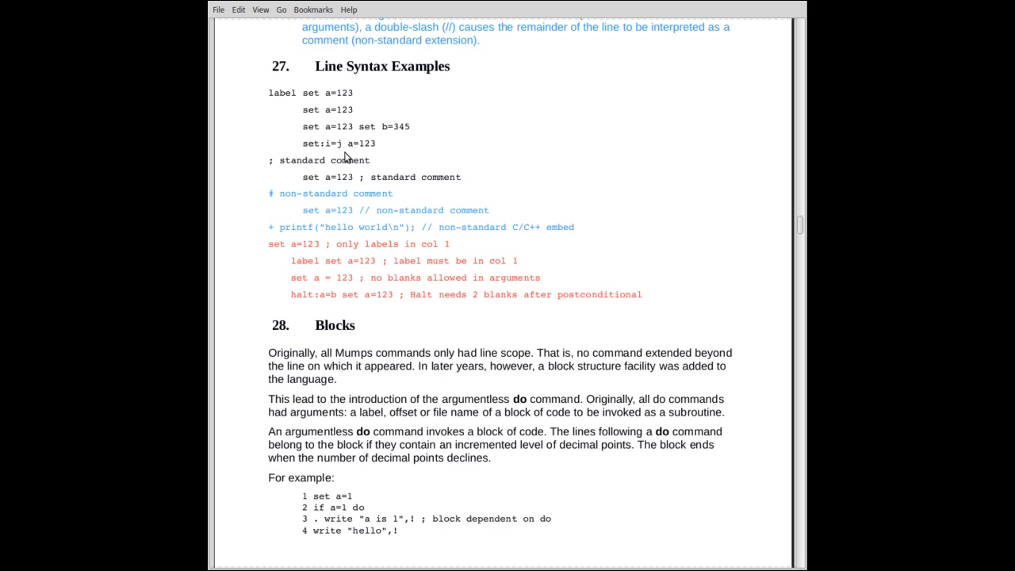
mouse_move(318, 157)
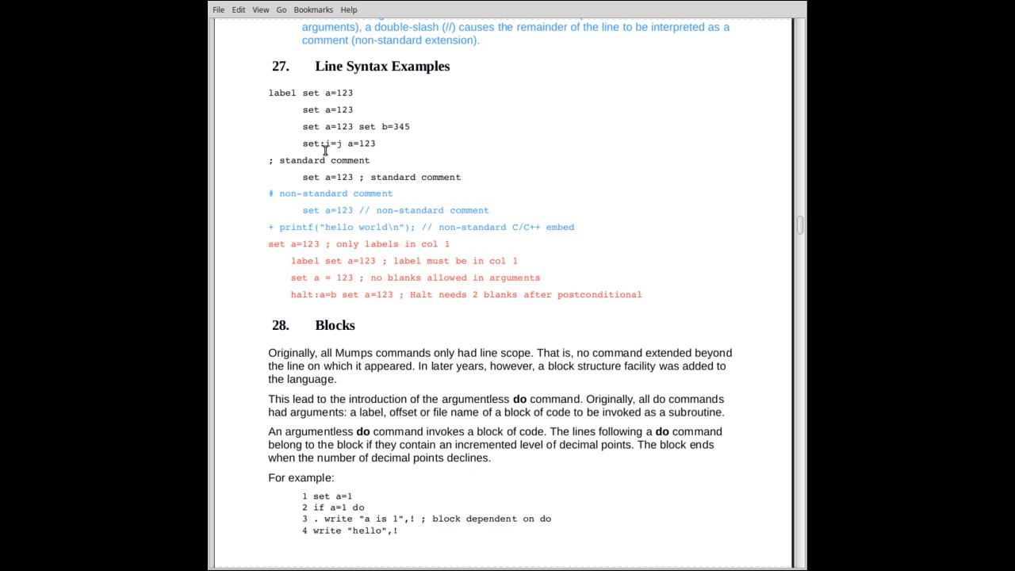
mouse_move(346, 156)
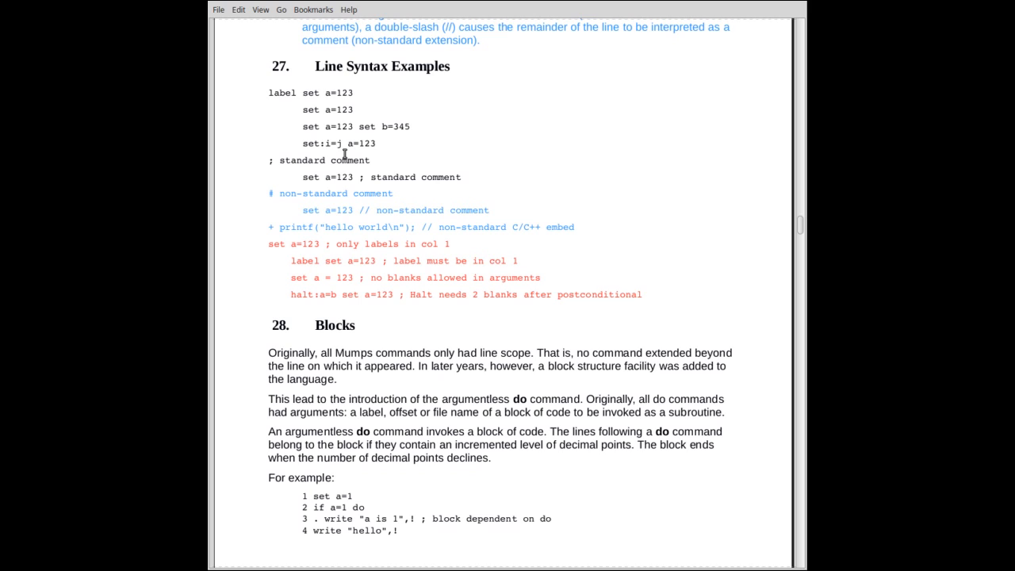
mouse_move(384, 155)
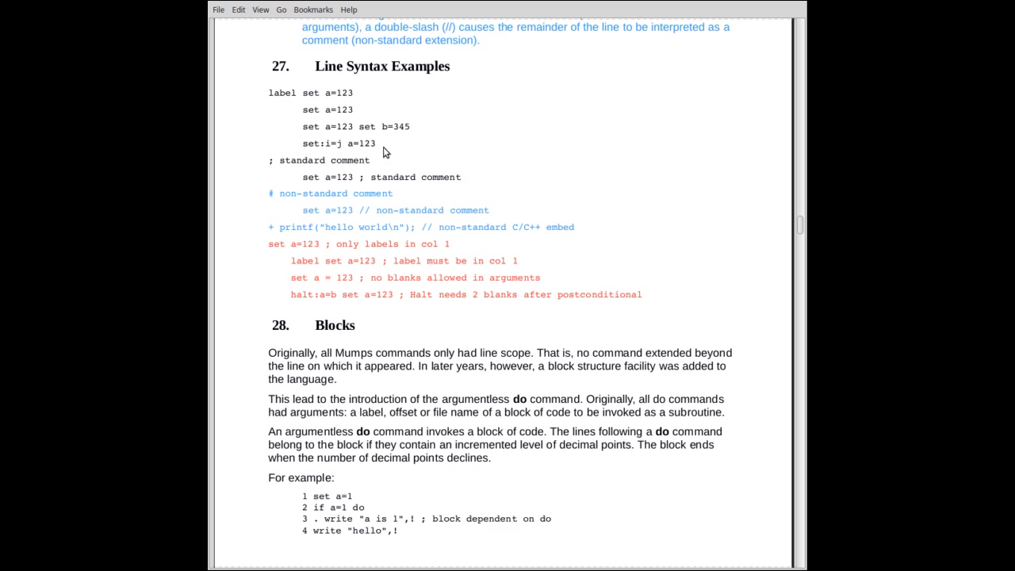
mouse_move(387, 149)
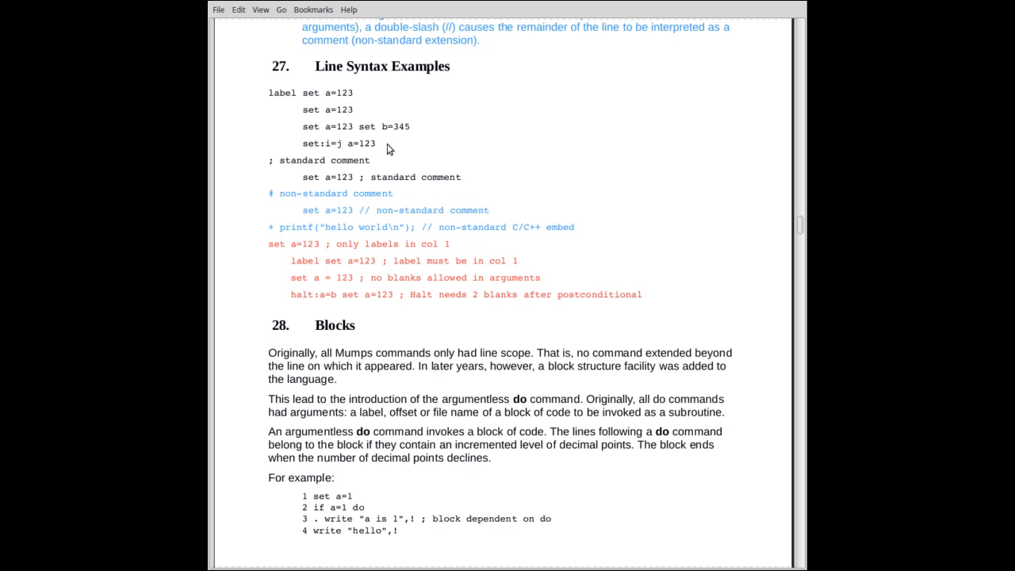
mouse_move(399, 151)
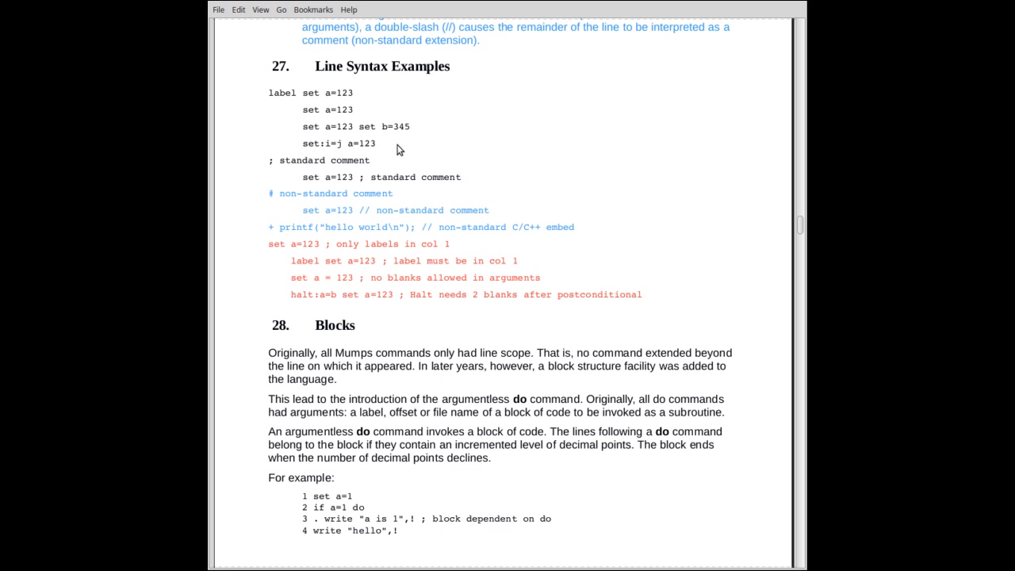
mouse_move(279, 171)
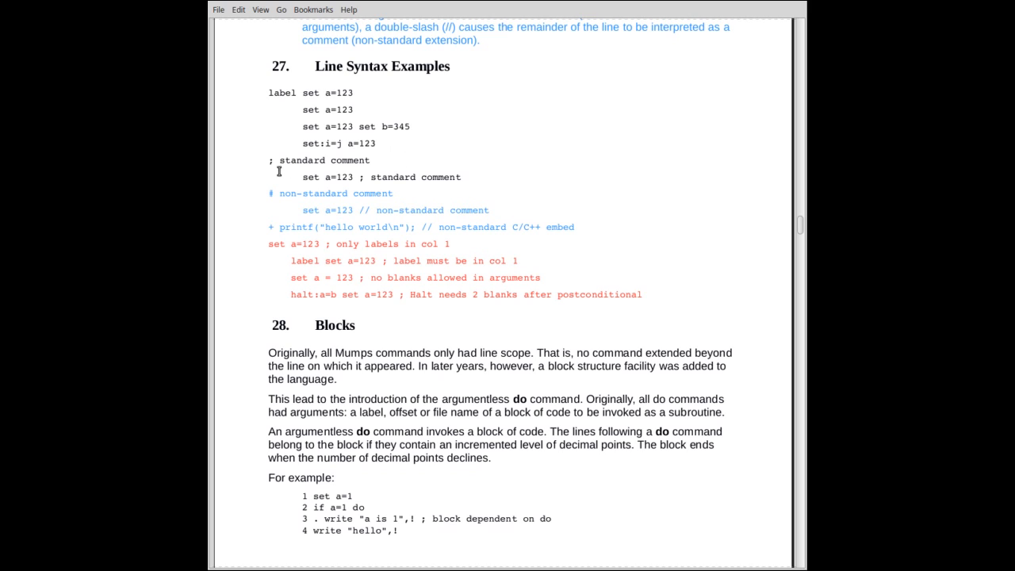
mouse_move(377, 168)
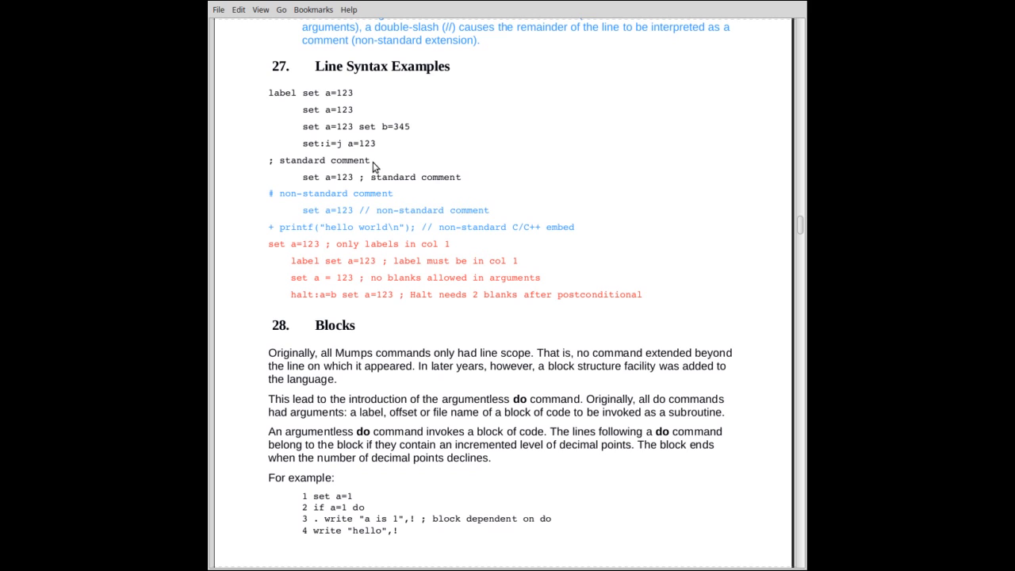
mouse_move(378, 173)
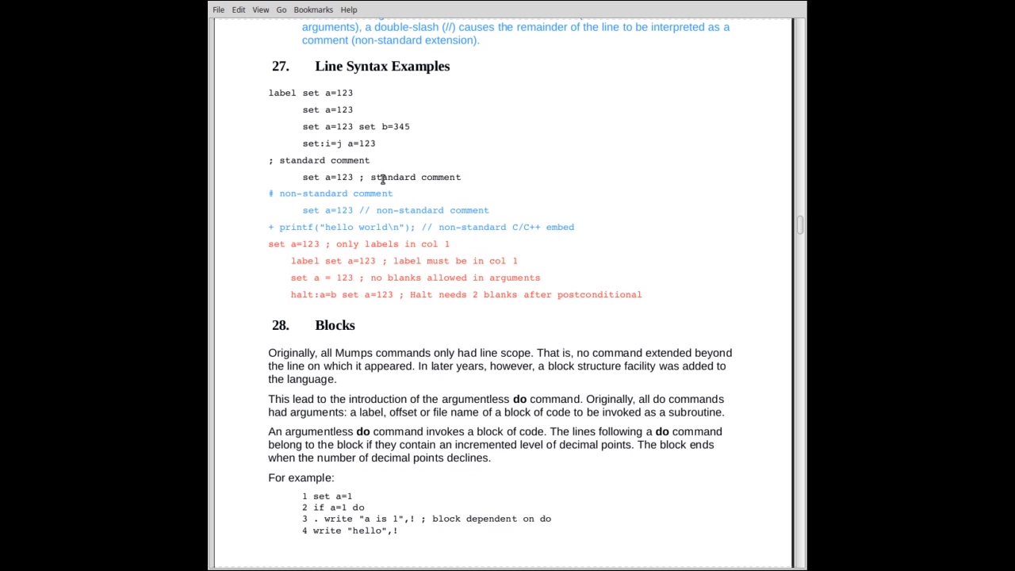
mouse_move(304, 190)
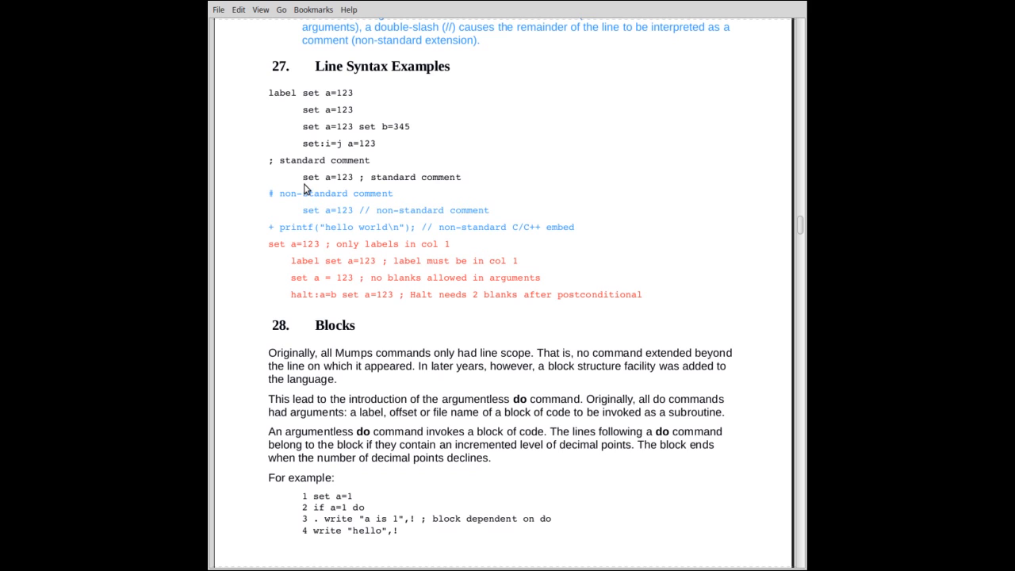
mouse_move(345, 184)
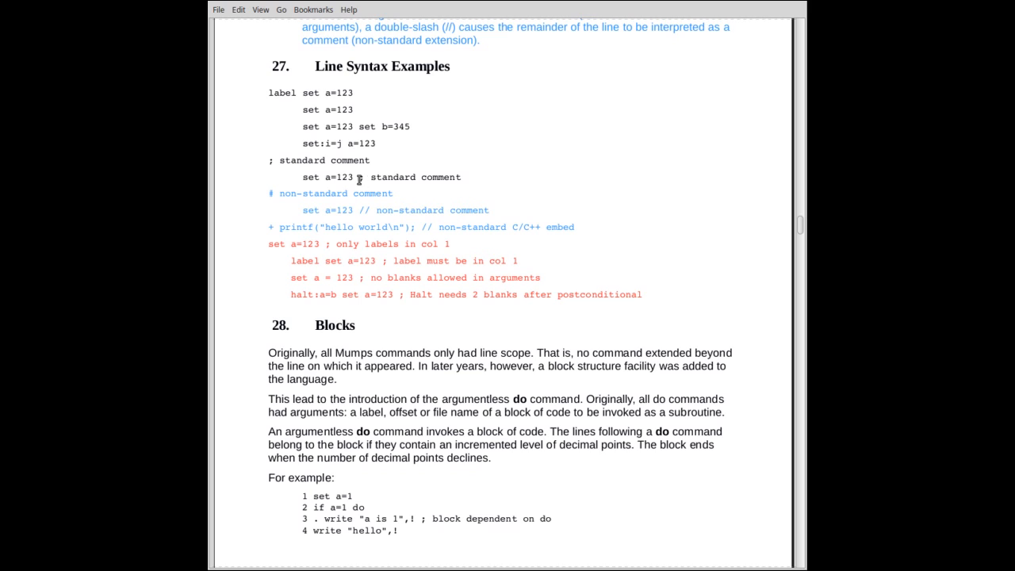
mouse_move(460, 181)
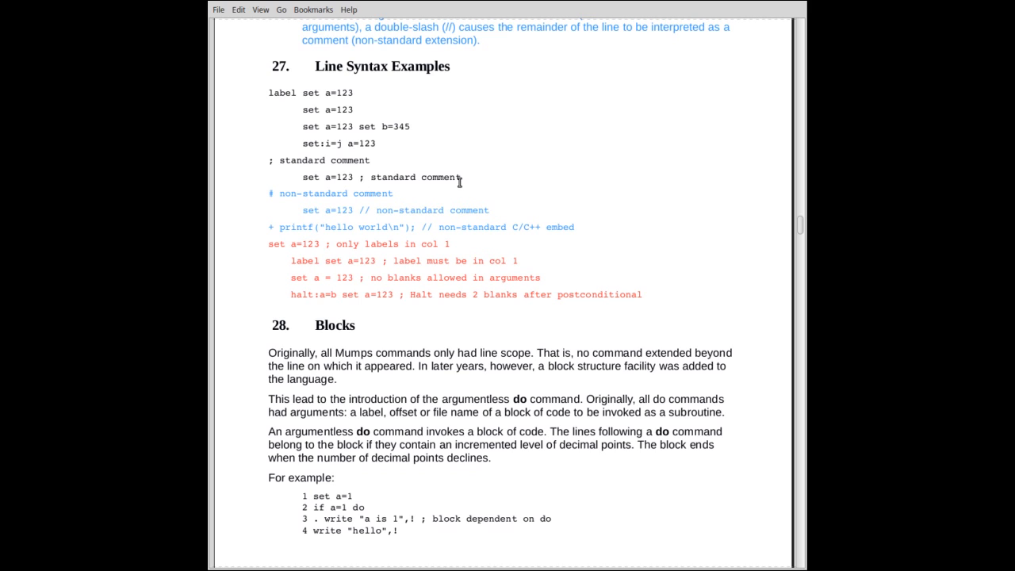
Scroll slightly so section 28, Blocks, and its four-line example sit higher on screen.
scroll("down", 3)
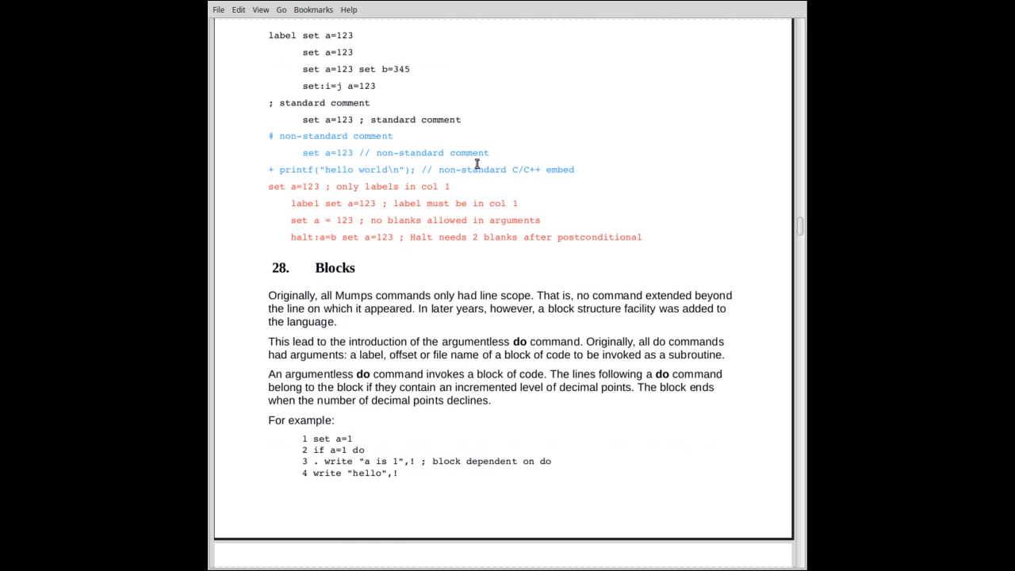
mouse_move(370, 152)
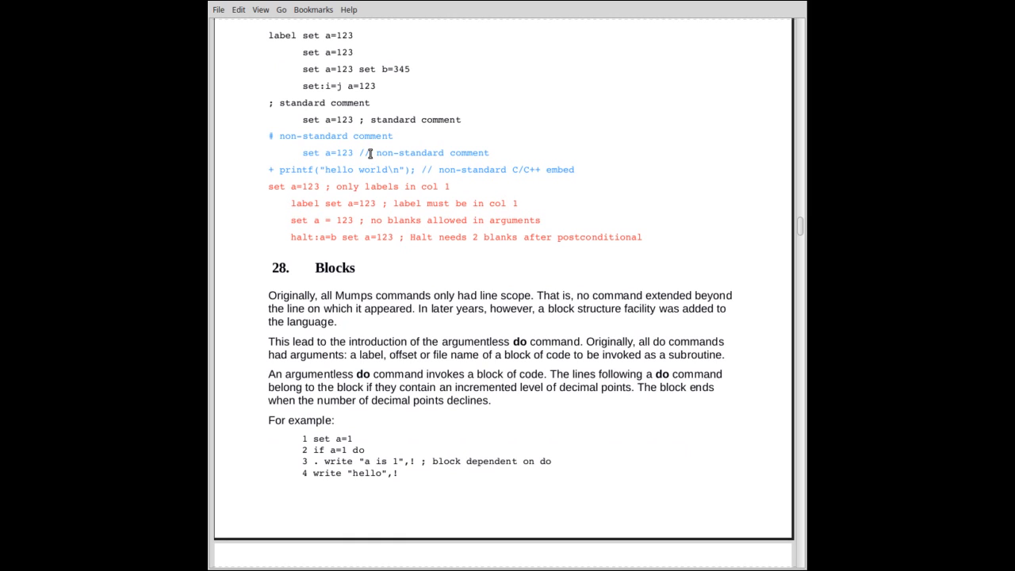
mouse_move(270, 171)
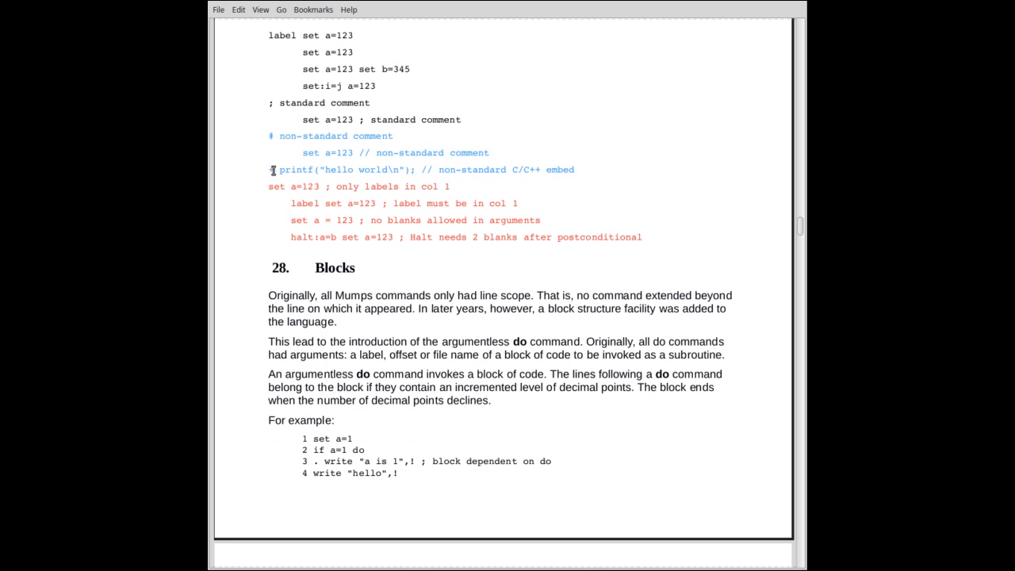
mouse_move(468, 174)
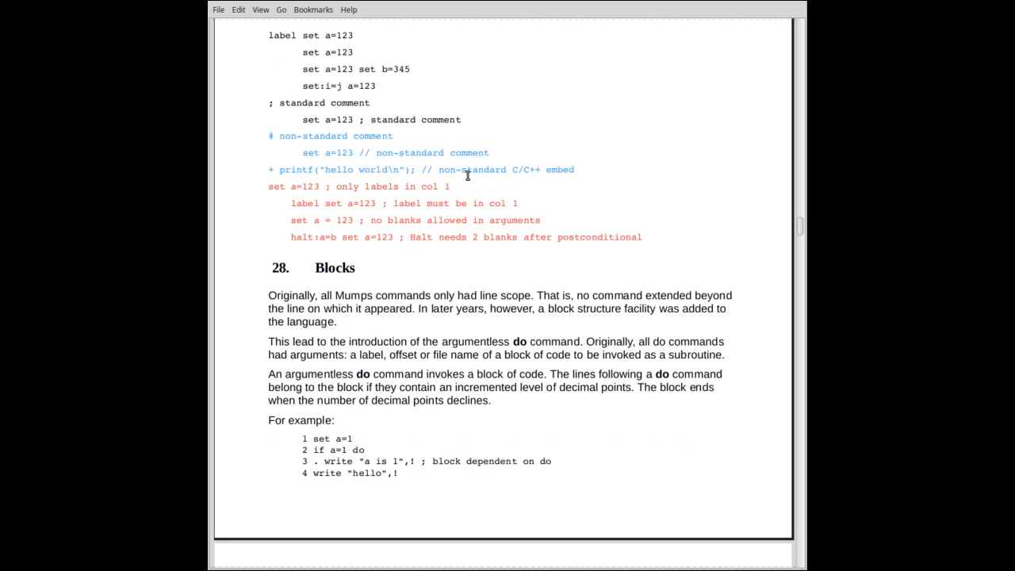
mouse_move(270, 136)
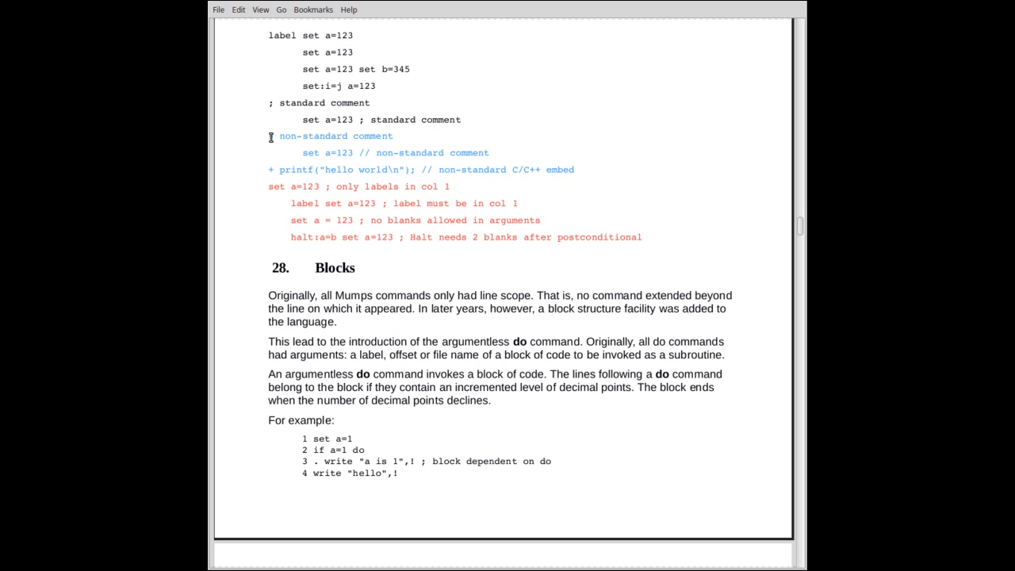
mouse_move(376, 155)
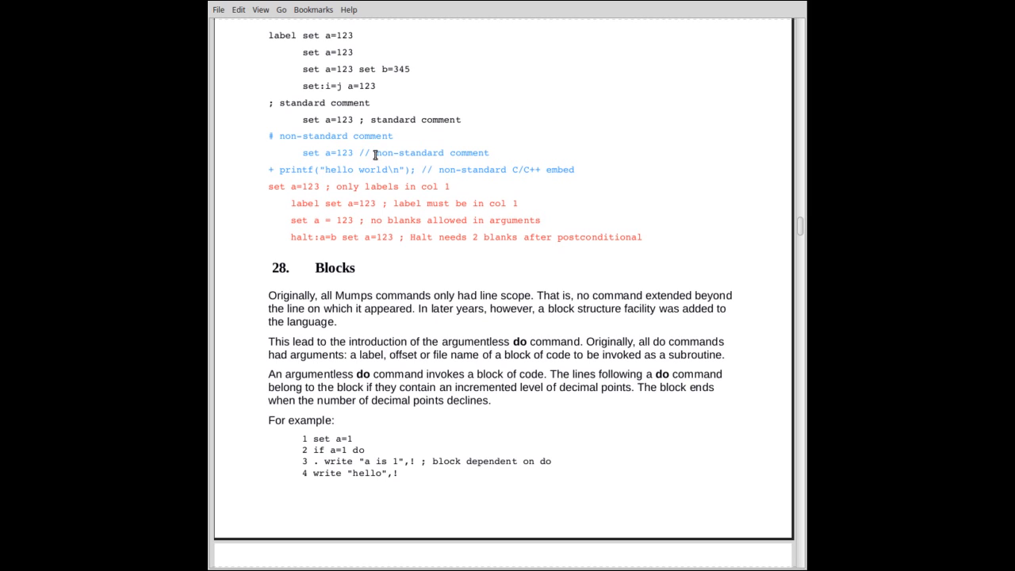
mouse_move(396, 166)
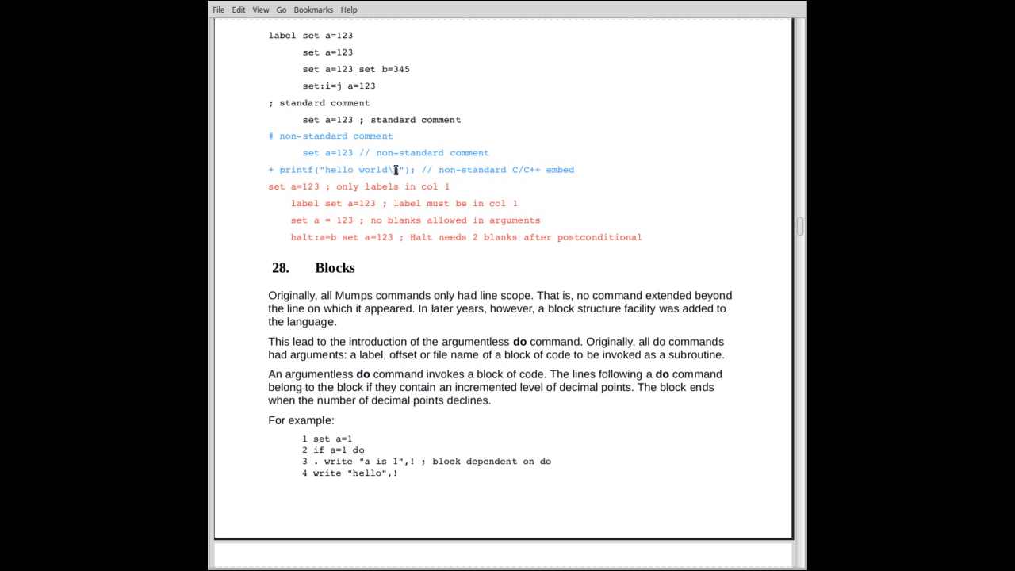
Scroll down to the next page's do-block explanation beneath the Blocks example.
scroll("down", 3)
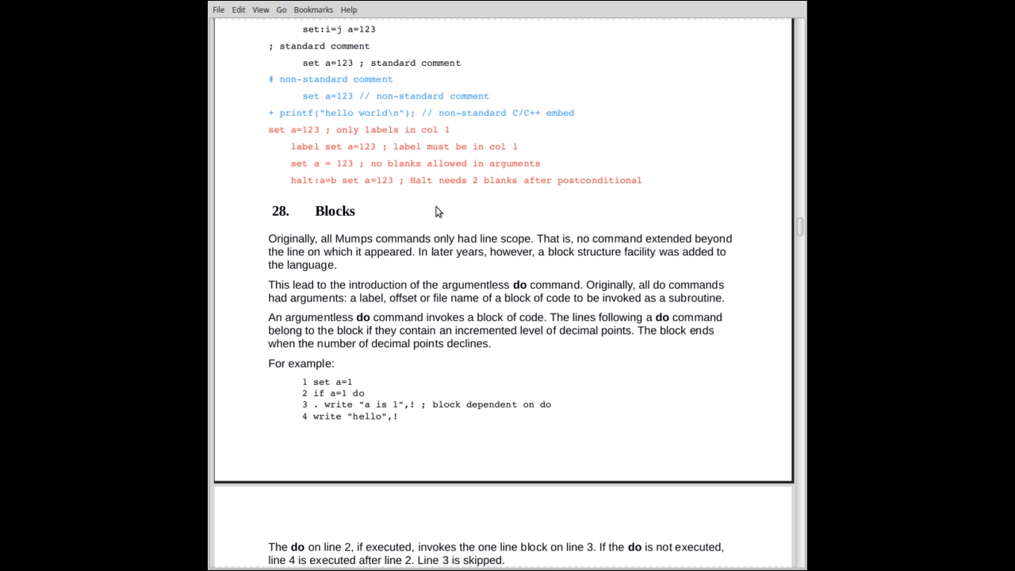
mouse_move(411, 165)
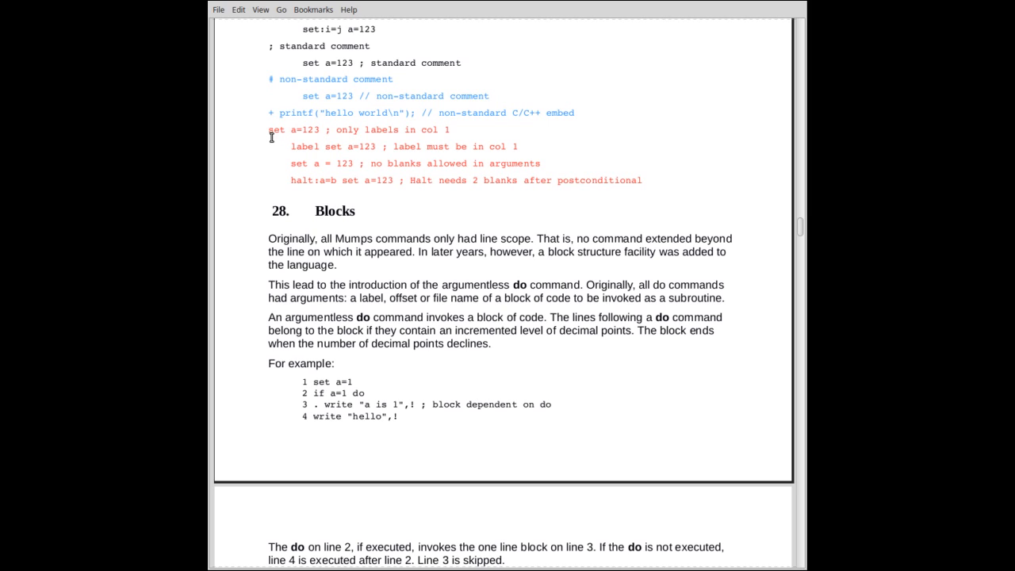
mouse_move(289, 137)
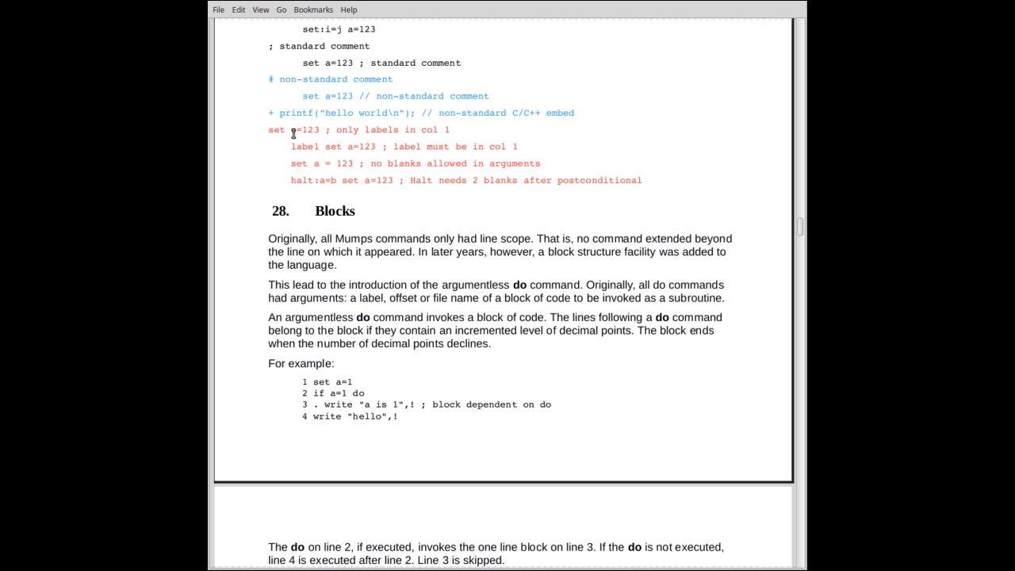
mouse_move(321, 162)
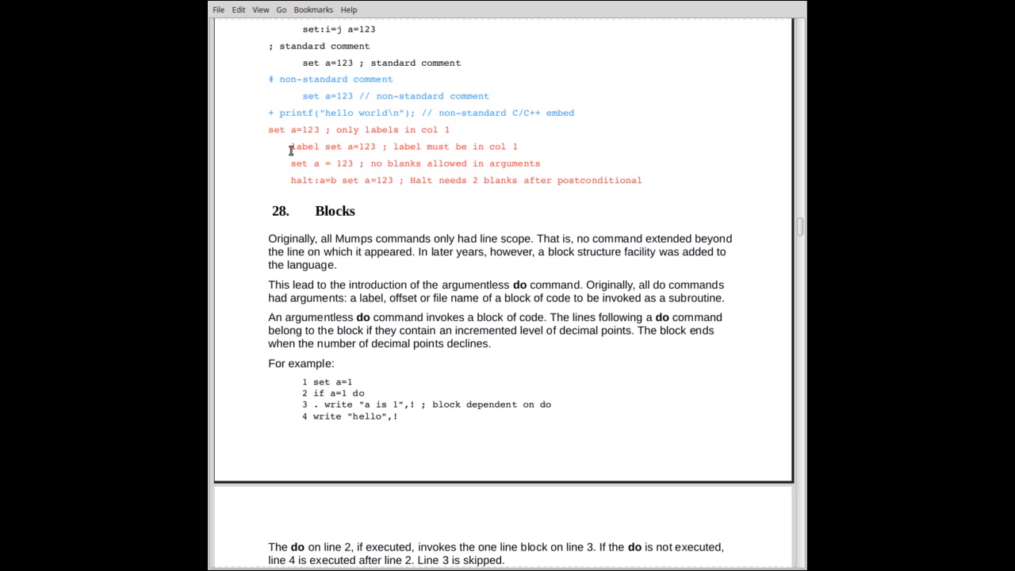
mouse_move(316, 150)
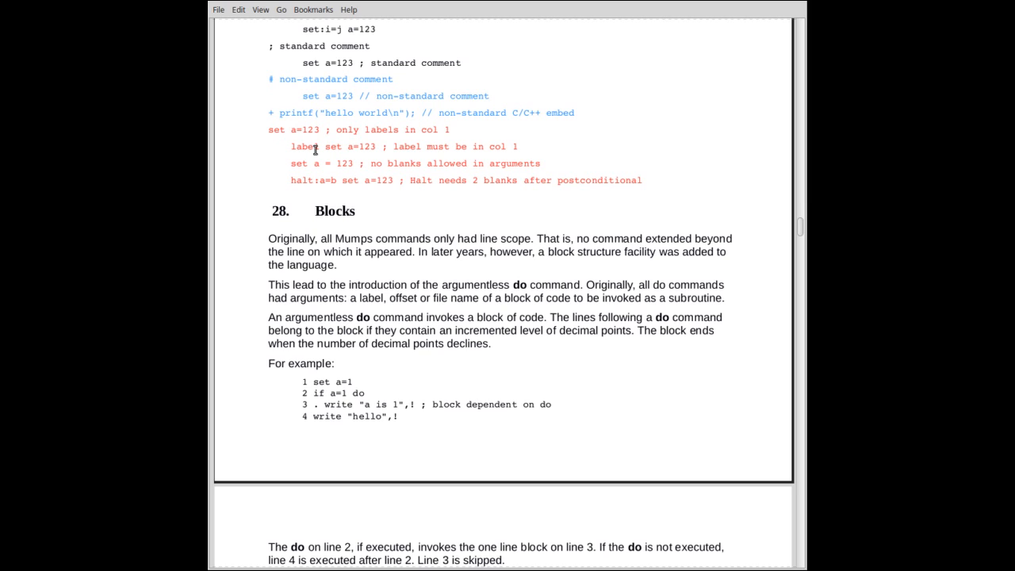
mouse_move(290, 149)
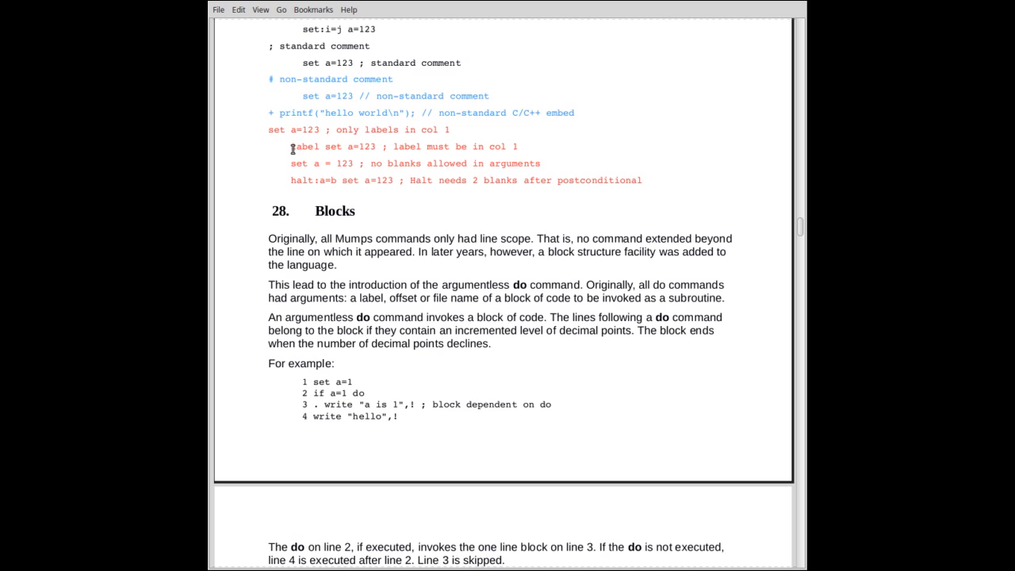
mouse_move(307, 184)
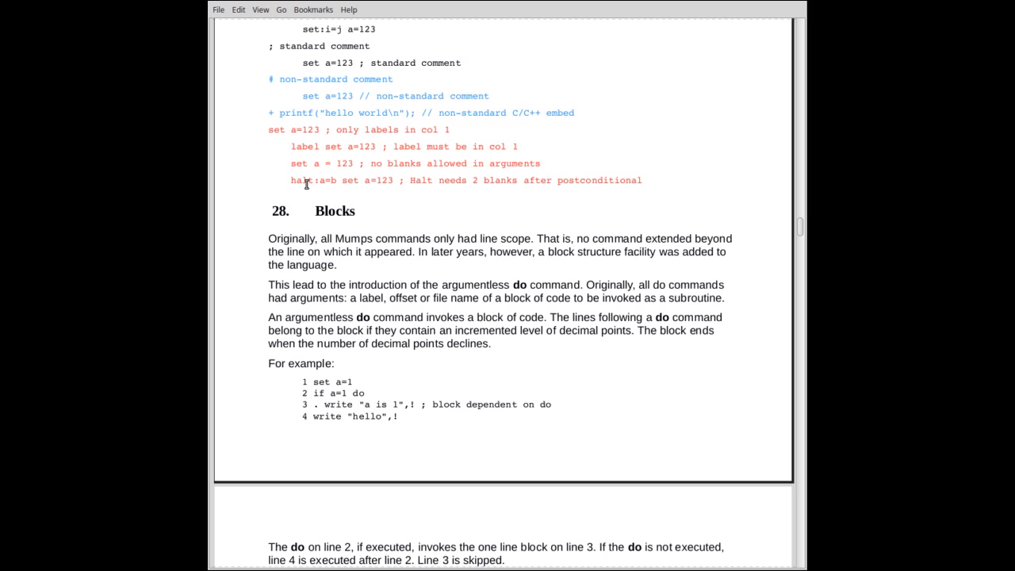
mouse_move(317, 168)
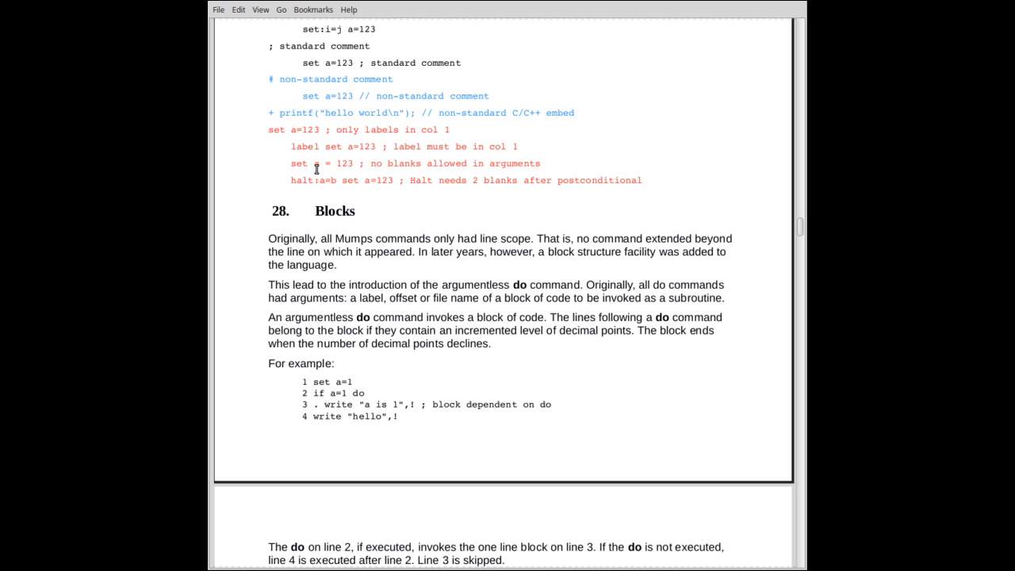
mouse_move(333, 169)
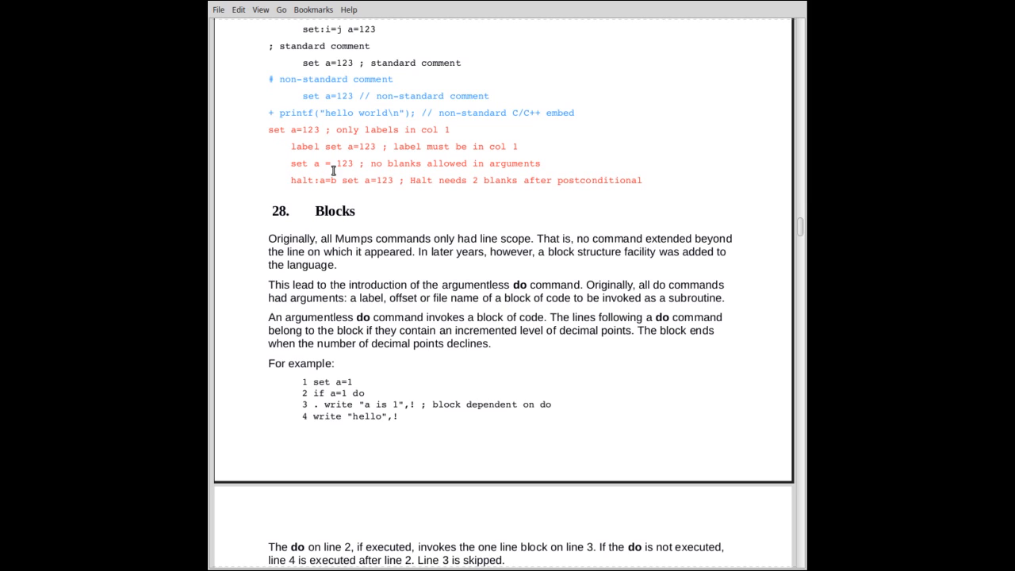
mouse_move(327, 165)
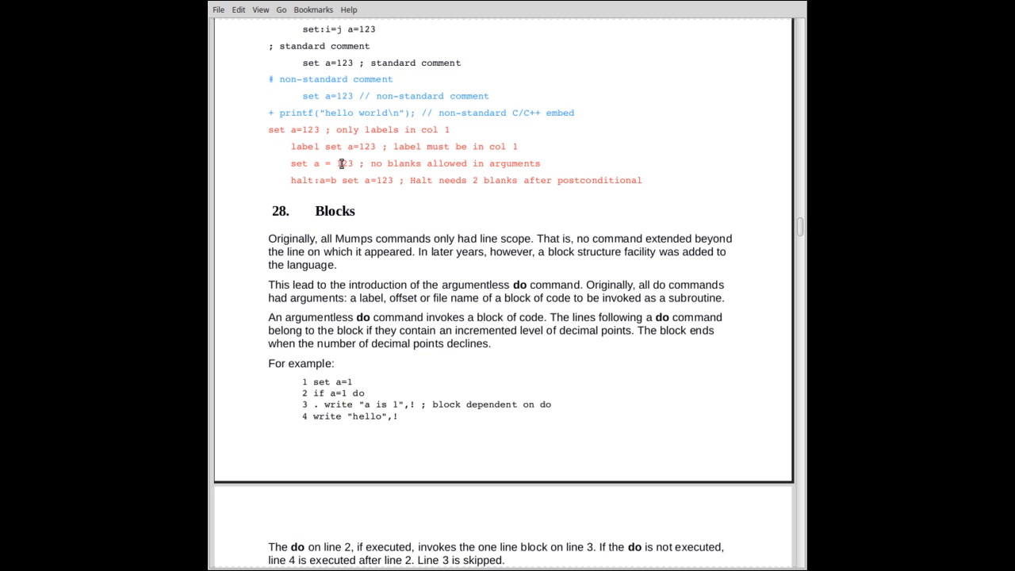
mouse_move(330, 184)
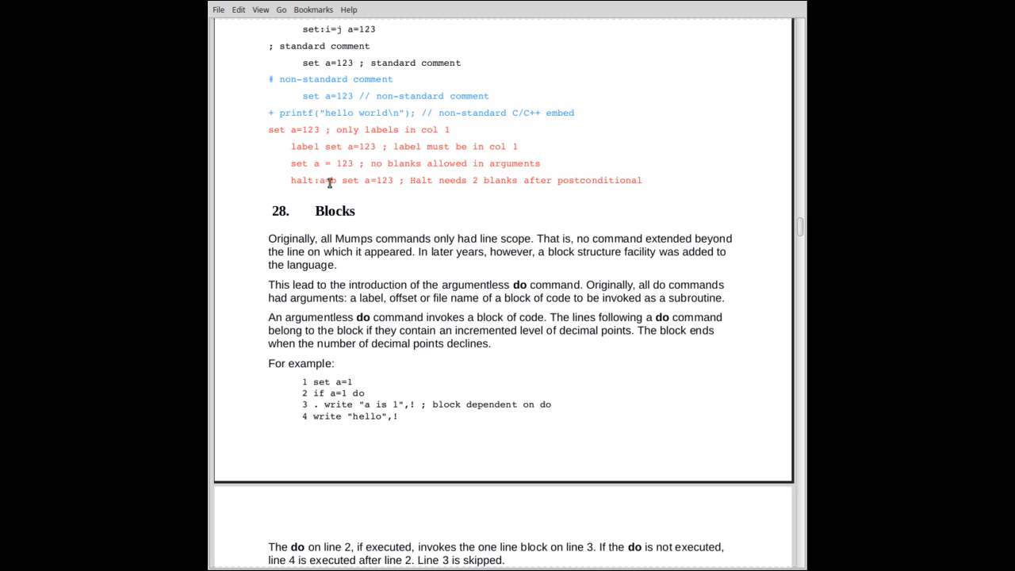
mouse_move(309, 193)
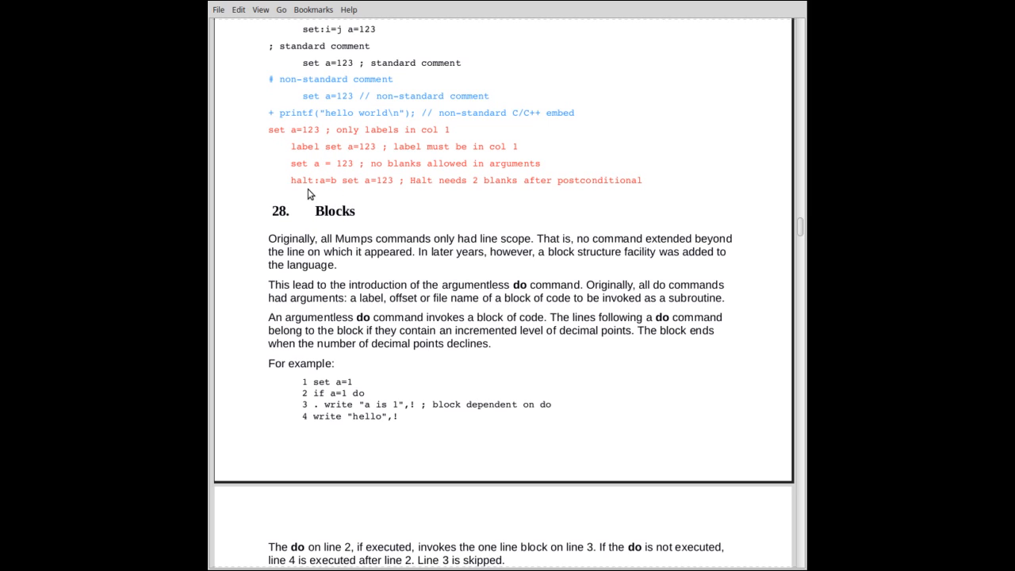
scroll("down", 3)
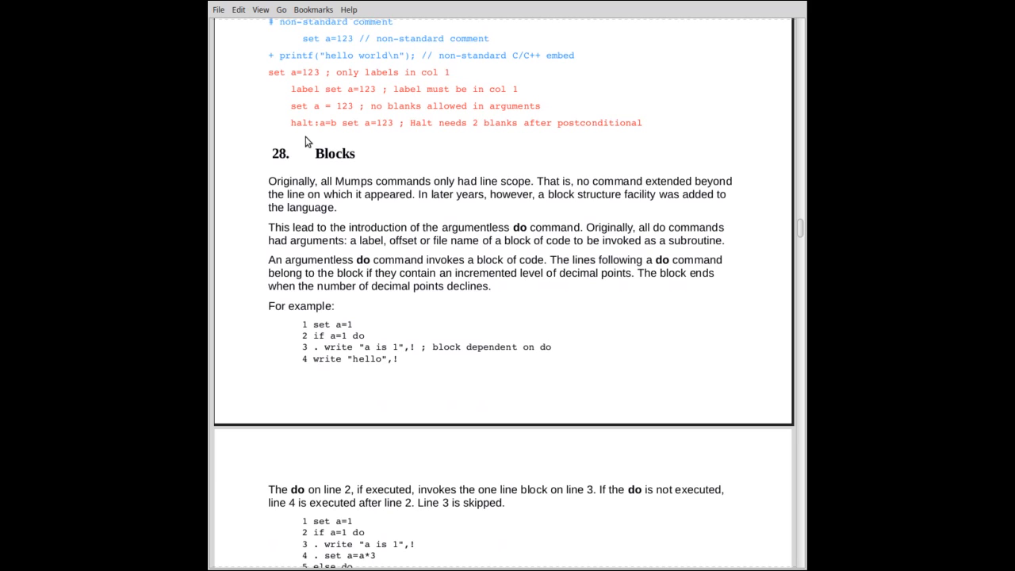
mouse_move(319, 135)
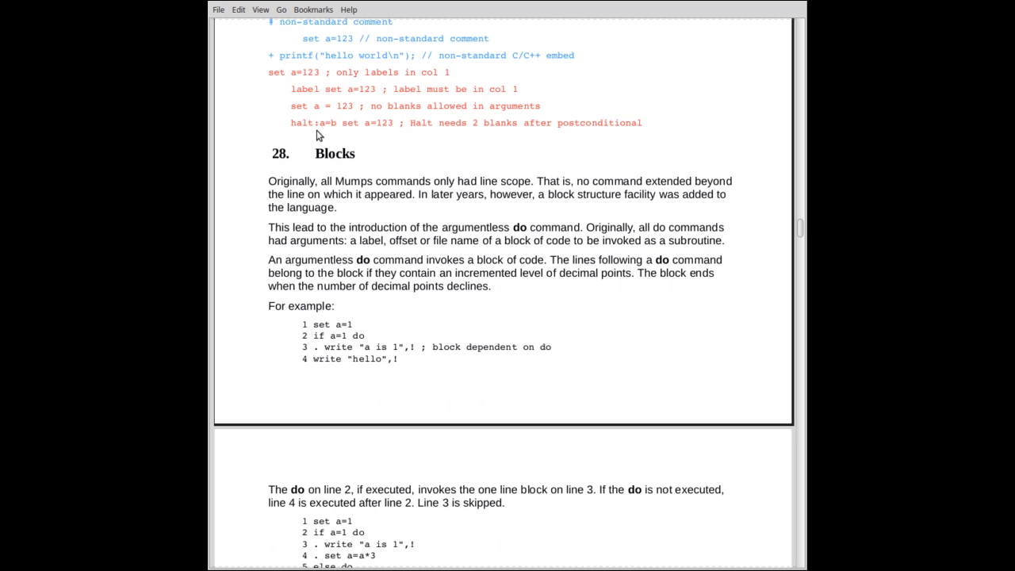
mouse_move(333, 137)
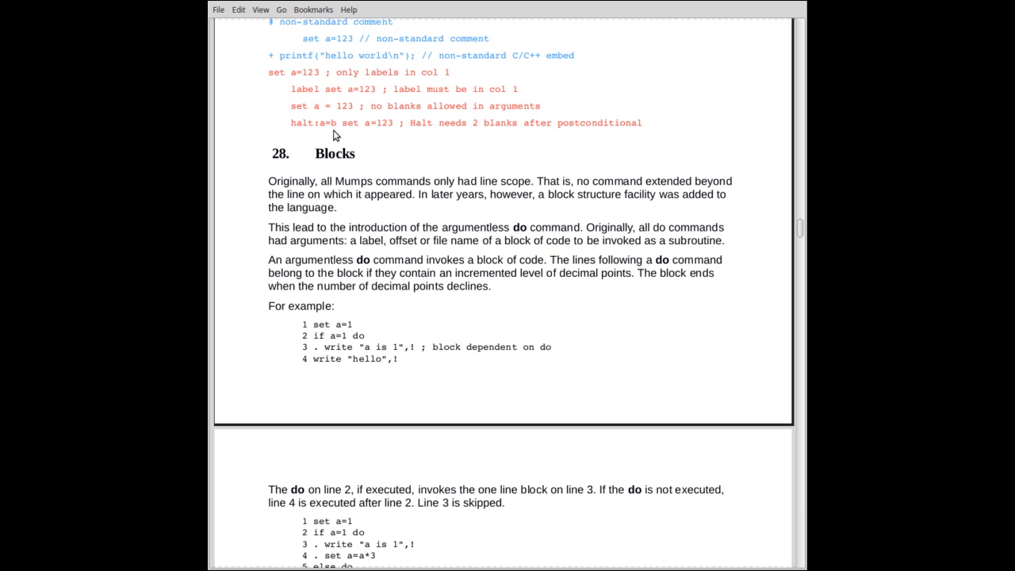
mouse_move(333, 129)
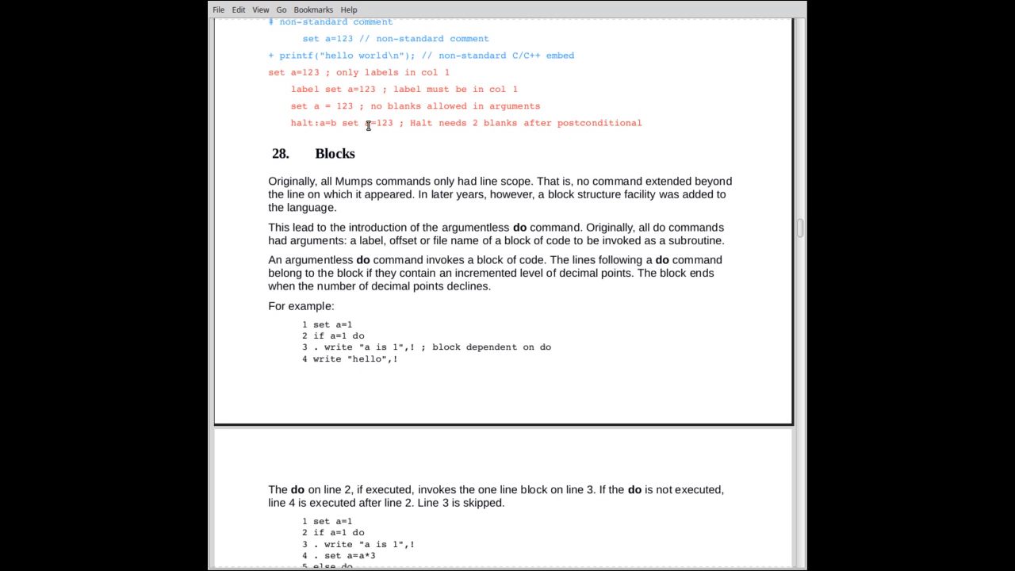
mouse_move(341, 135)
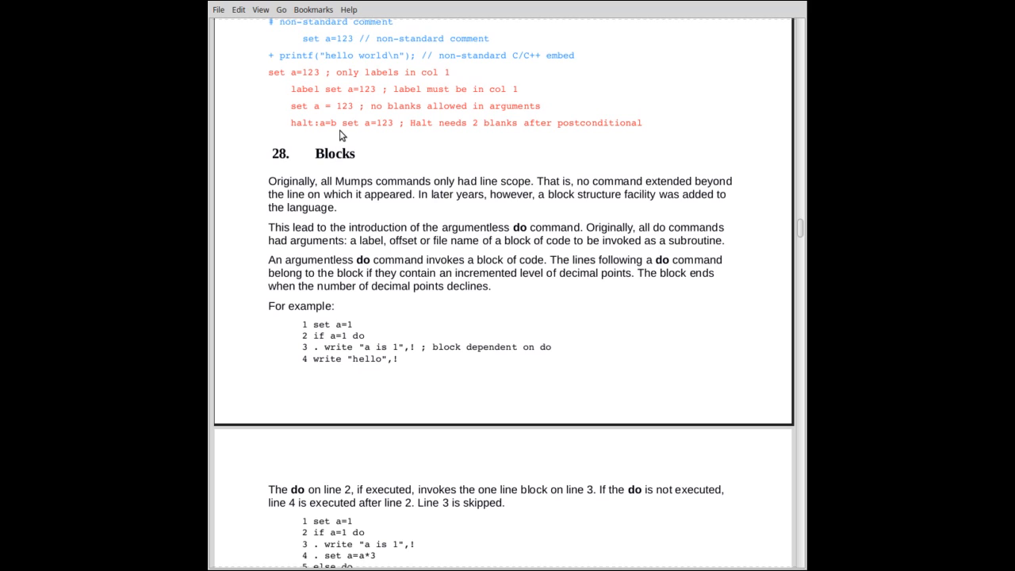
mouse_move(346, 127)
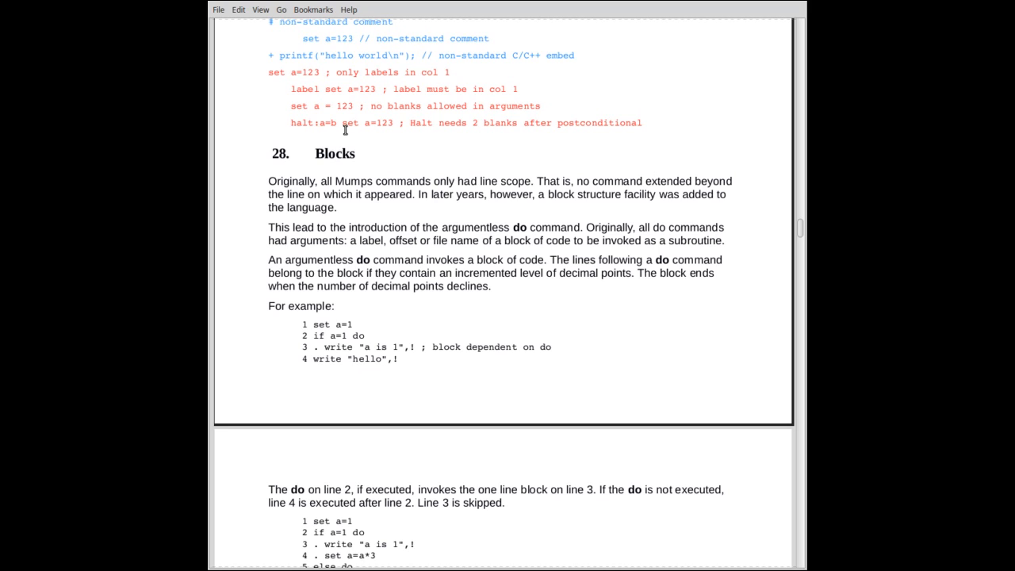
mouse_move(345, 137)
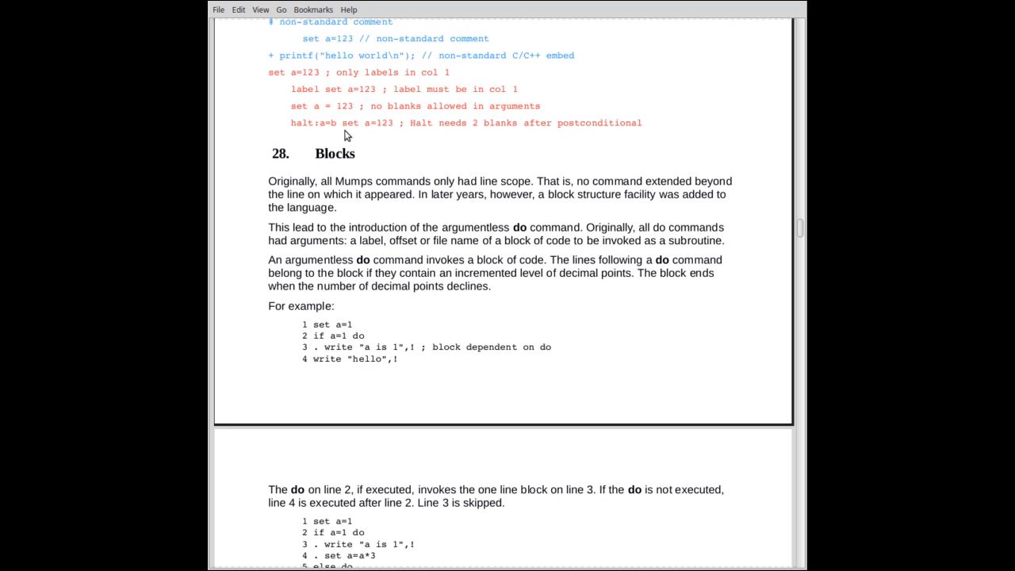
mouse_move(425, 176)
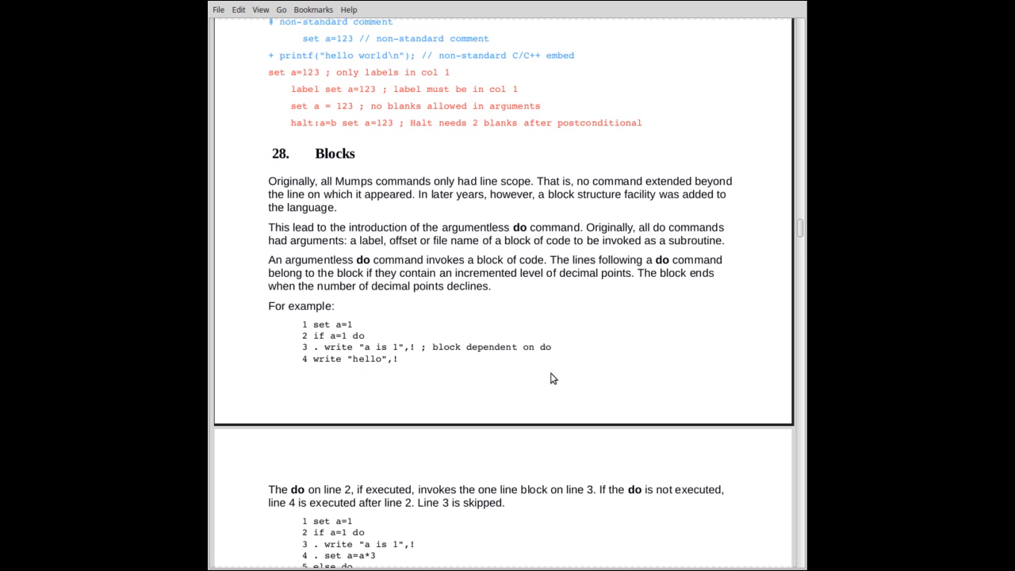
scroll("down", 3)
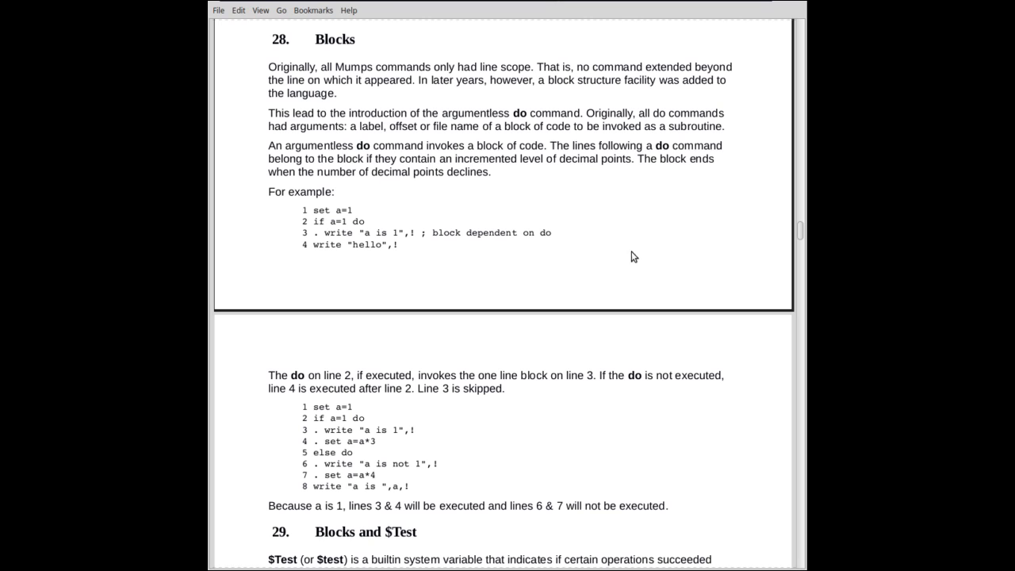
Scroll to the if/else block example and the section 29, Blocks and $Test, heading.
scroll("down", 3)
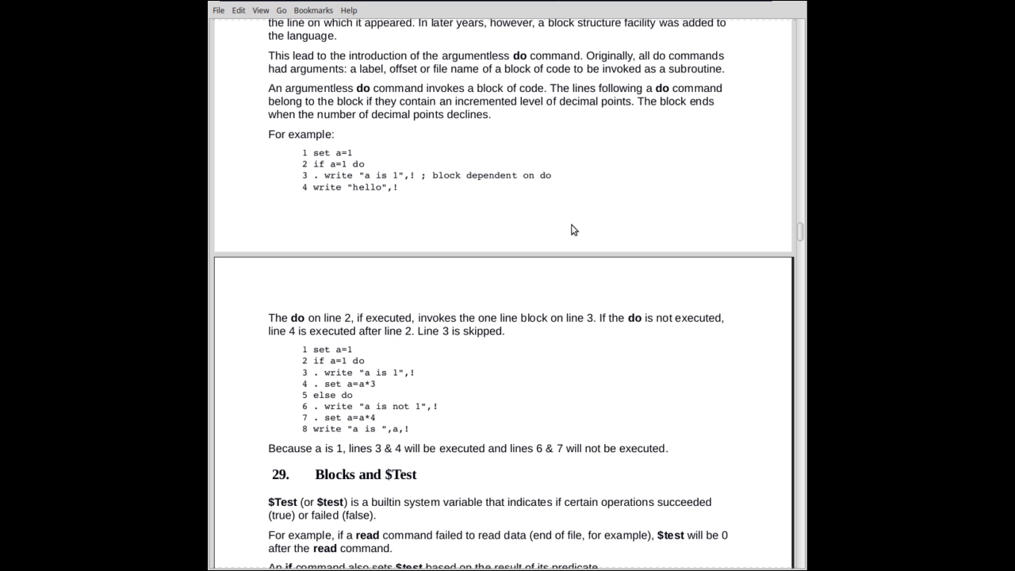
mouse_move(304, 204)
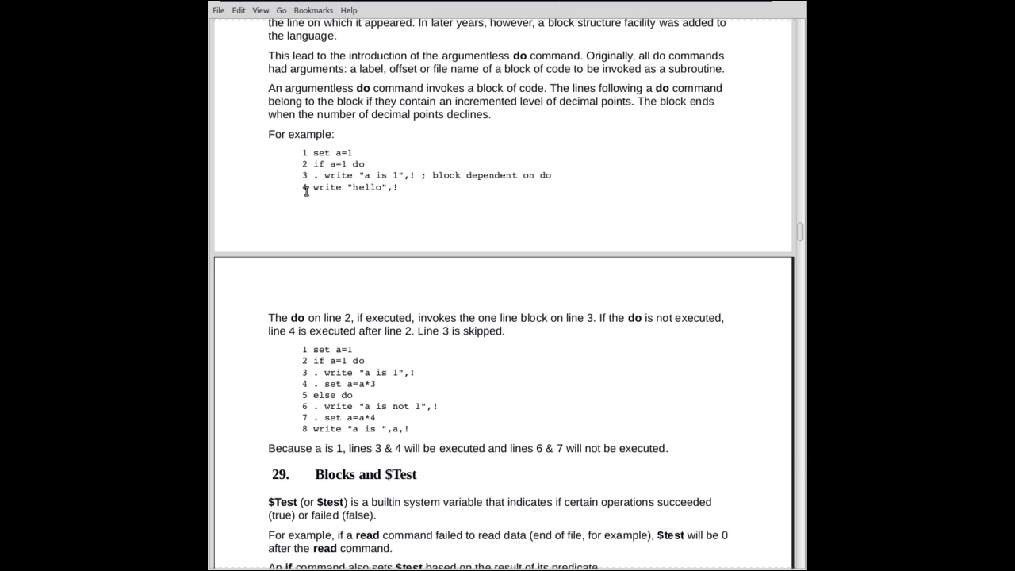
mouse_move(309, 190)
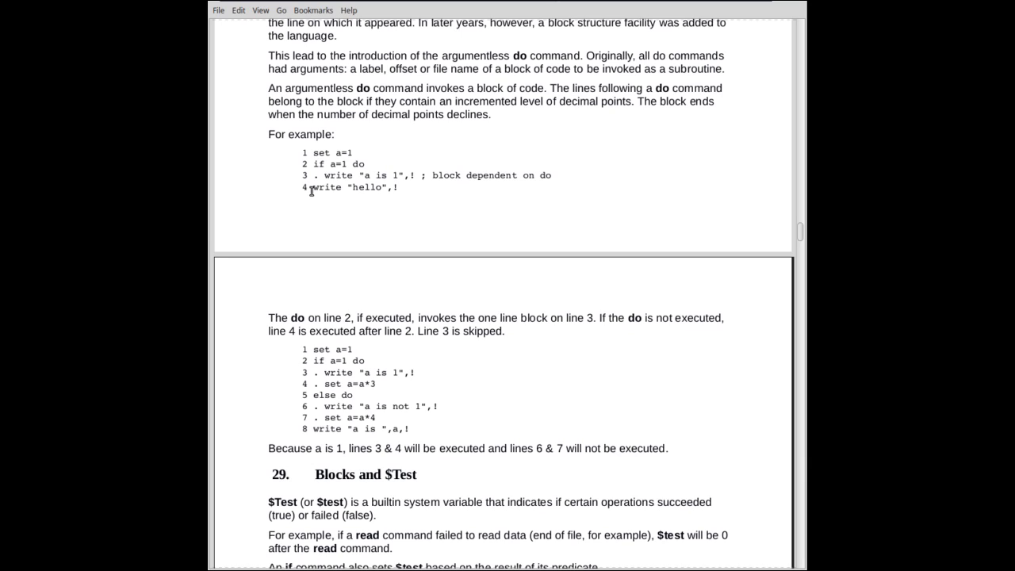
mouse_move(352, 152)
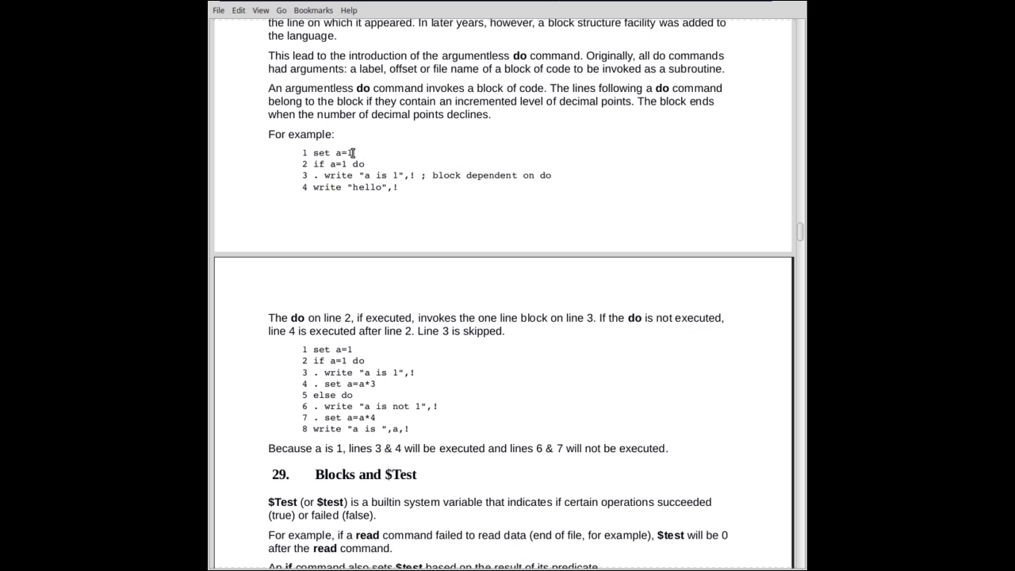
mouse_move(317, 164)
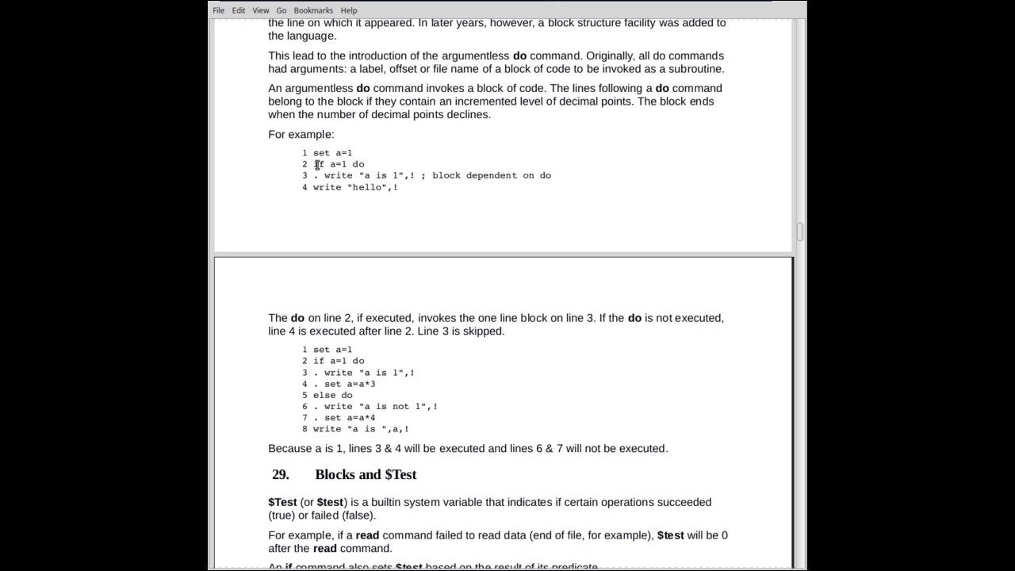
mouse_move(352, 163)
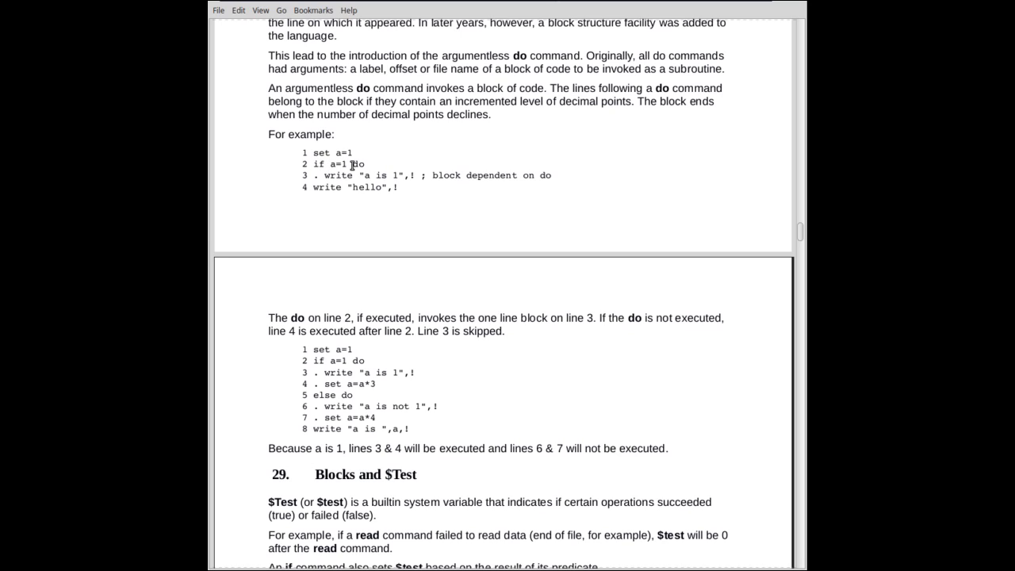
mouse_move(368, 168)
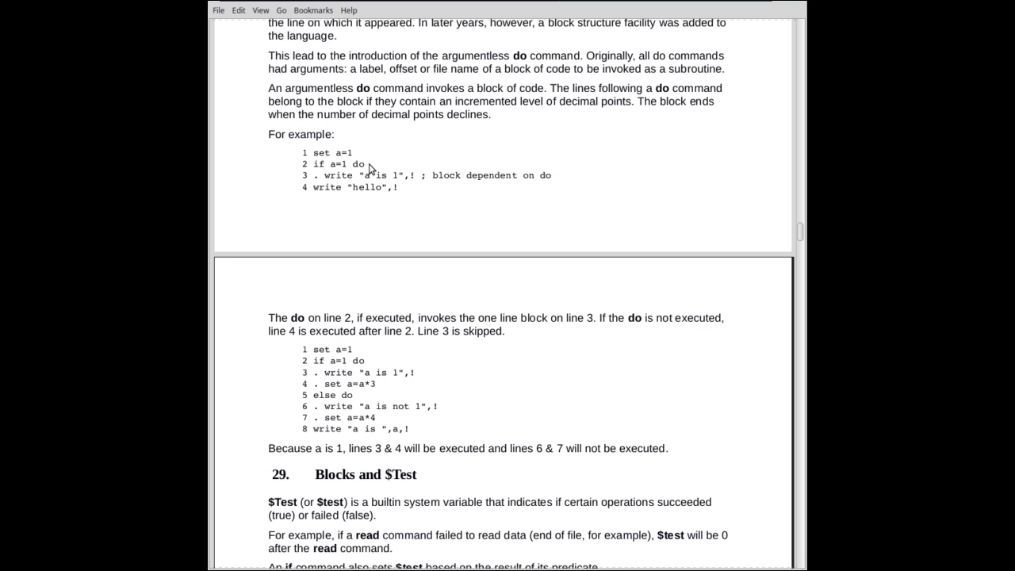
mouse_move(317, 178)
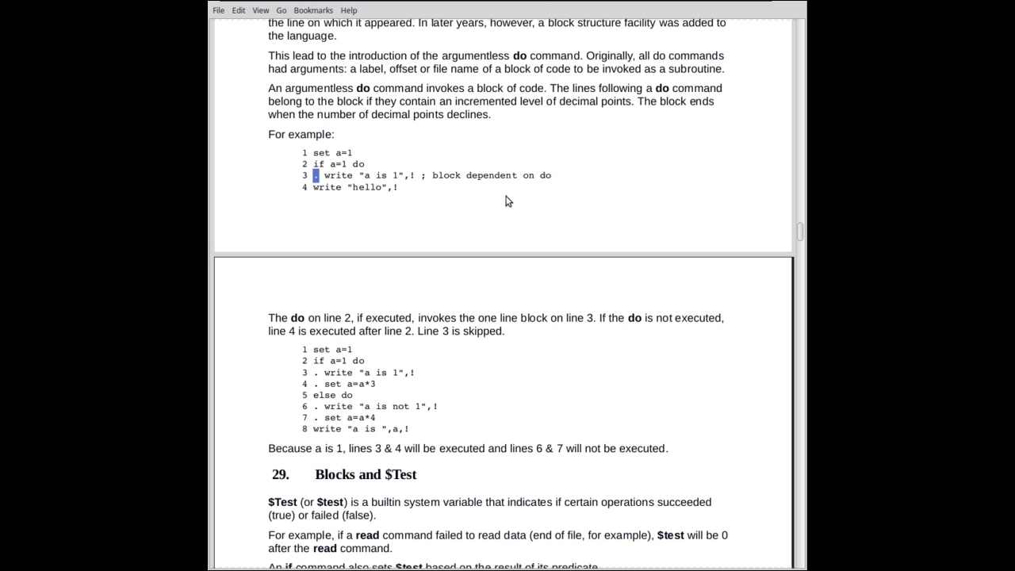
mouse_move(506, 203)
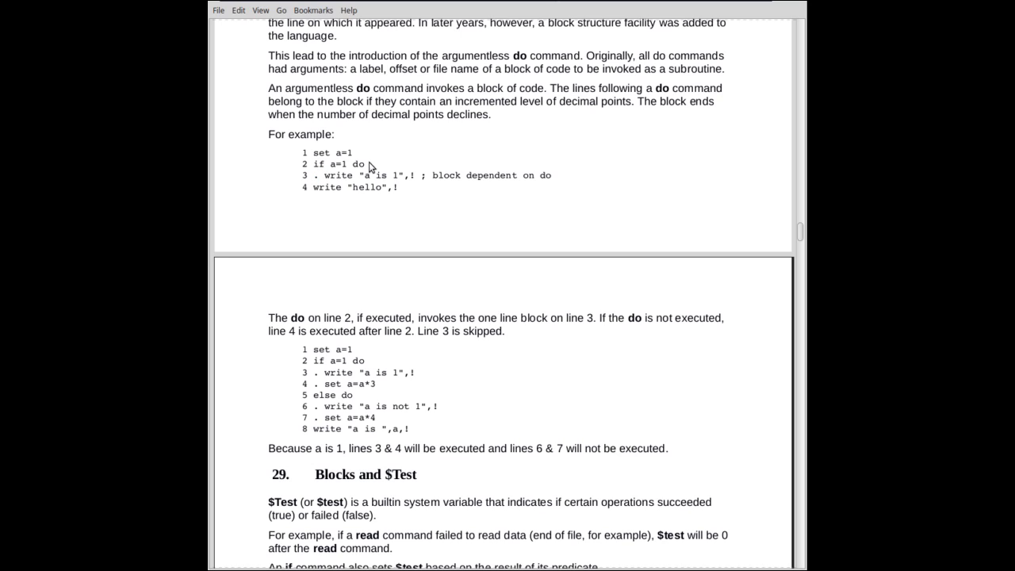
mouse_move(364, 168)
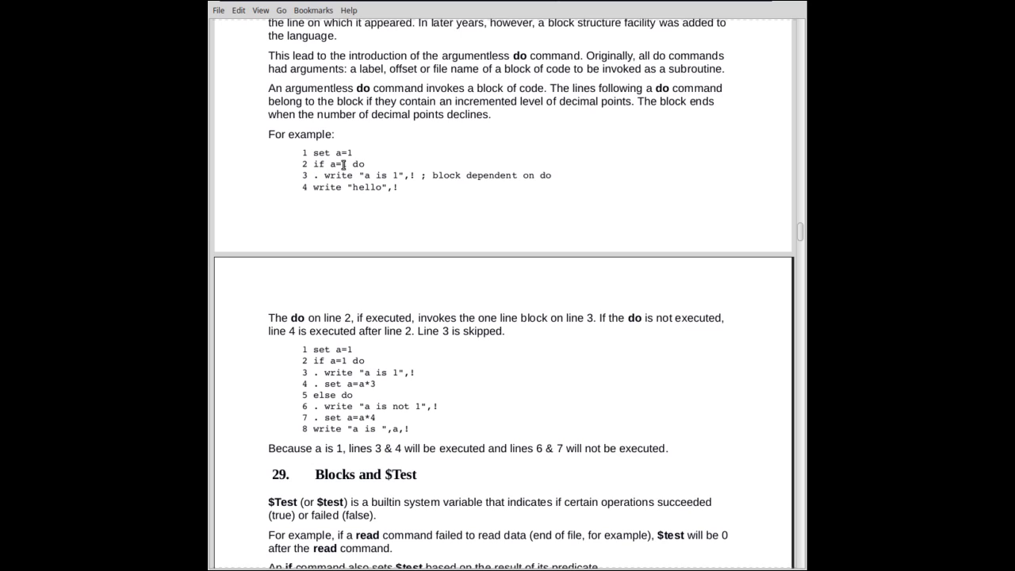
mouse_move(336, 174)
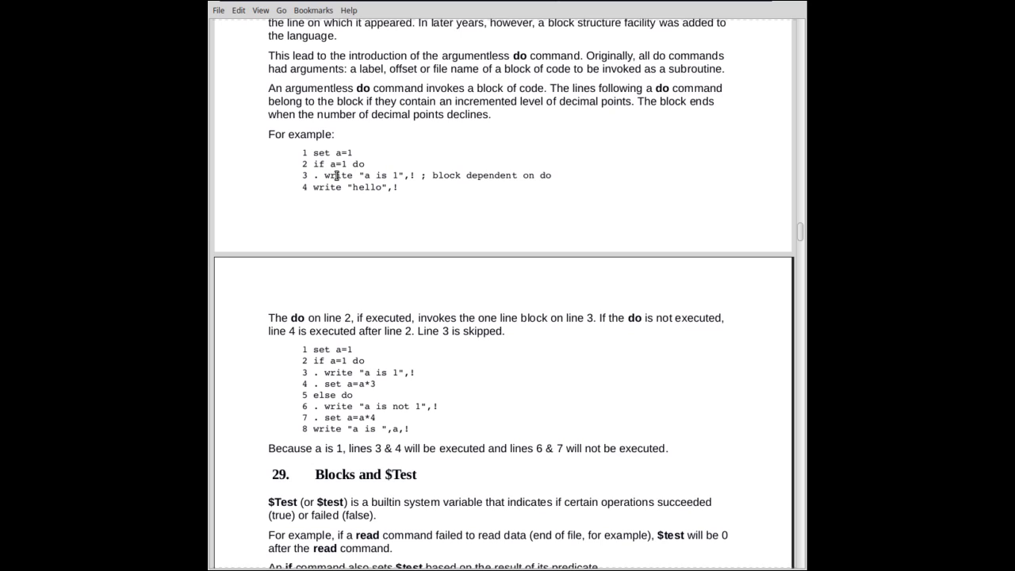
mouse_move(541, 189)
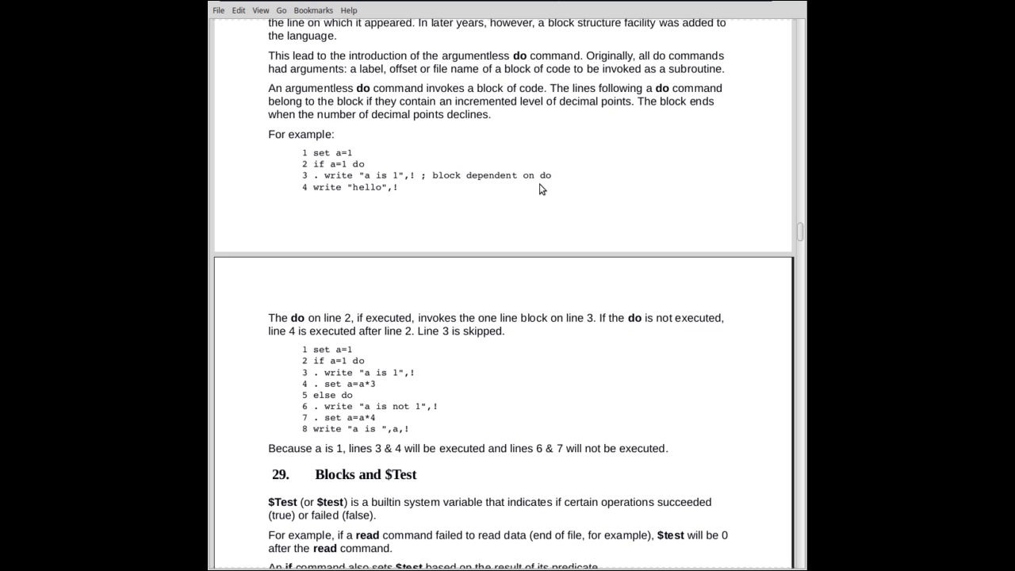
mouse_move(518, 181)
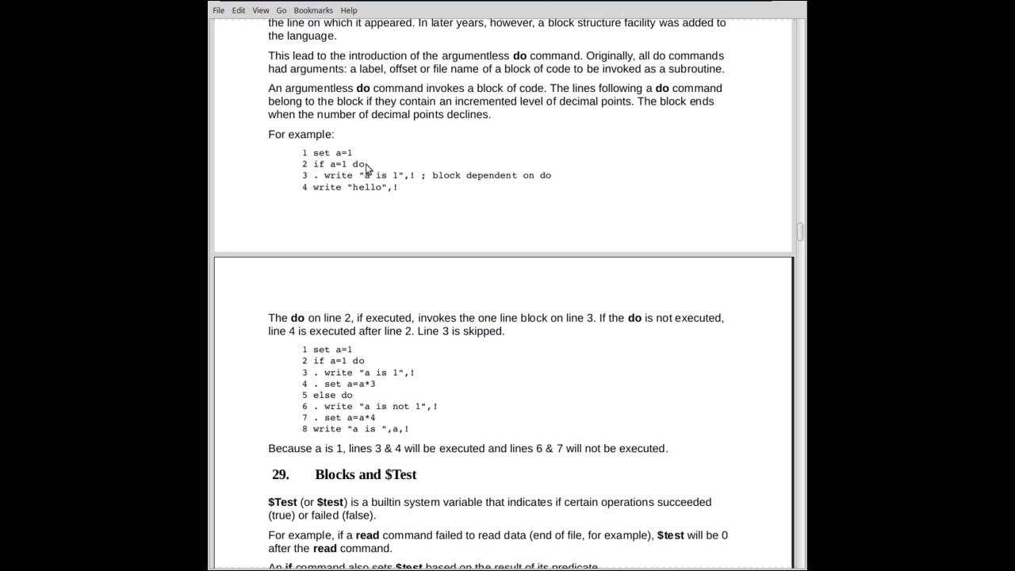
mouse_move(373, 168)
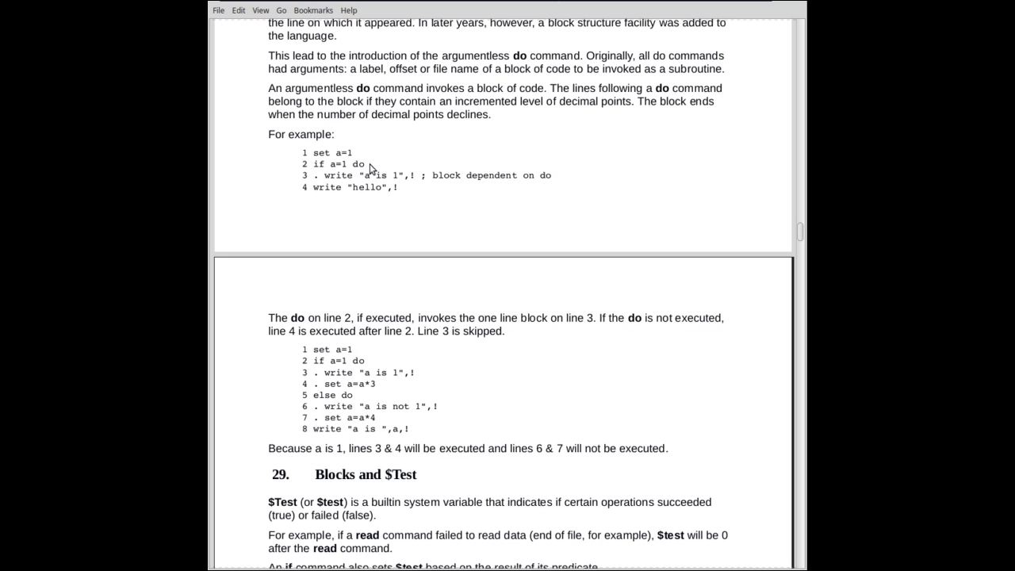
mouse_move(321, 192)
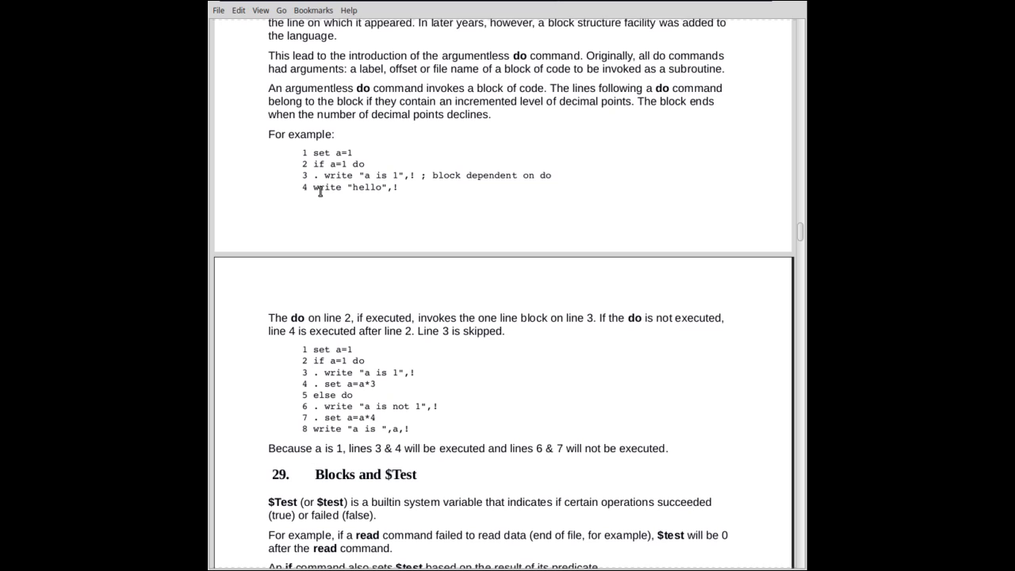
Scroll to section 29's paragraphs on if and else with $Test and the read/else example.
scroll("down", 3)
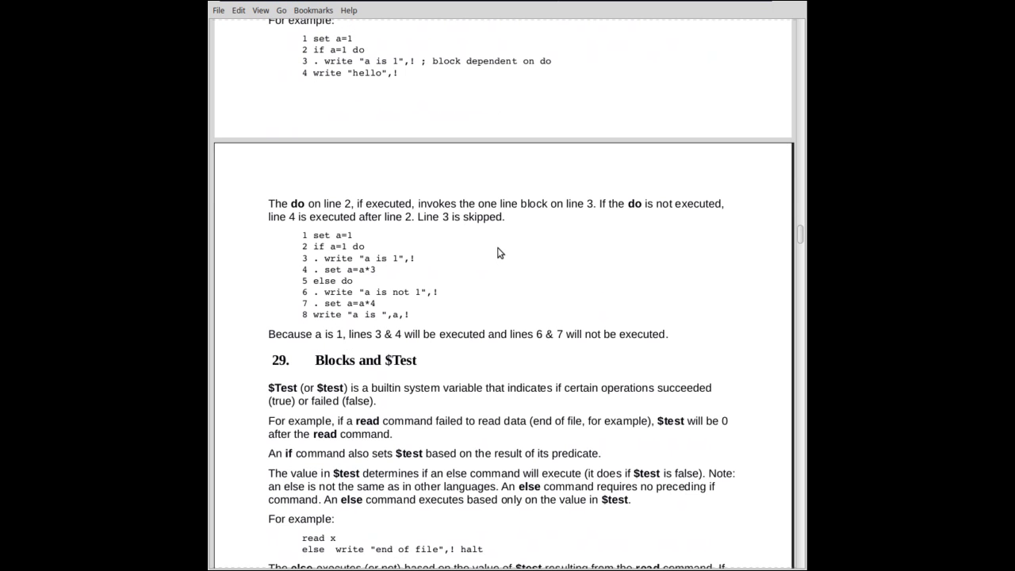
mouse_move(431, 266)
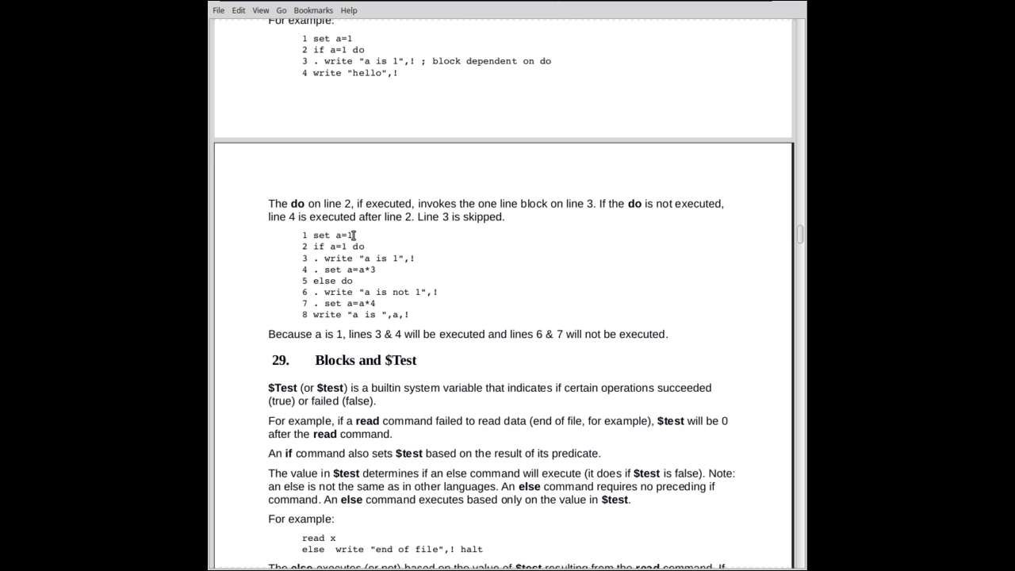
mouse_move(320, 247)
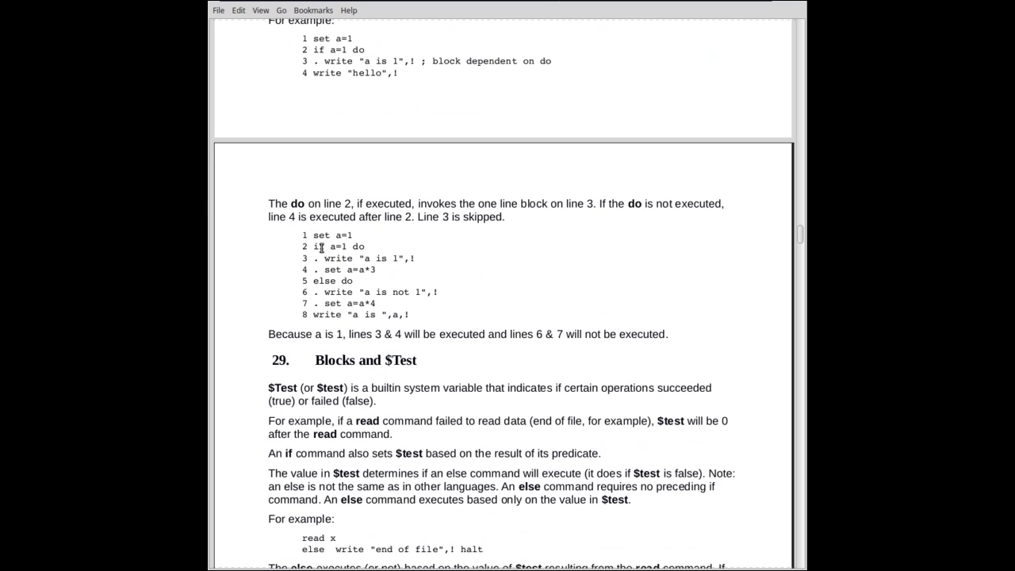
mouse_move(348, 248)
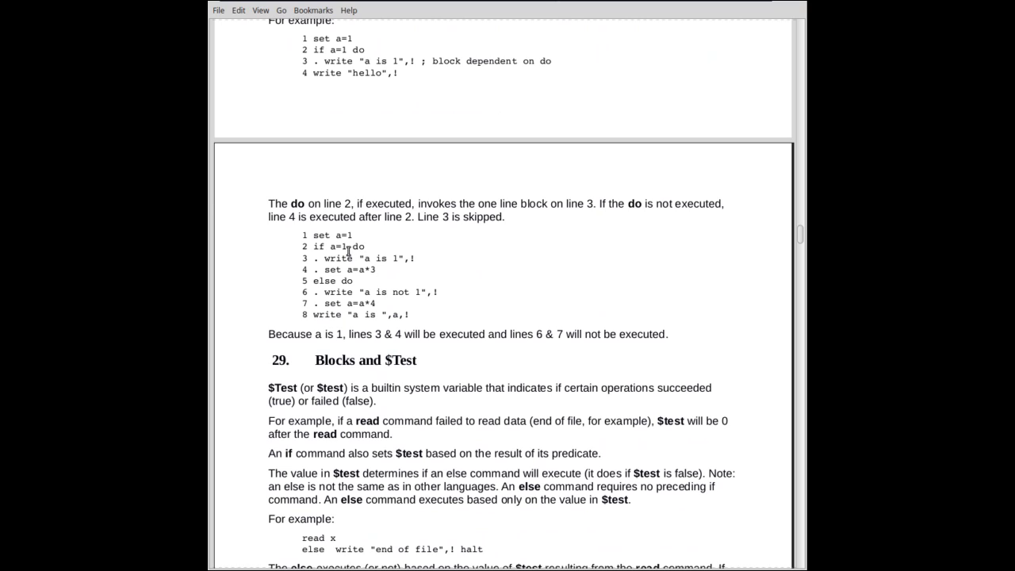
mouse_move(319, 270)
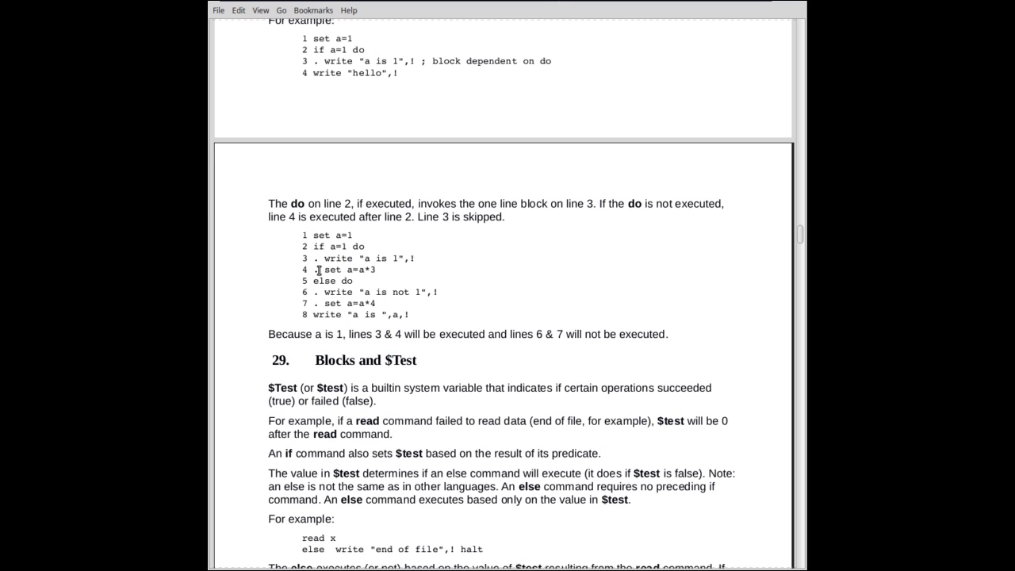
mouse_move(381, 273)
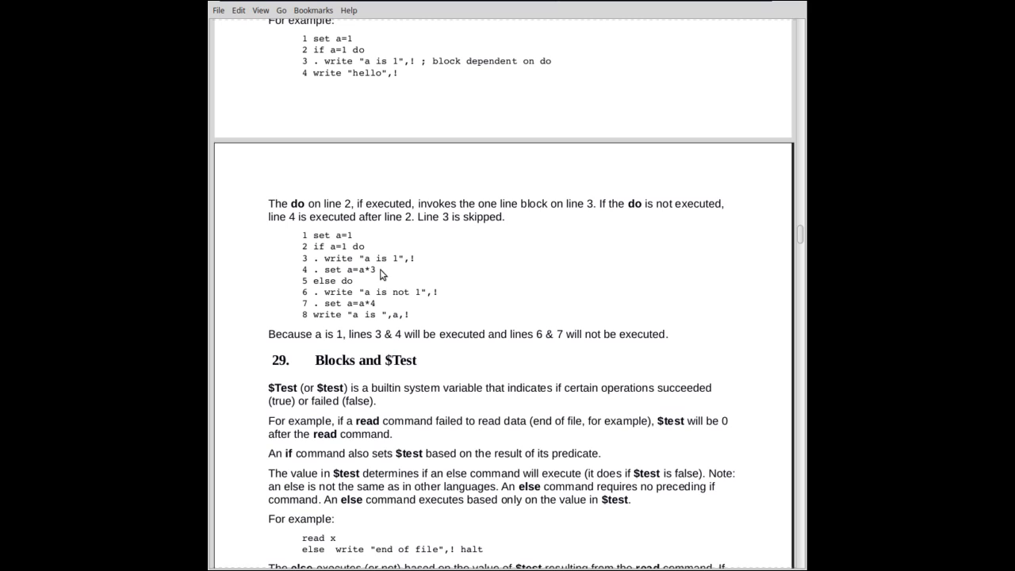
mouse_move(384, 279)
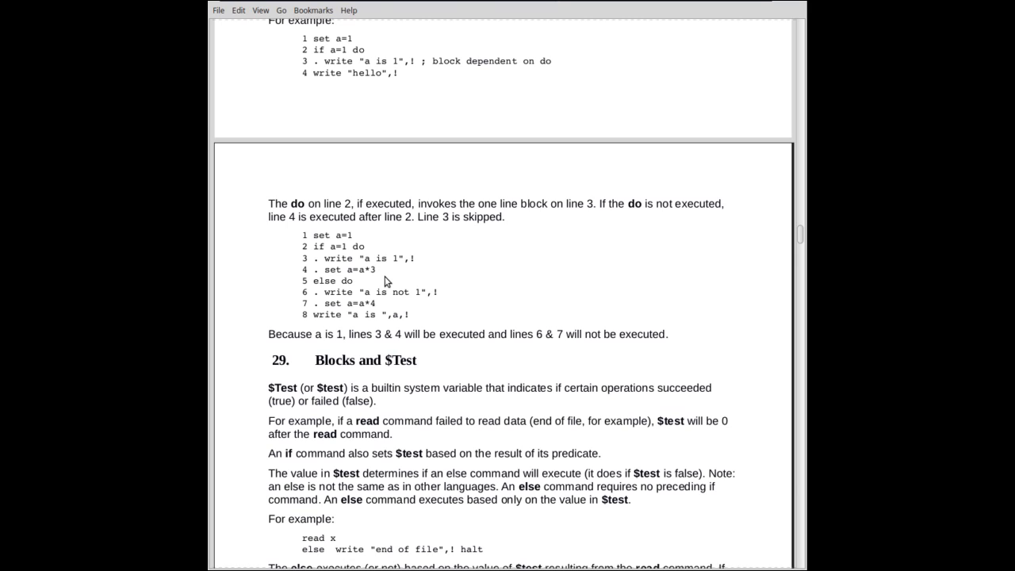
mouse_move(383, 274)
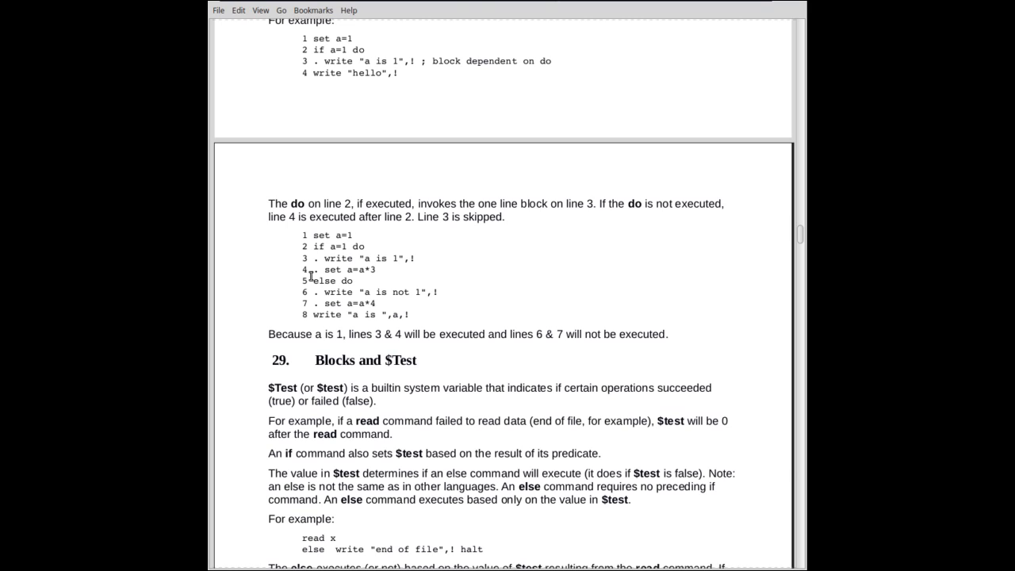
mouse_move(311, 277)
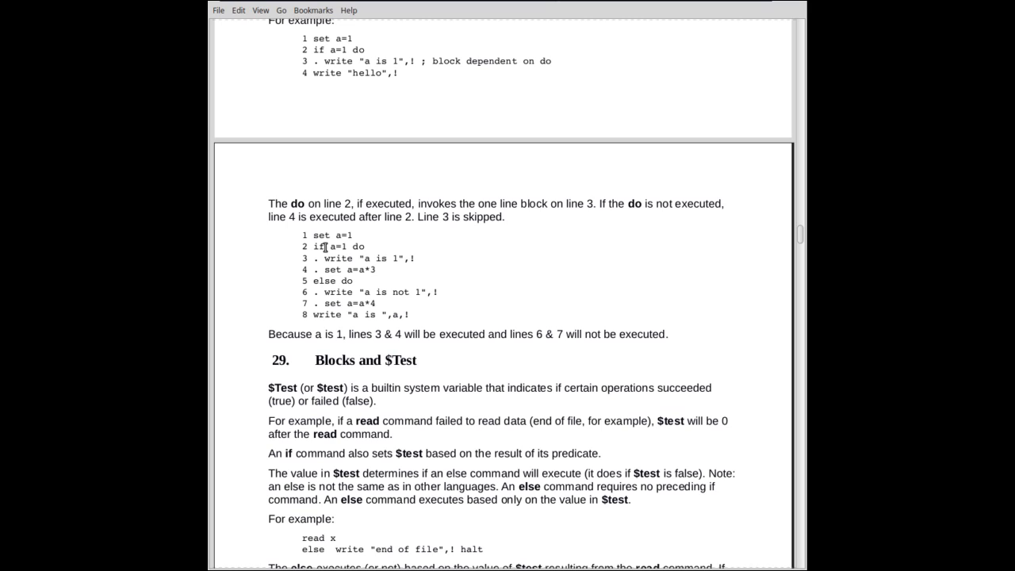
mouse_move(542, 253)
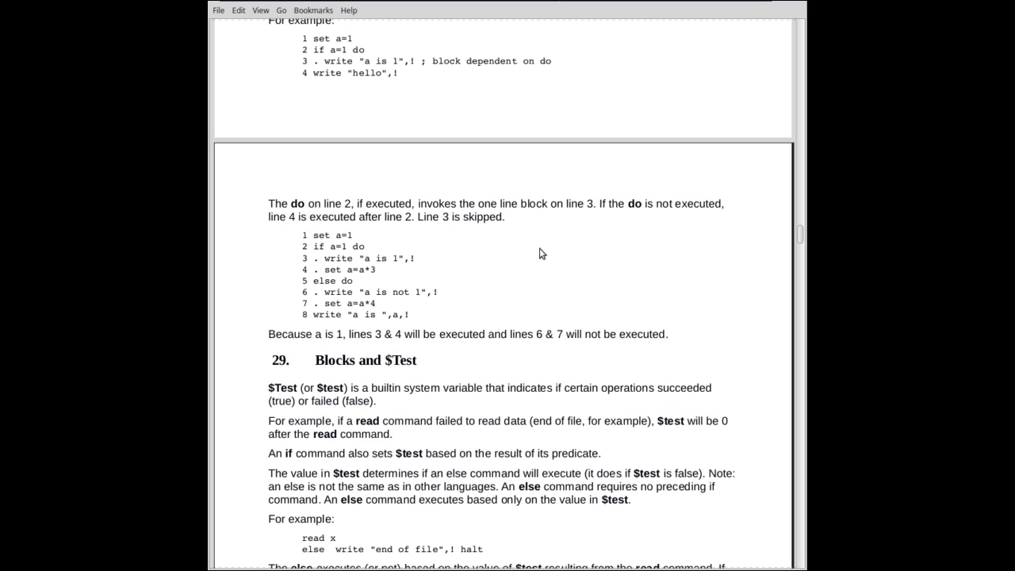
mouse_move(556, 293)
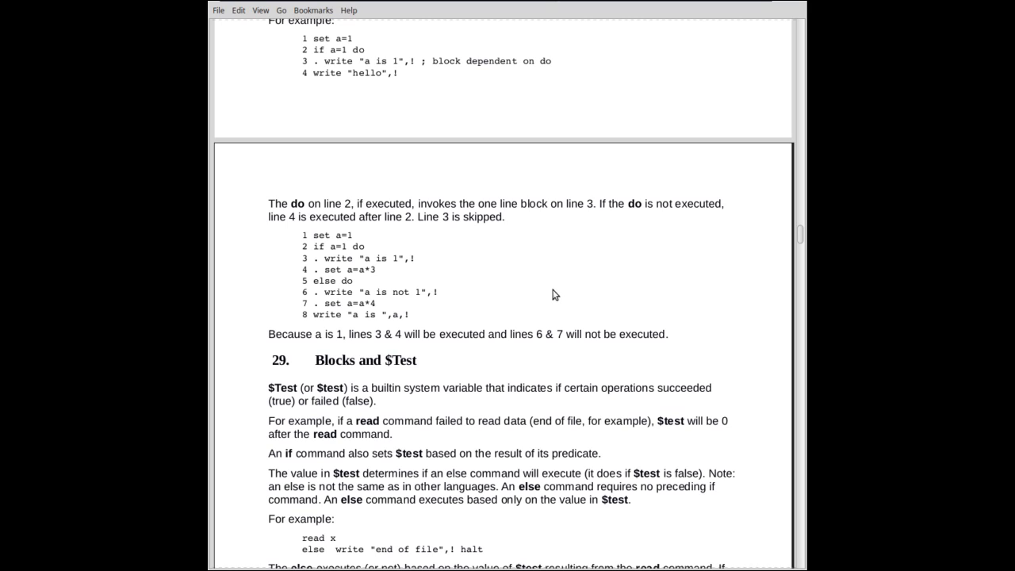
mouse_move(541, 298)
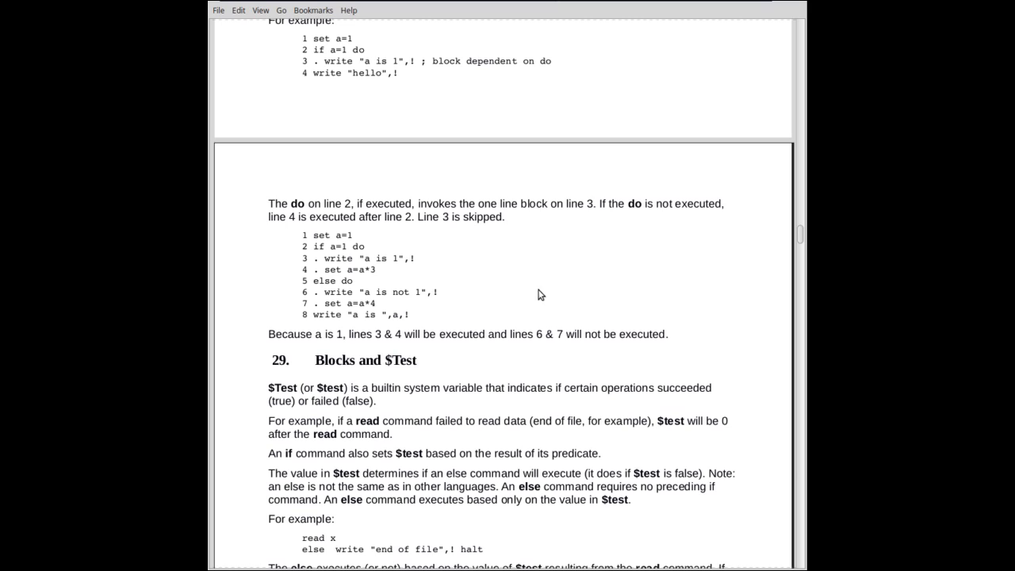
mouse_move(368, 254)
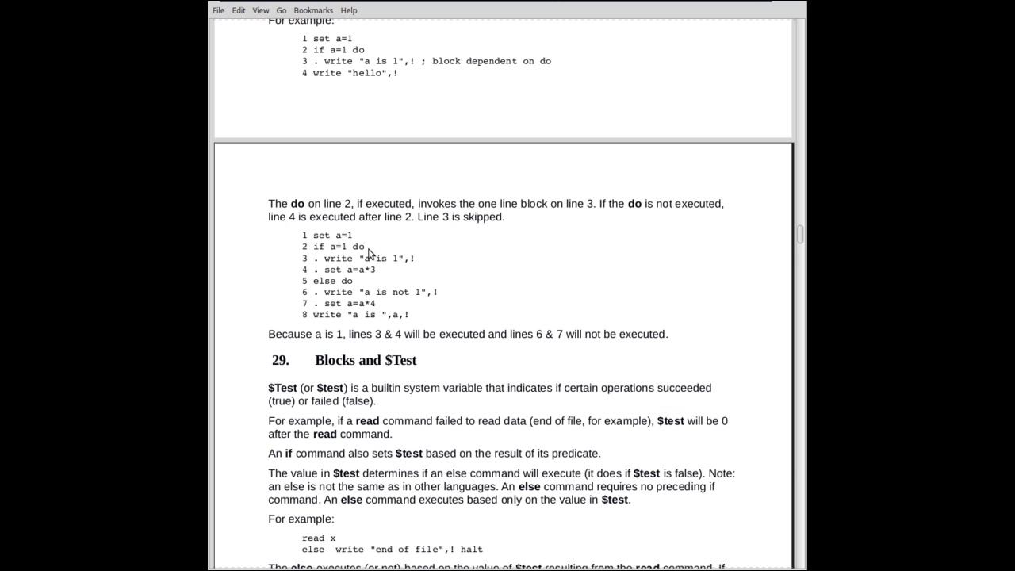
mouse_move(385, 252)
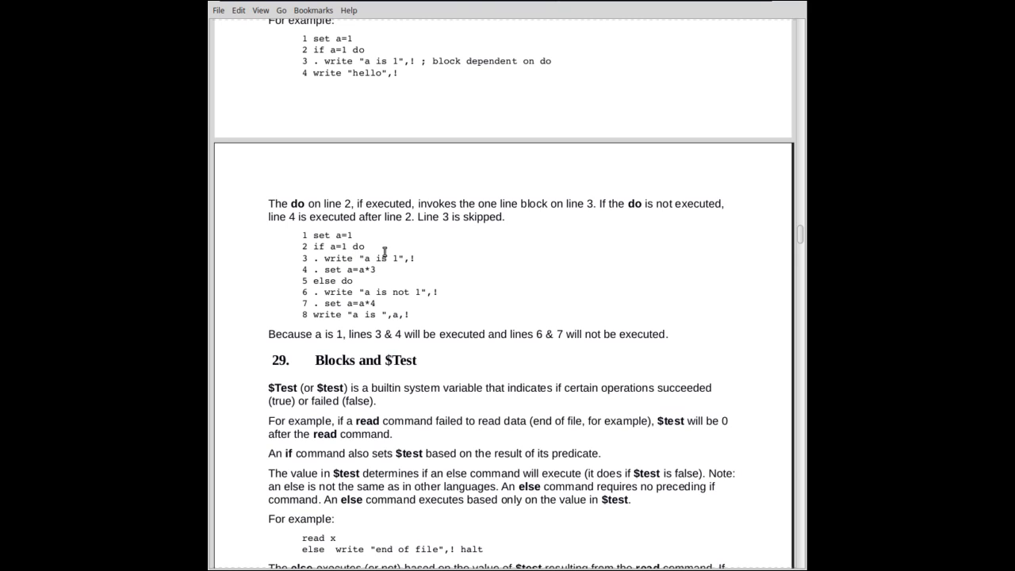
mouse_move(433, 261)
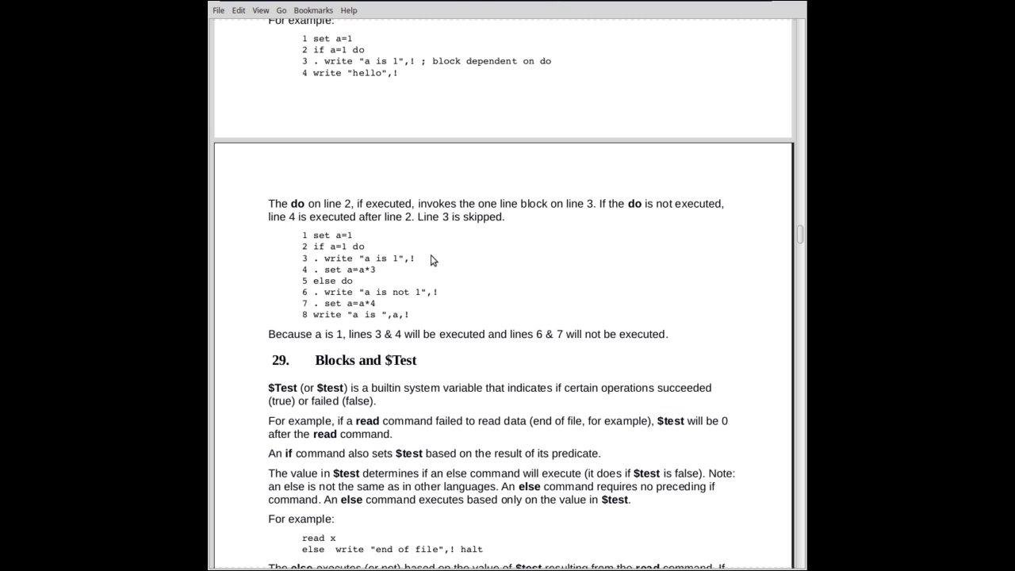
mouse_move(441, 260)
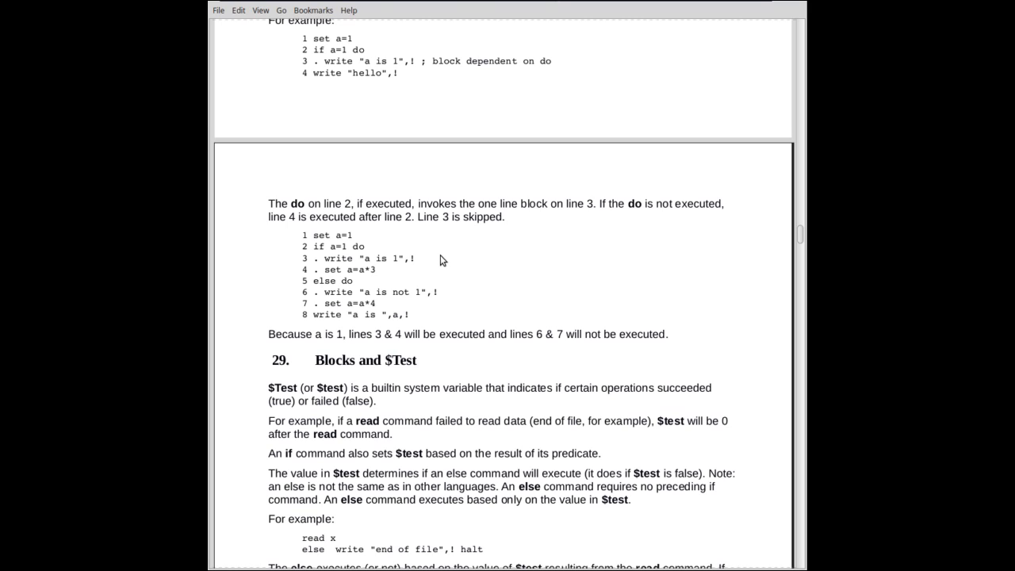
mouse_move(398, 252)
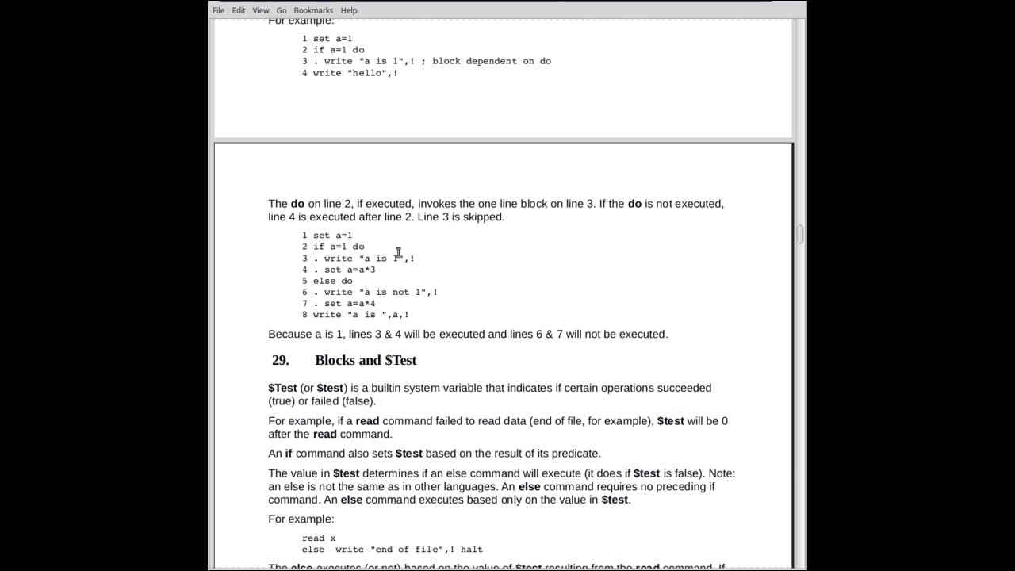
mouse_move(363, 247)
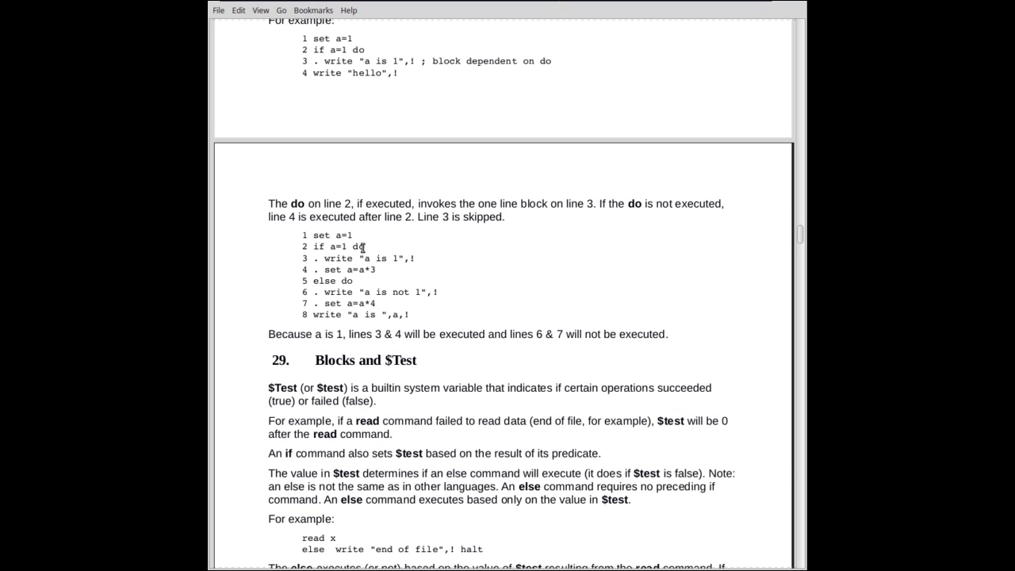
mouse_move(366, 258)
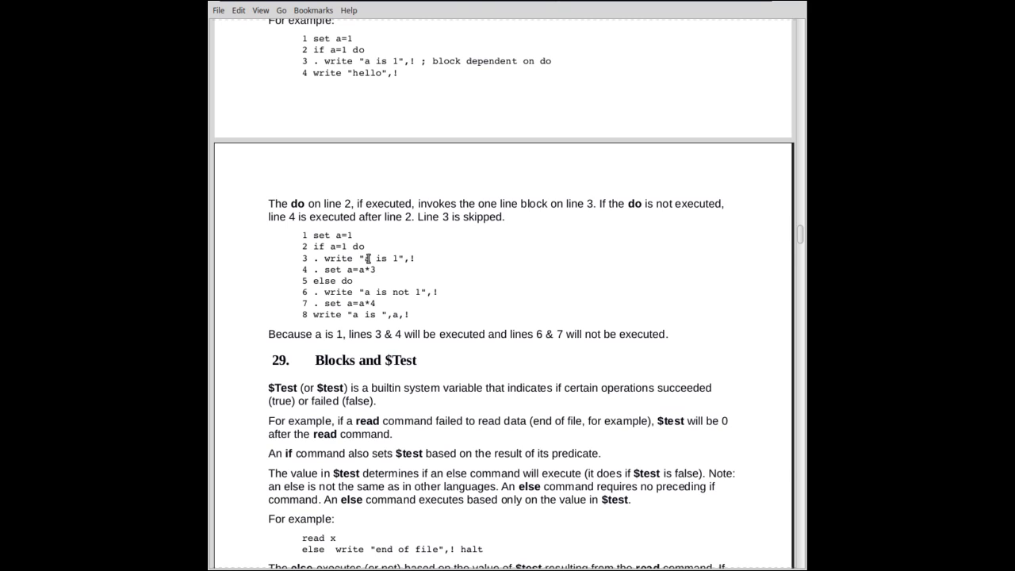
mouse_move(310, 268)
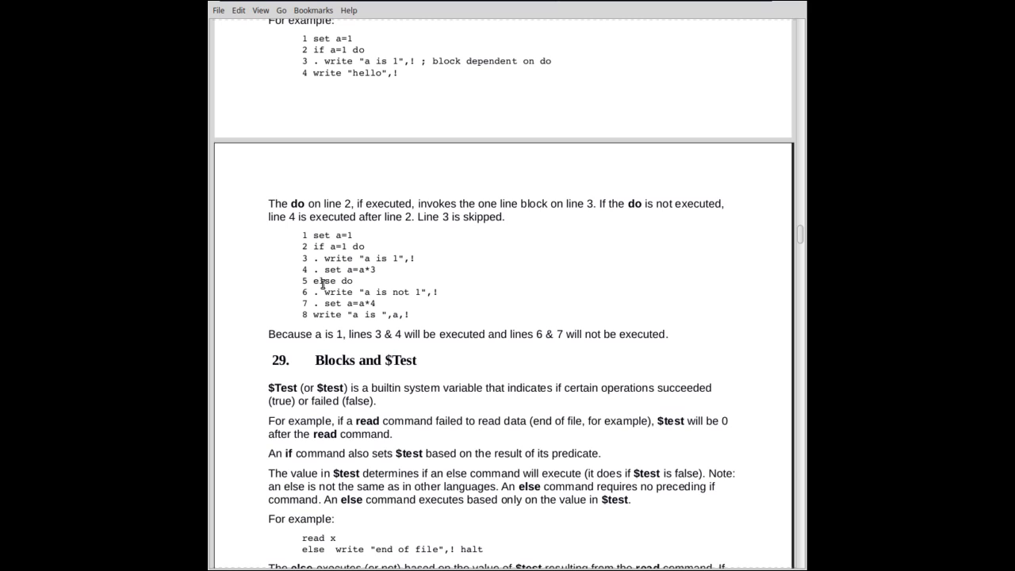
mouse_move(419, 289)
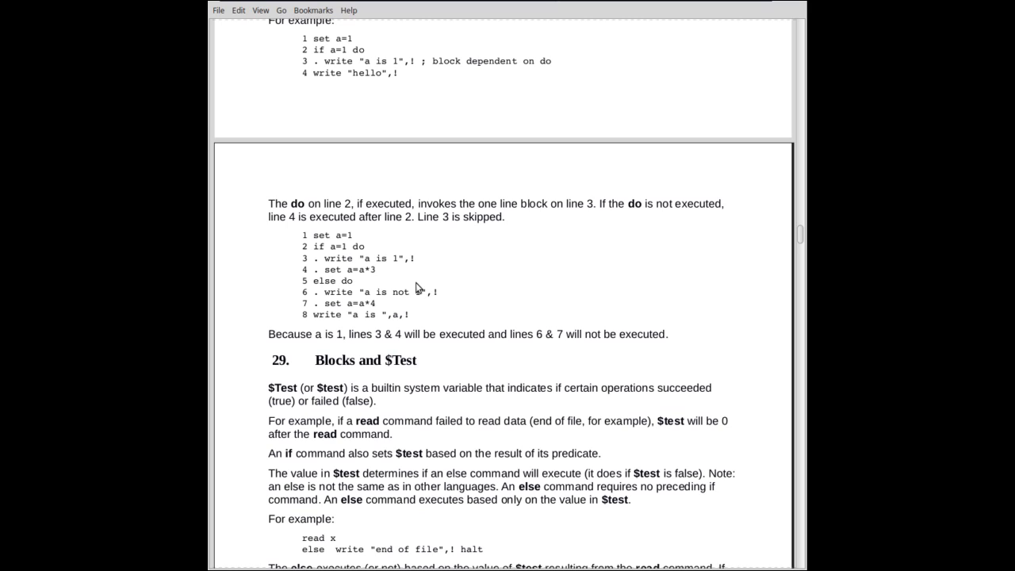
mouse_move(327, 231)
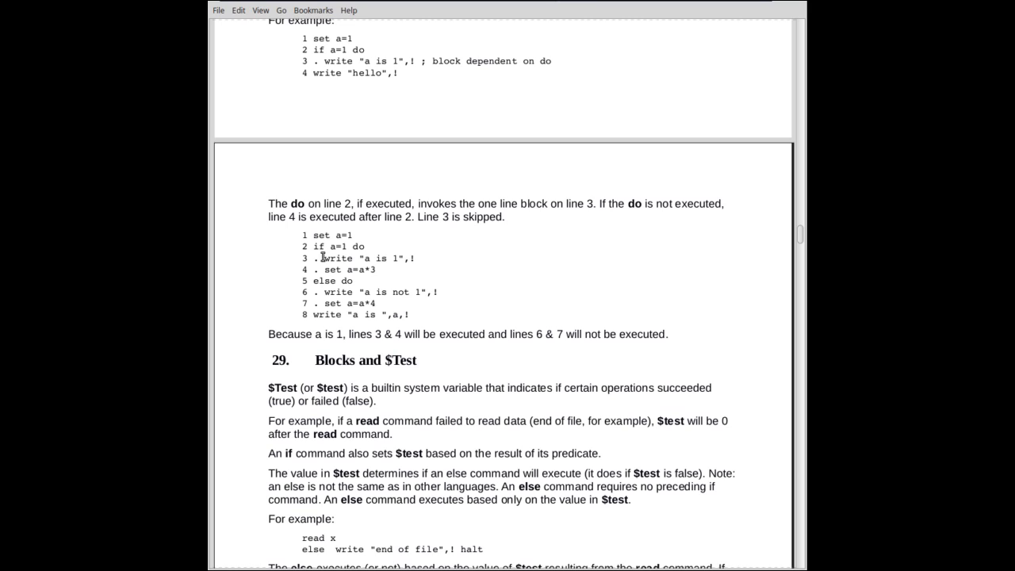
mouse_move(353, 252)
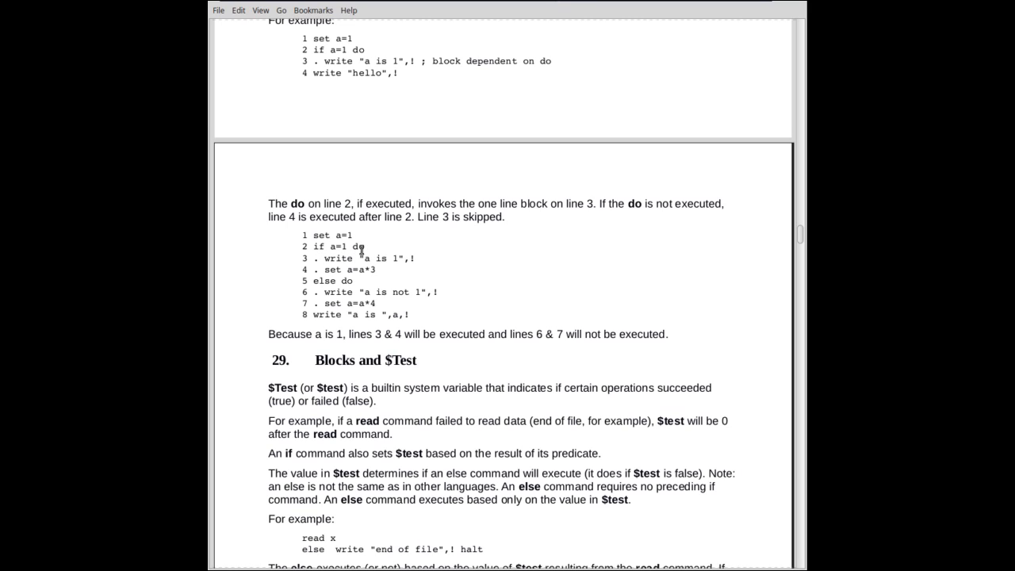
mouse_move(356, 247)
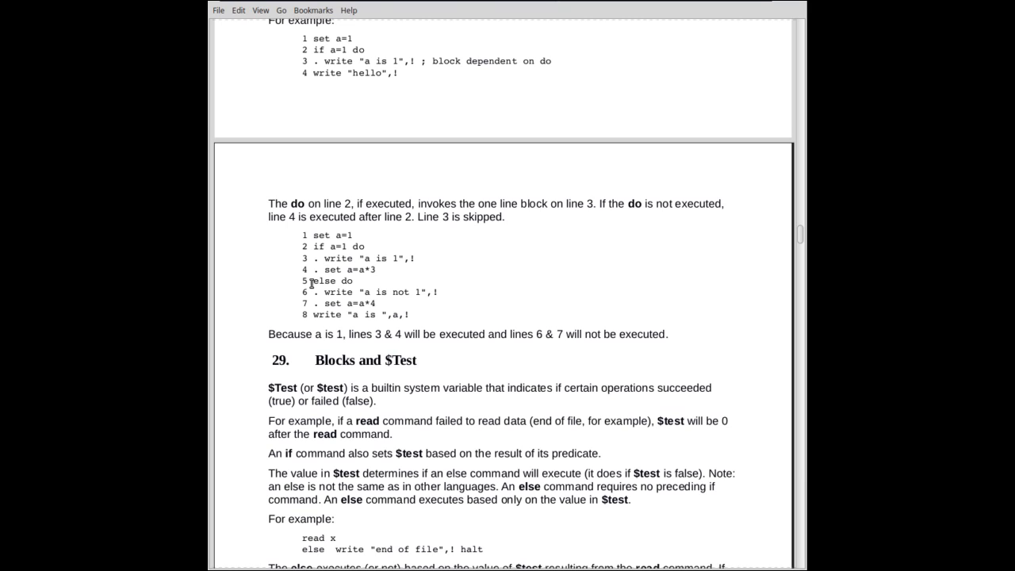
mouse_move(316, 276)
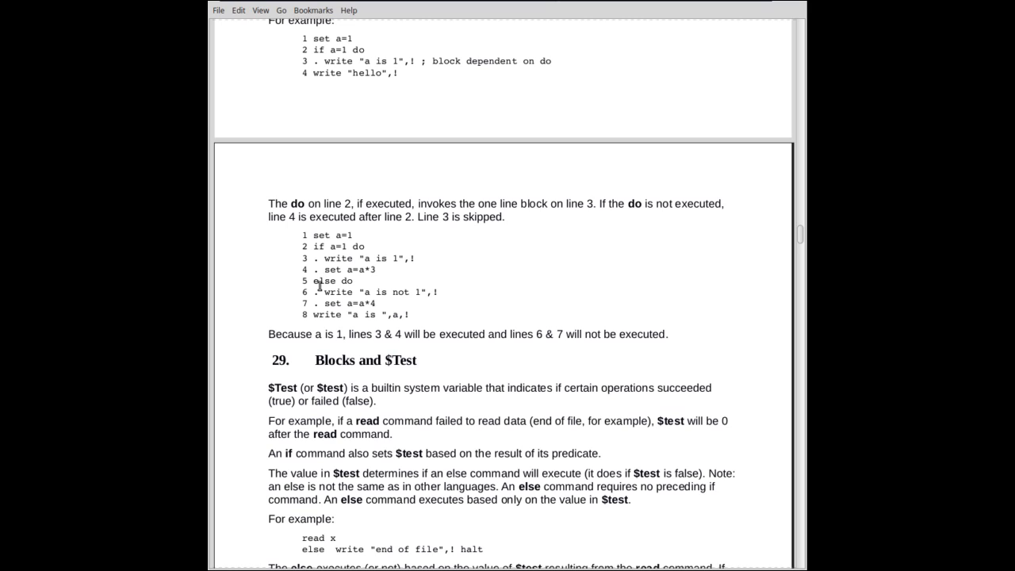
mouse_move(227, 289)
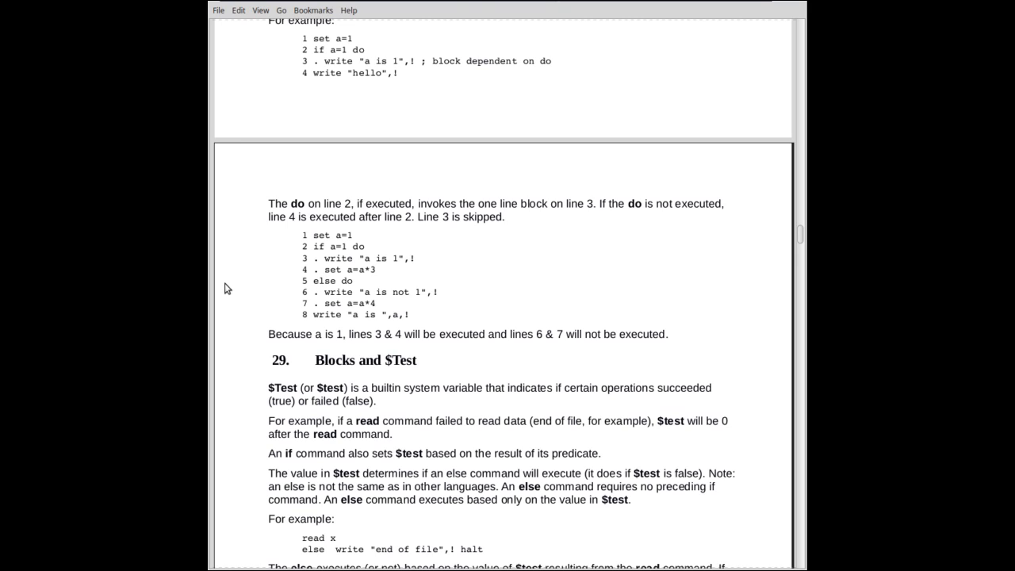
mouse_move(241, 292)
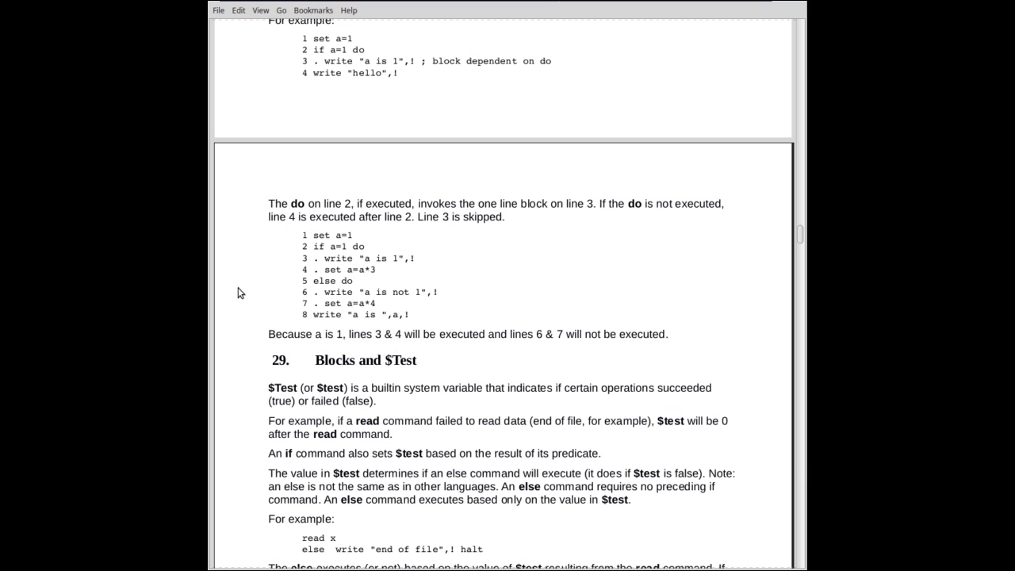
mouse_move(323, 288)
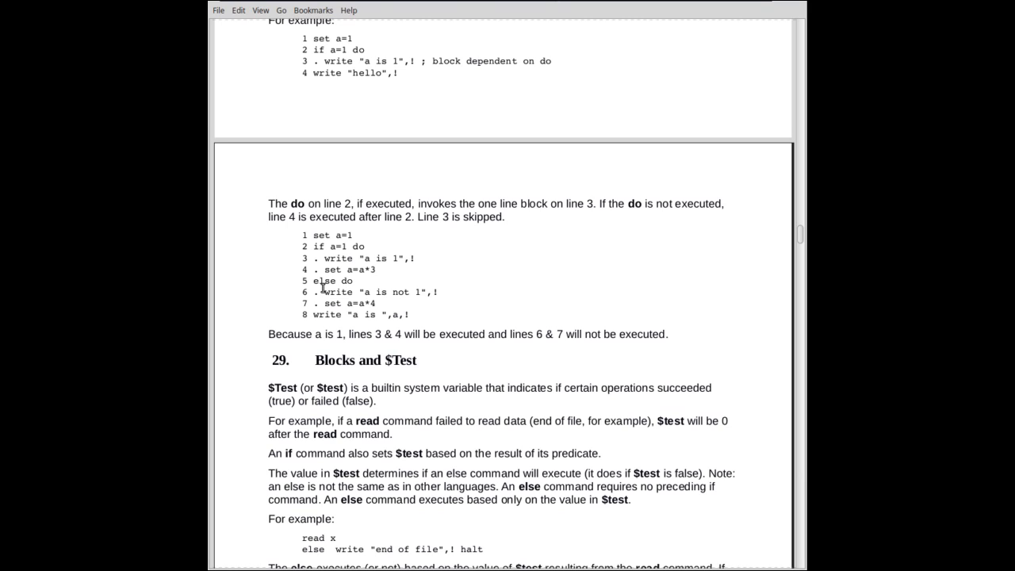
mouse_move(288, 310)
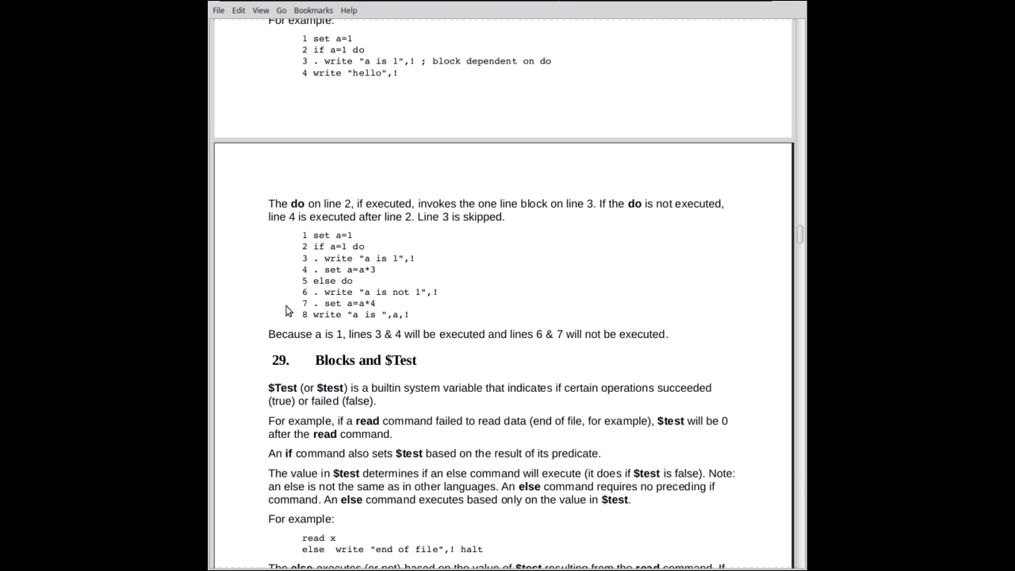
mouse_move(355, 288)
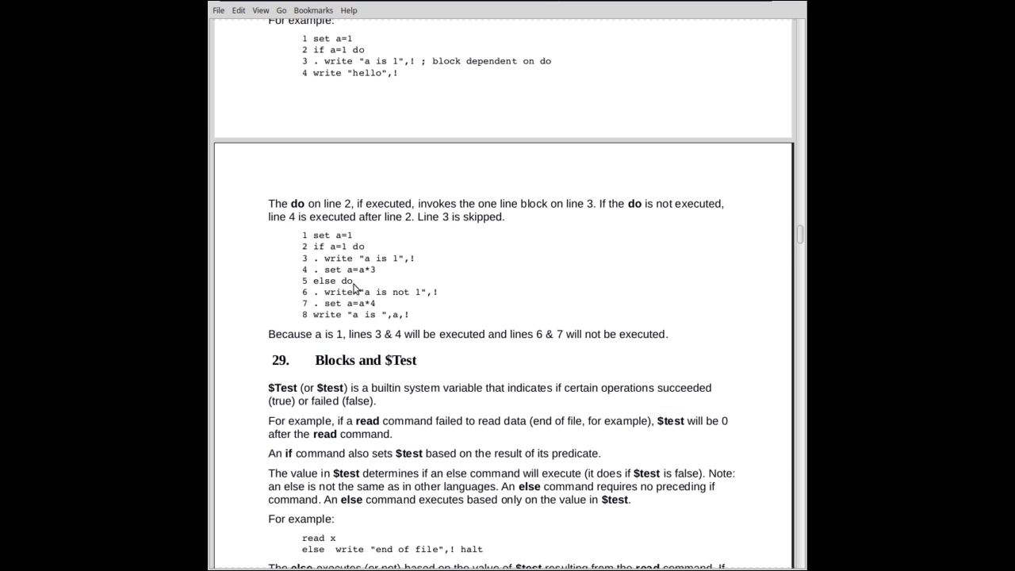
mouse_move(375, 289)
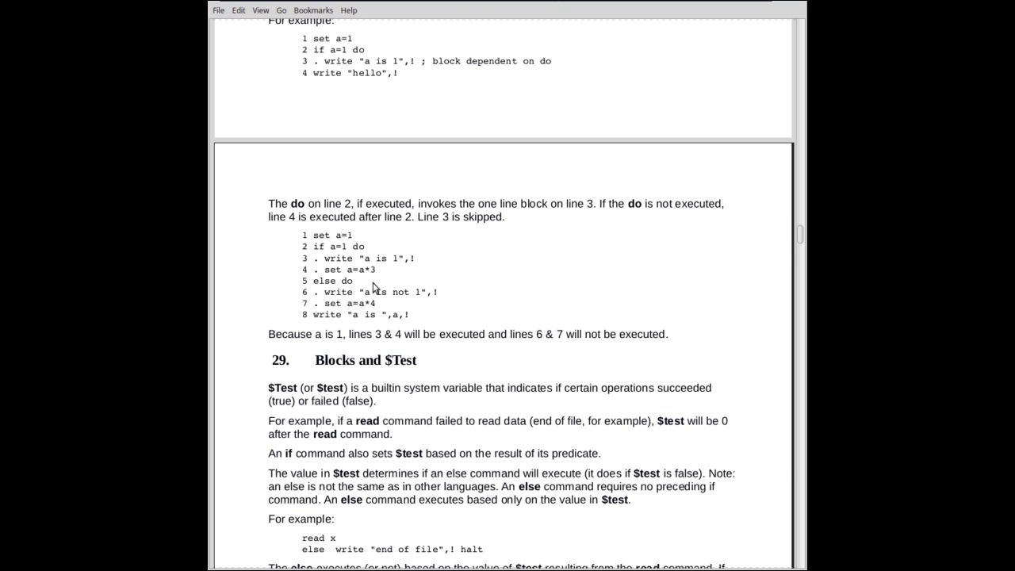
mouse_move(297, 323)
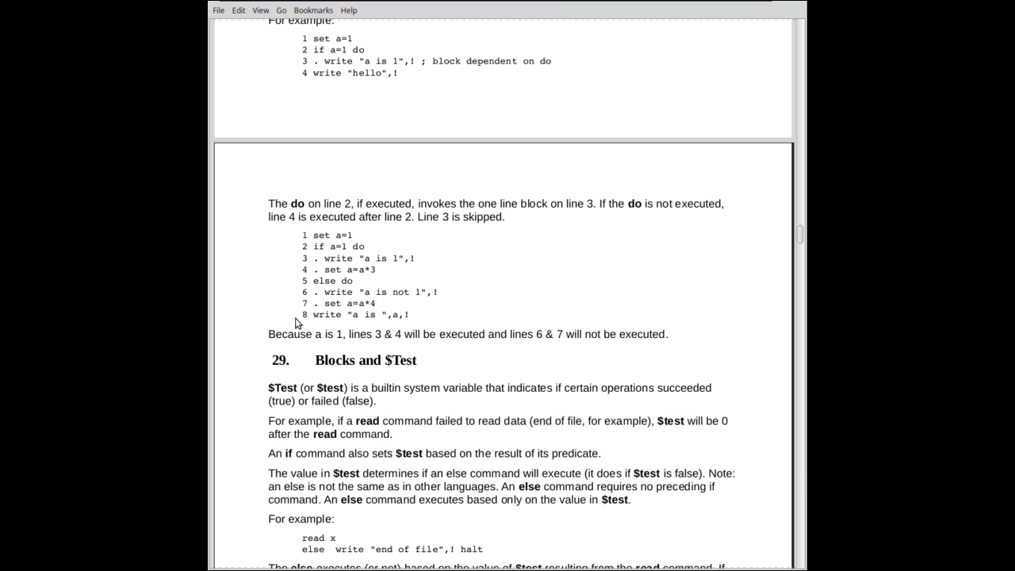
mouse_move(263, 295)
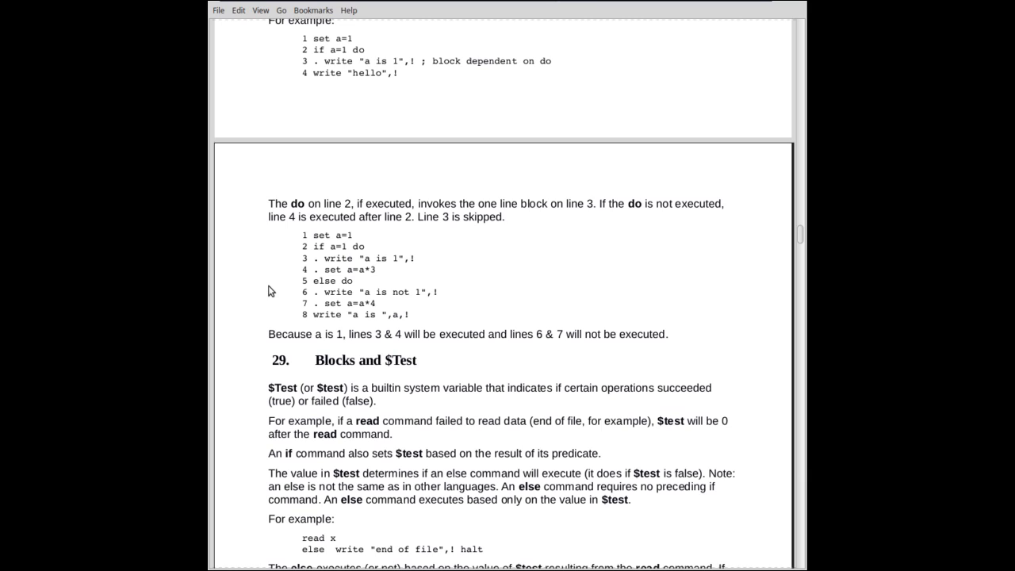
mouse_move(317, 257)
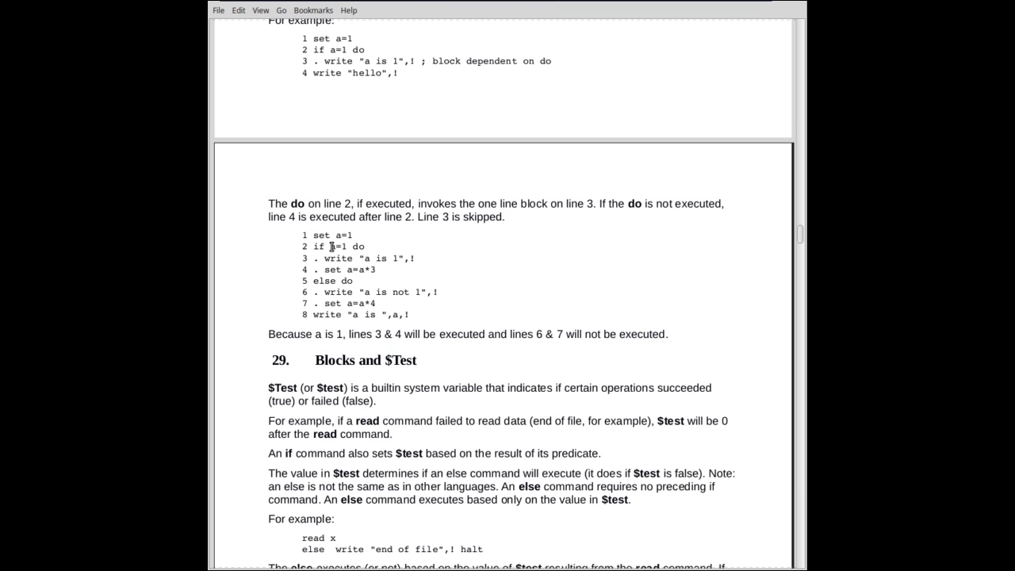
mouse_move(435, 296)
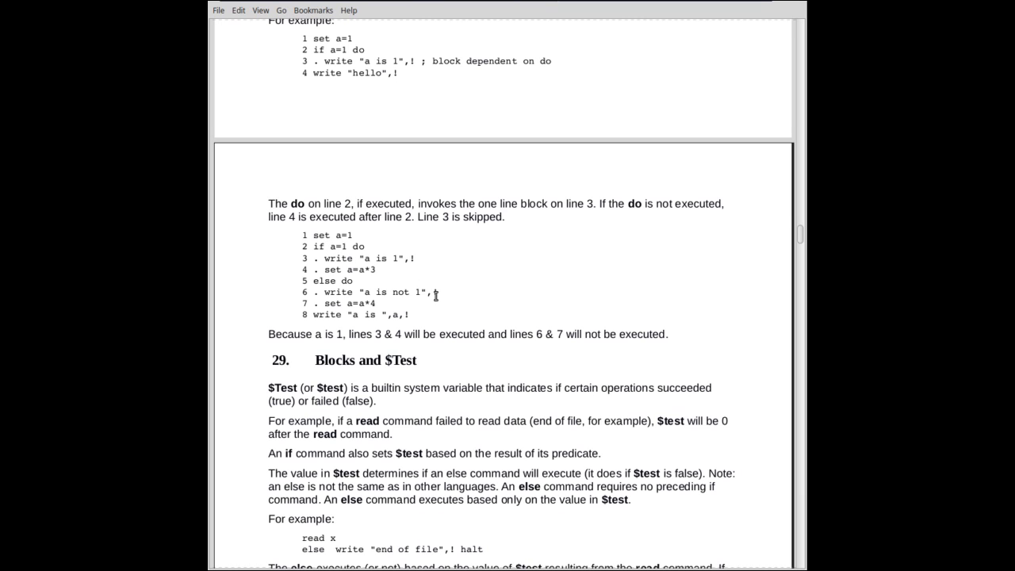
Scroll to the $Test restoration explanation and its nine-line block example.
scroll("down", 3)
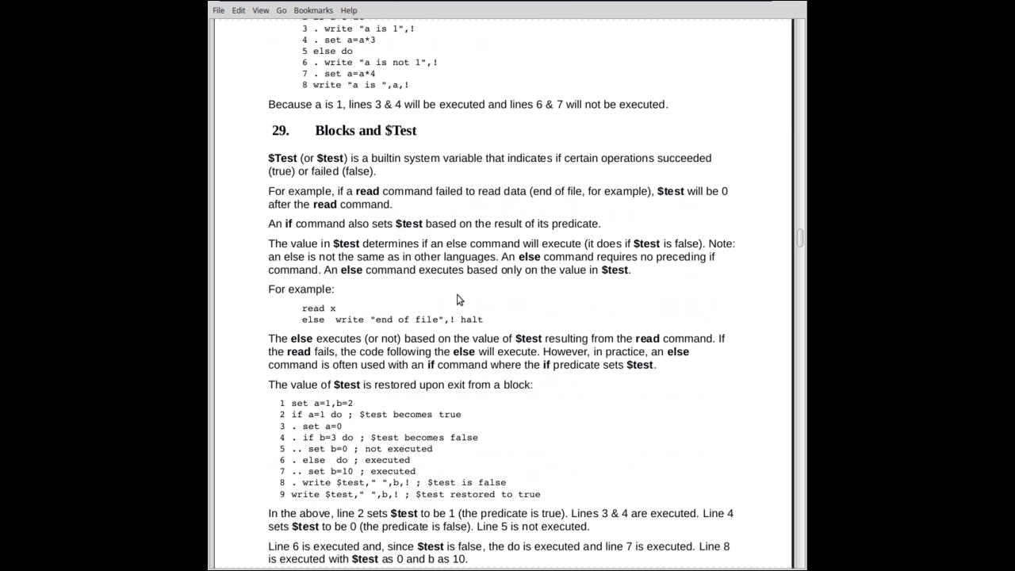
Scroll past the nested-block $test restoration example to the heading of section 30, Quit.
scroll("down", 3)
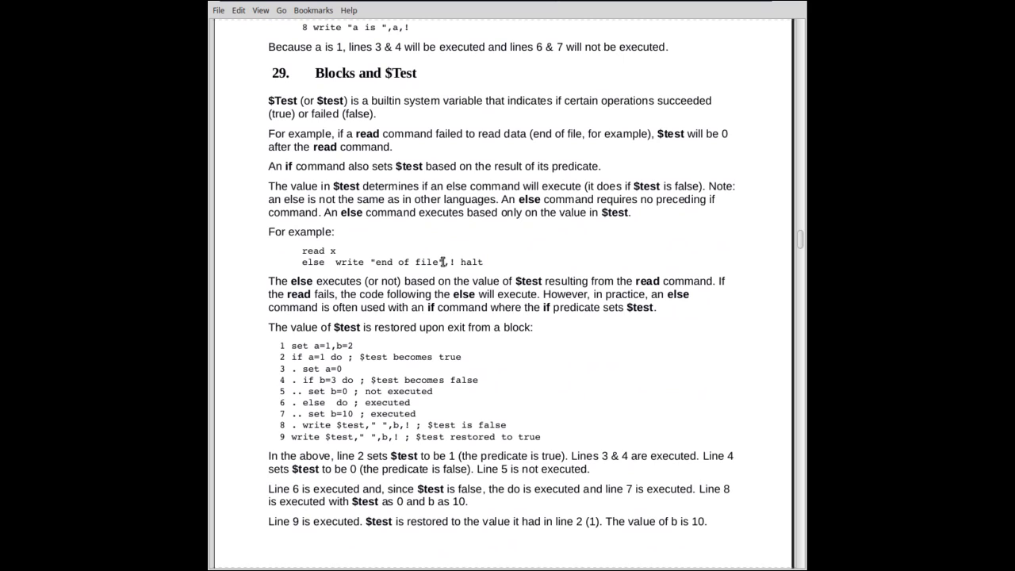
mouse_move(419, 232)
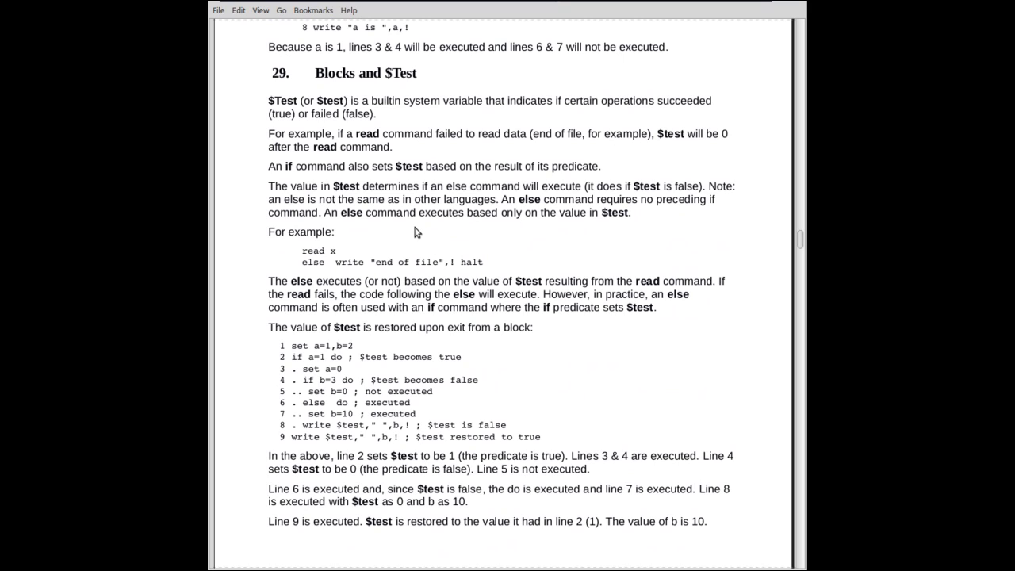
mouse_move(412, 127)
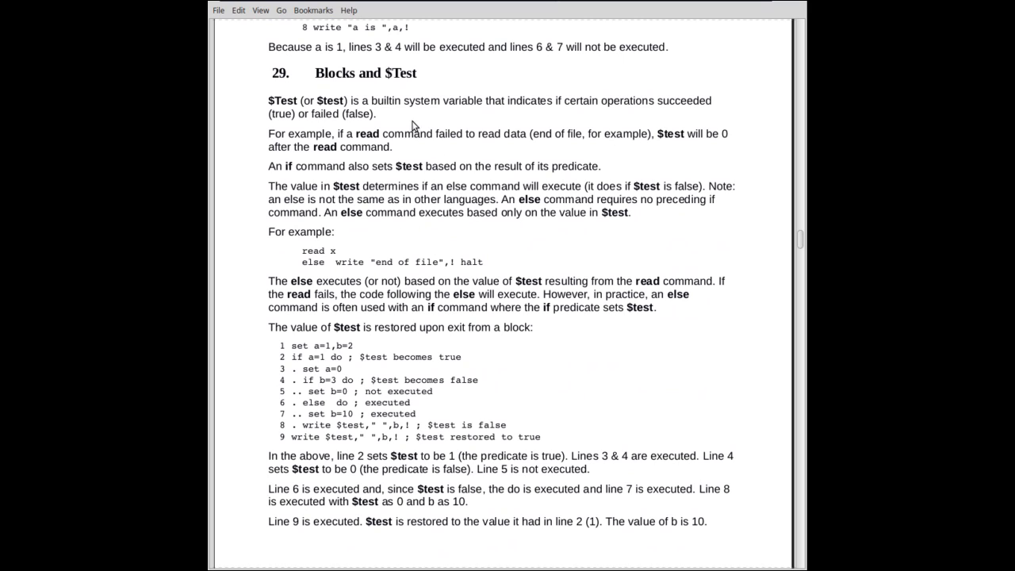
mouse_move(403, 213)
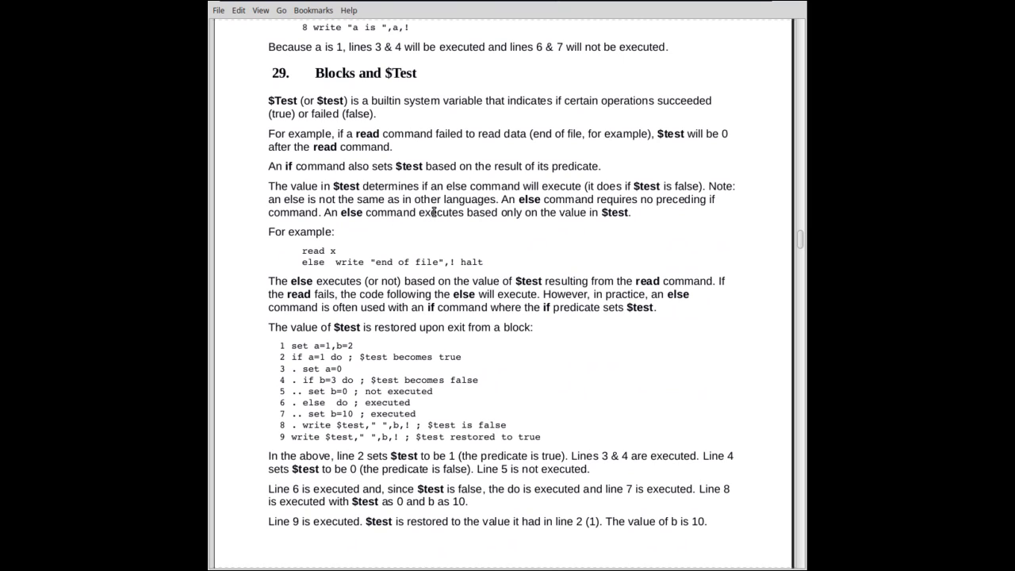
scroll("down", 3)
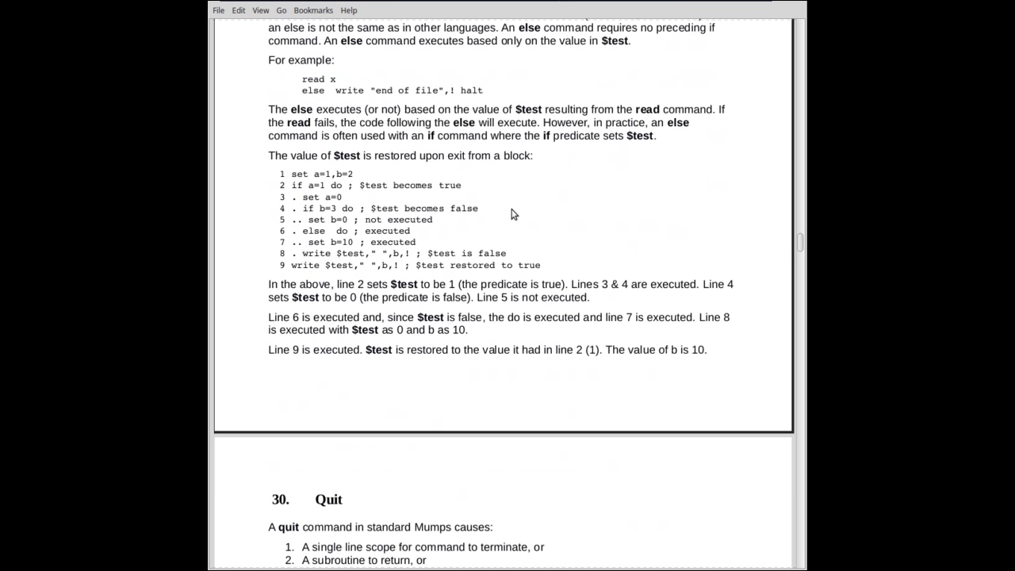
mouse_move(388, 200)
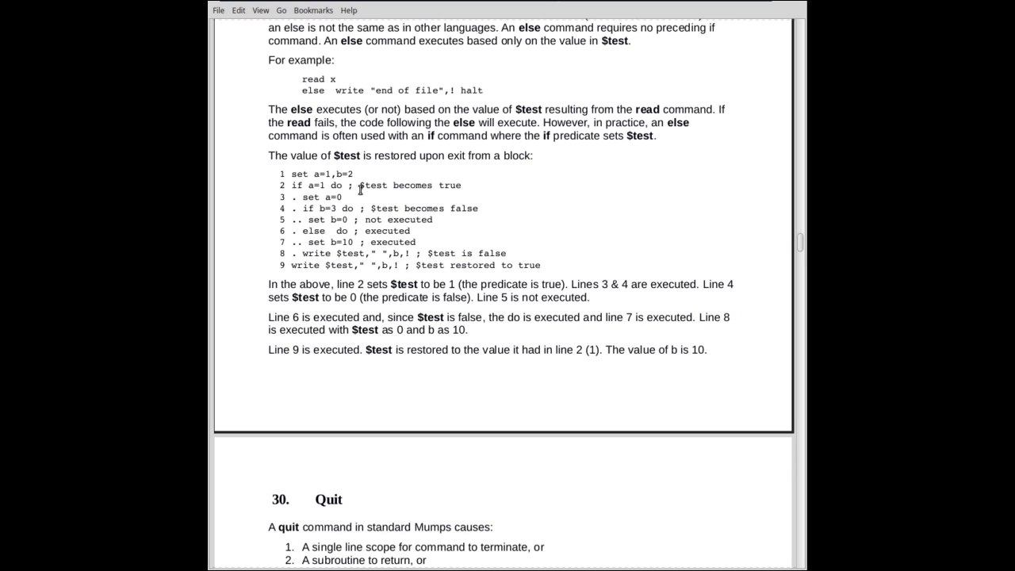
mouse_move(295, 187)
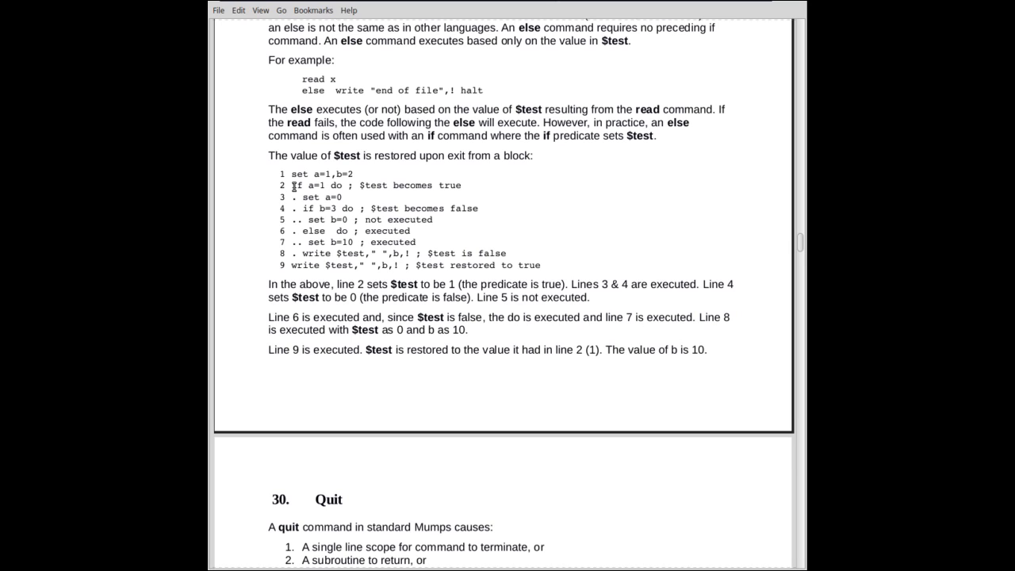
mouse_move(295, 197)
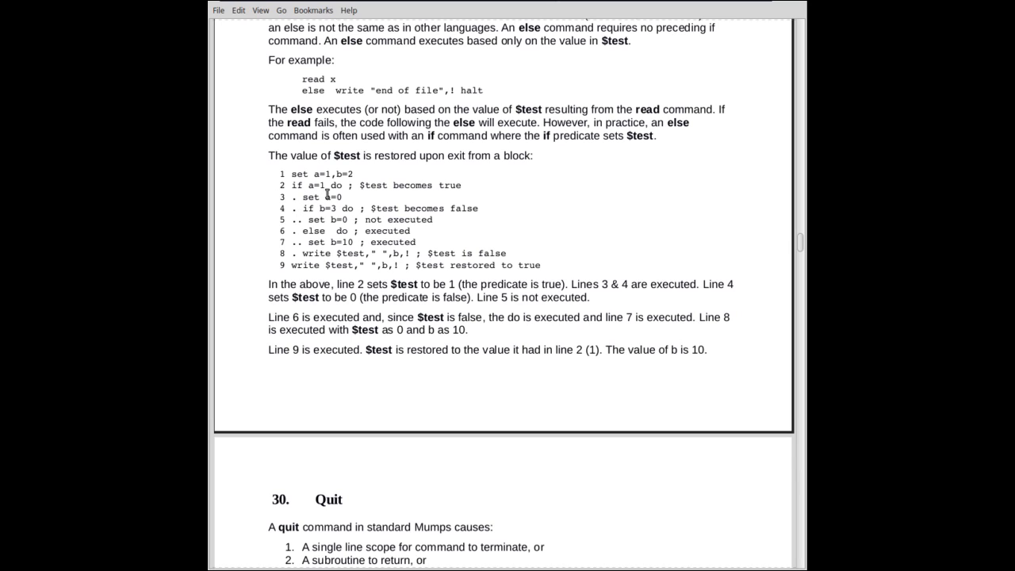
mouse_move(307, 208)
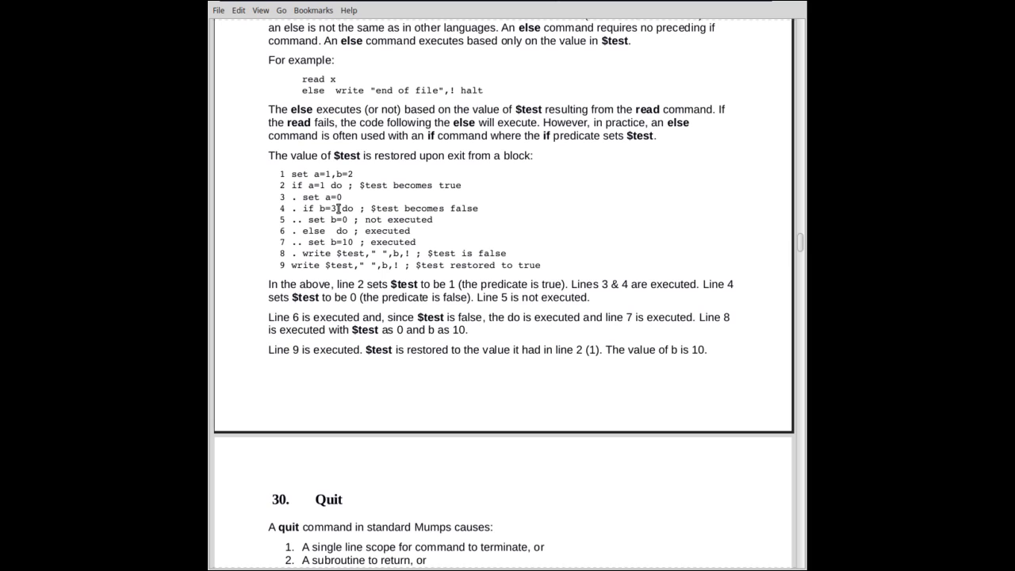
mouse_move(311, 219)
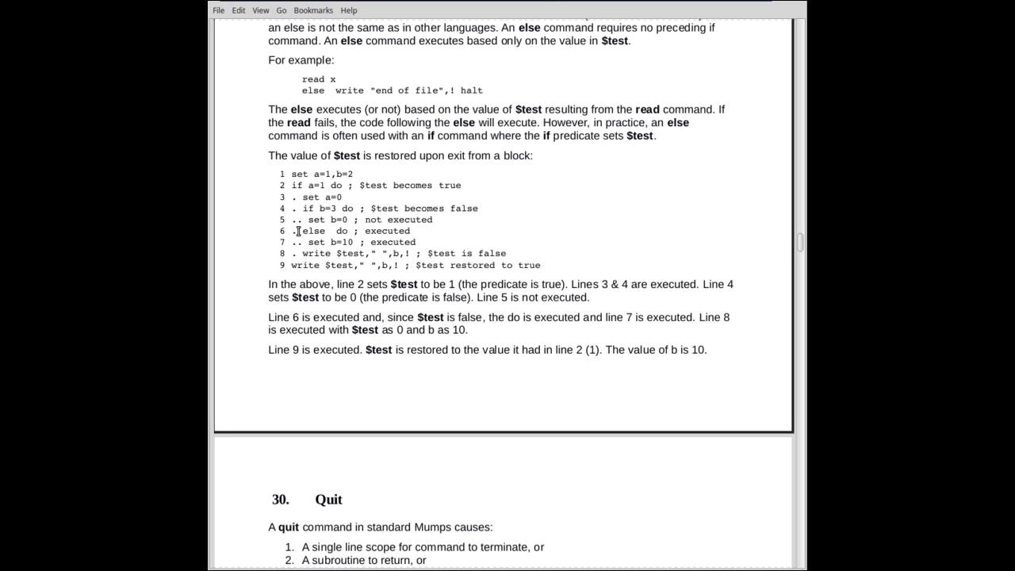
mouse_move(346, 219)
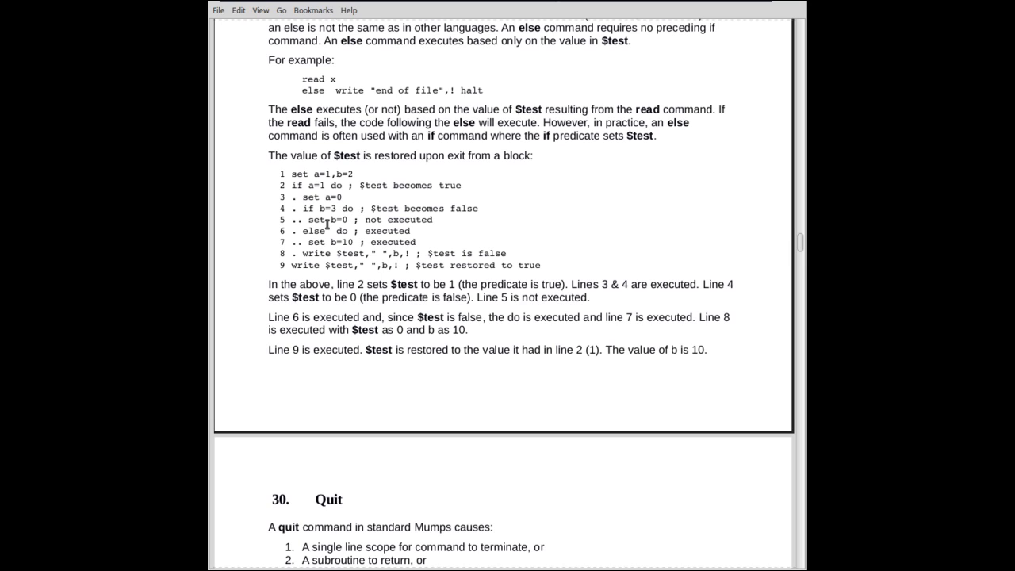
mouse_move(295, 231)
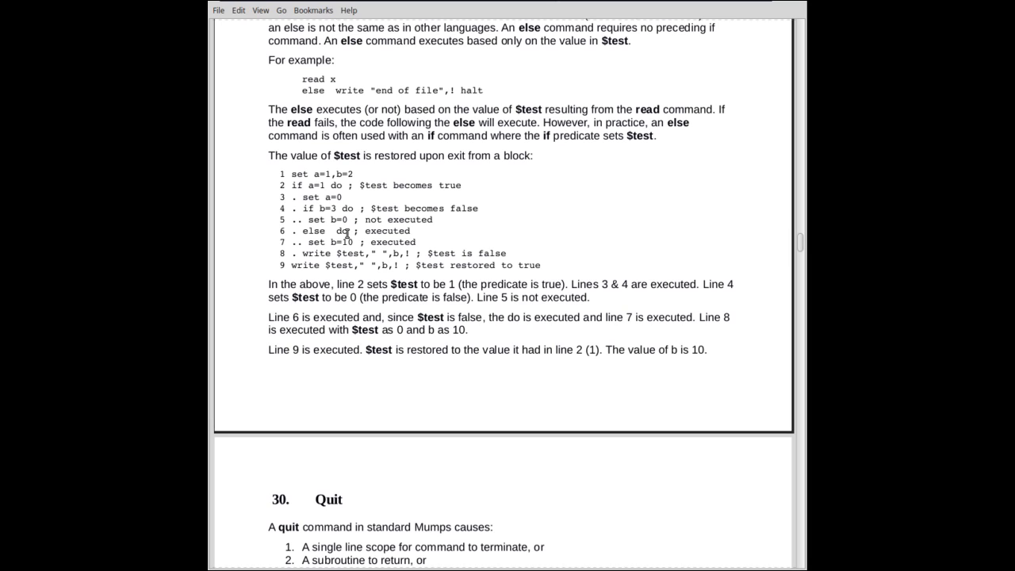
mouse_move(326, 208)
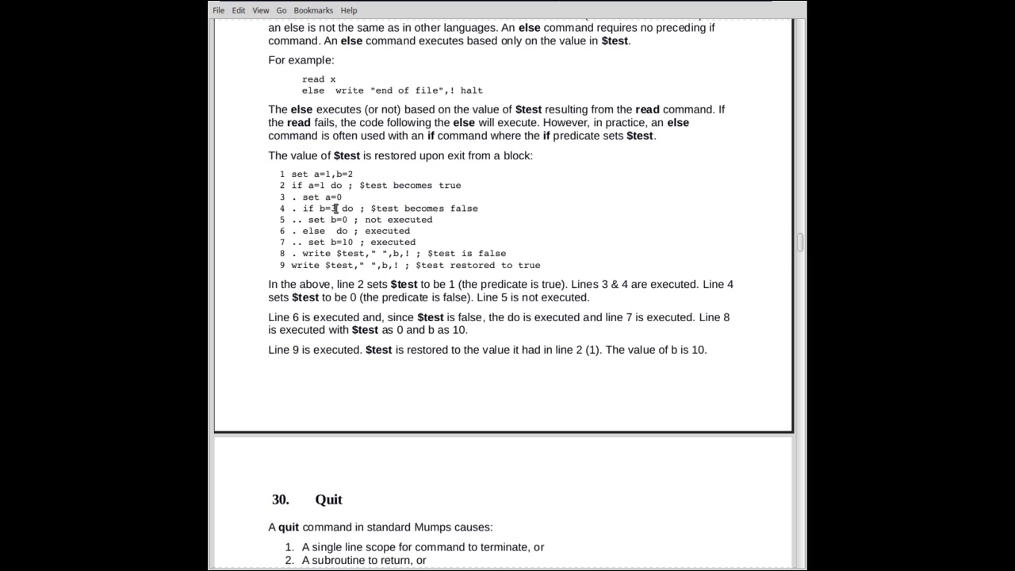
double_click(327, 207)
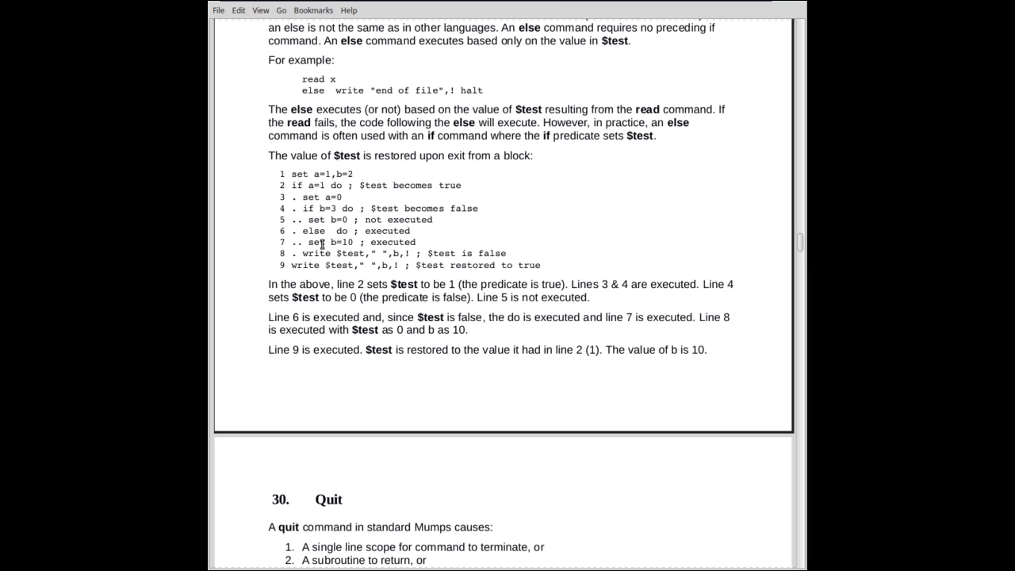
mouse_move(359, 241)
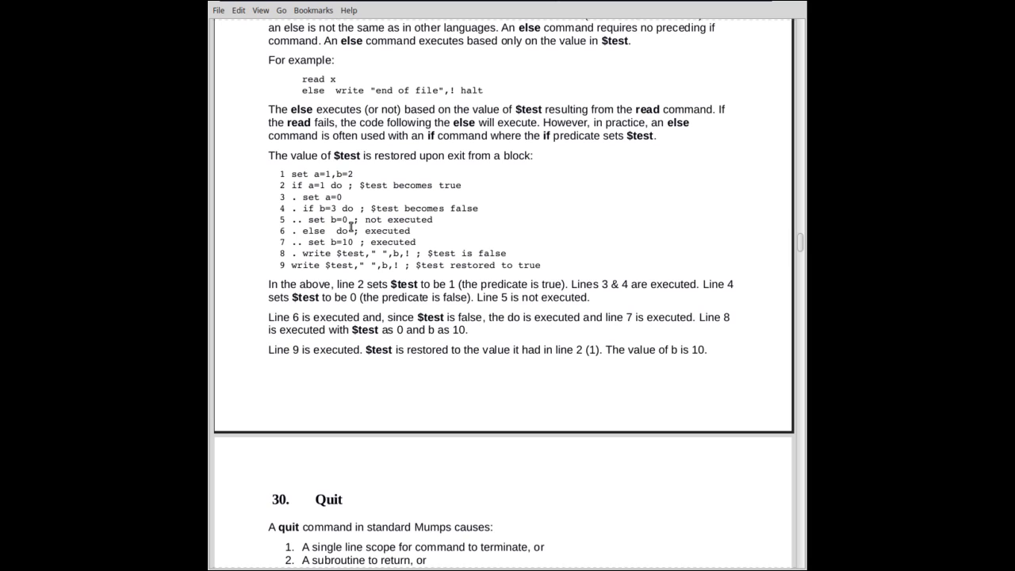
mouse_move(308, 254)
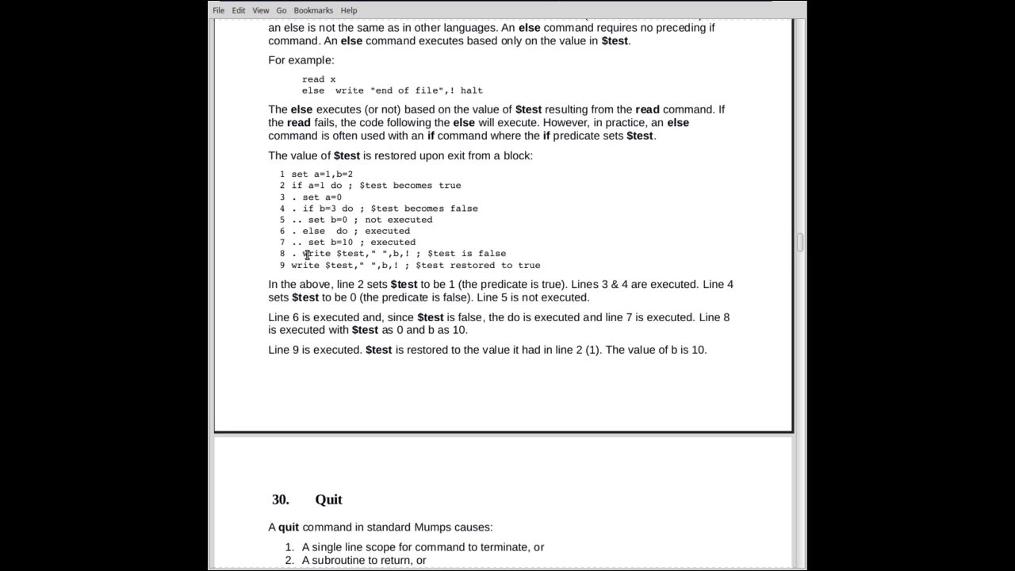
double_click(348, 253)
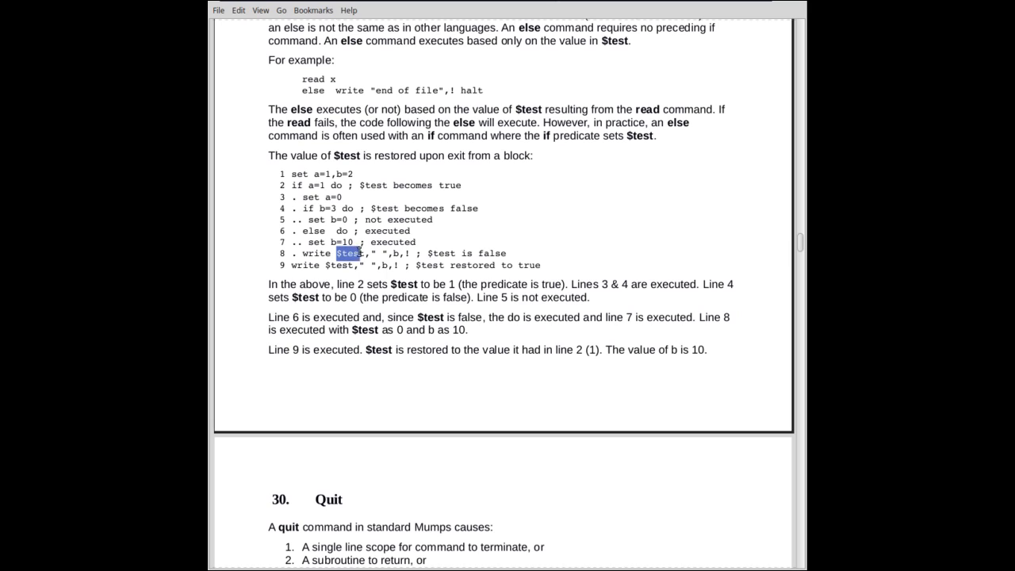
left_click(346, 254)
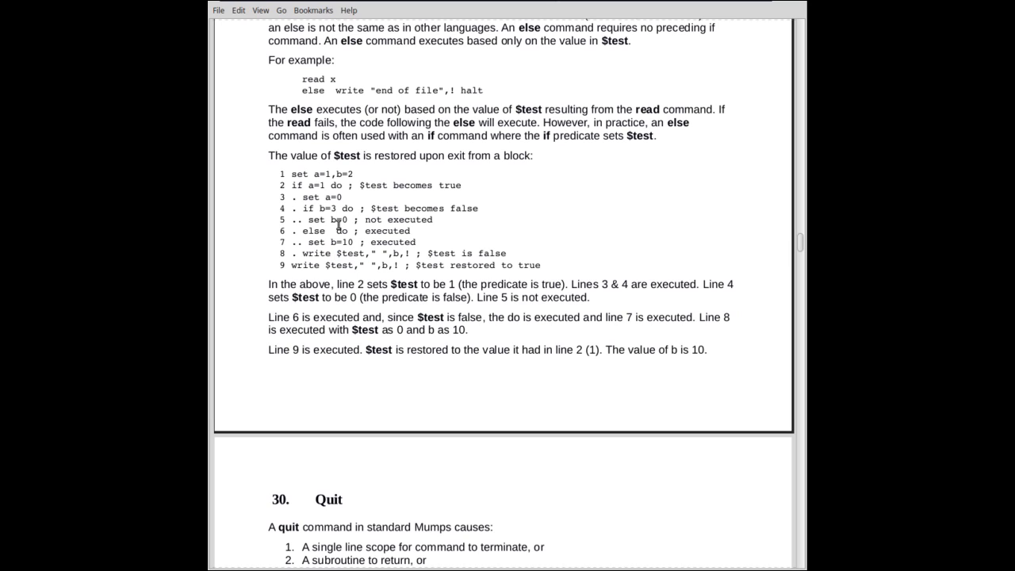
mouse_move(336, 220)
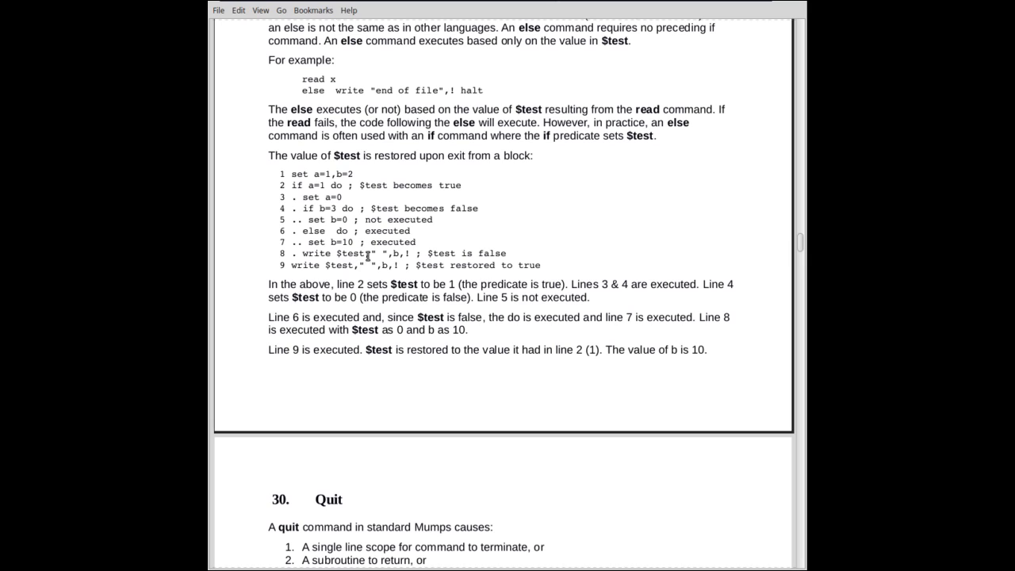
mouse_move(512, 260)
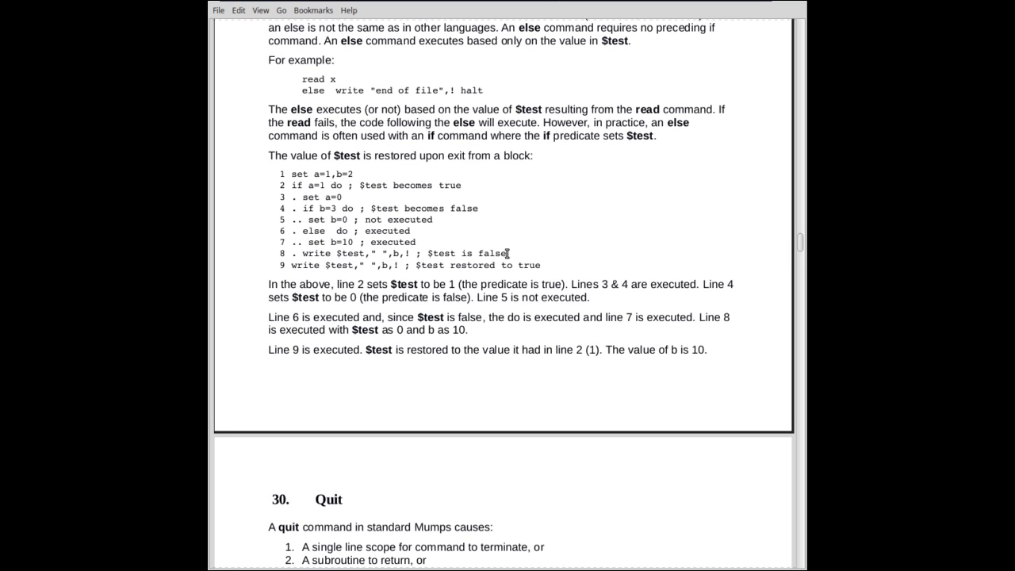
mouse_move(343, 257)
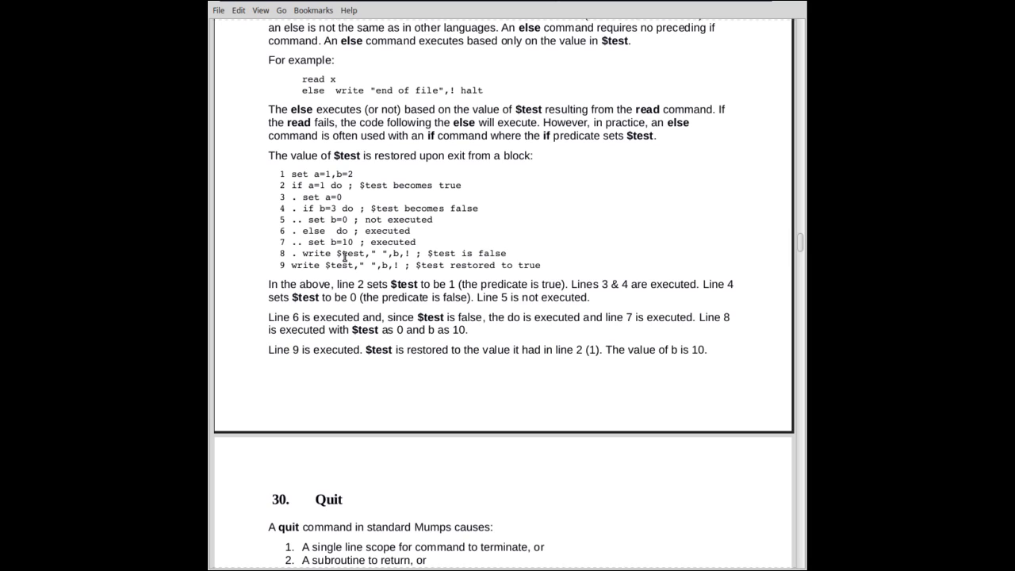
left_click(297, 254)
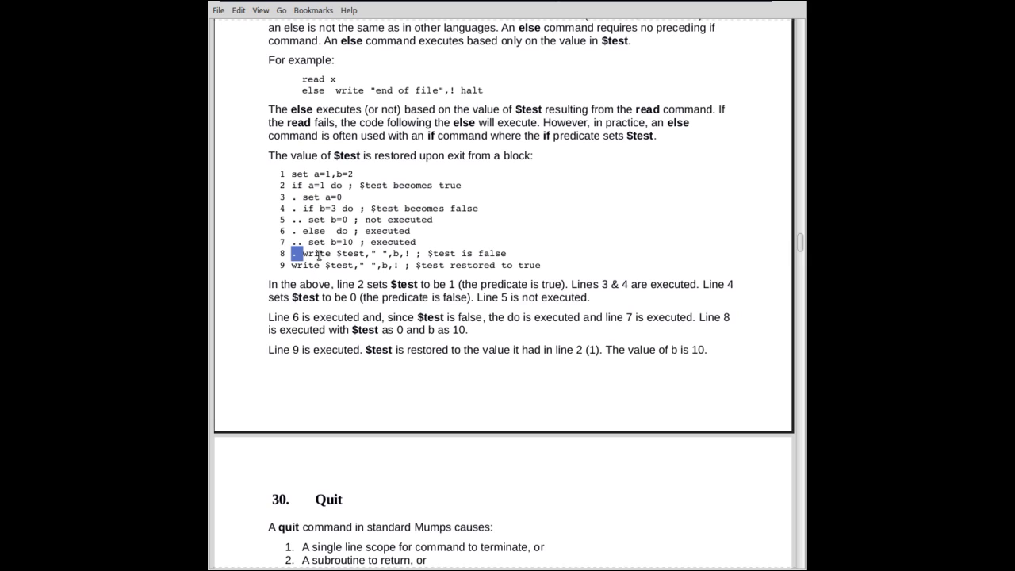
mouse_move(353, 184)
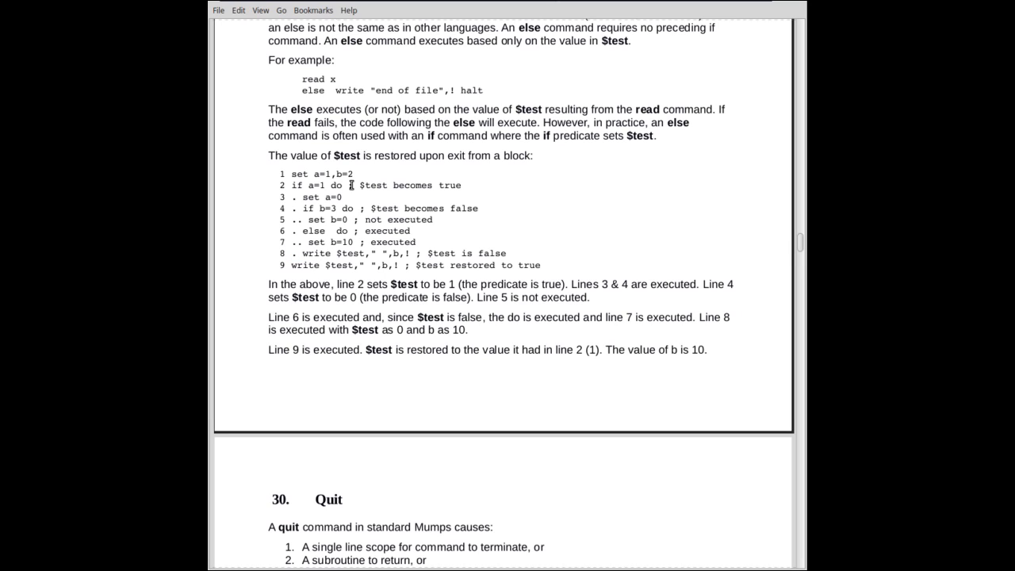
mouse_move(271, 283)
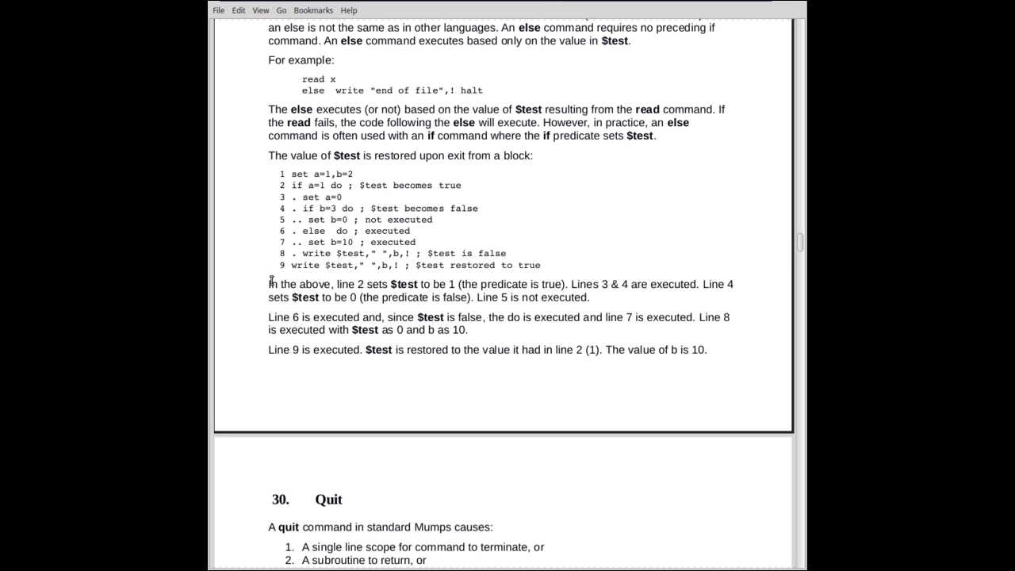
mouse_move(307, 268)
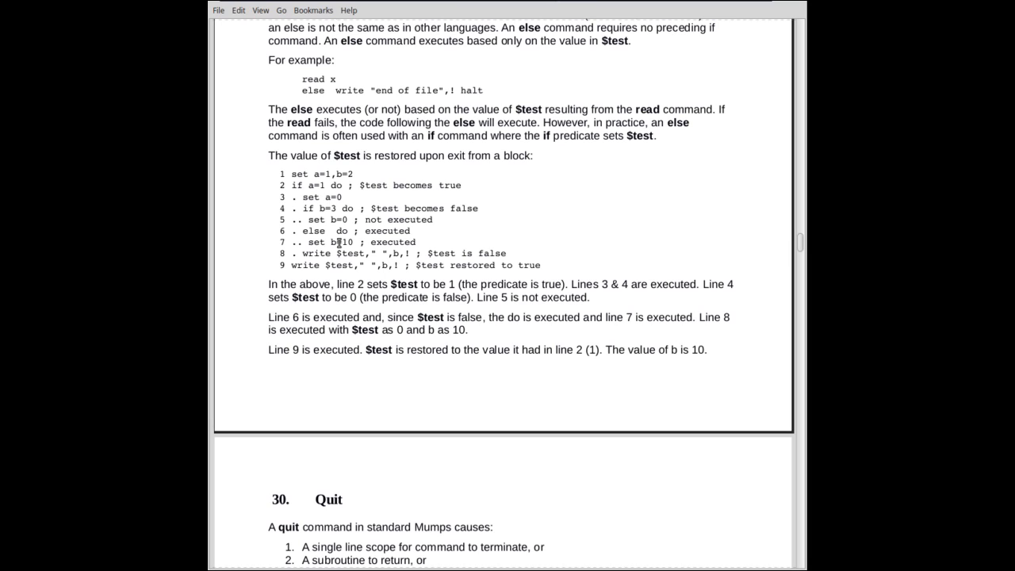
mouse_move(336, 234)
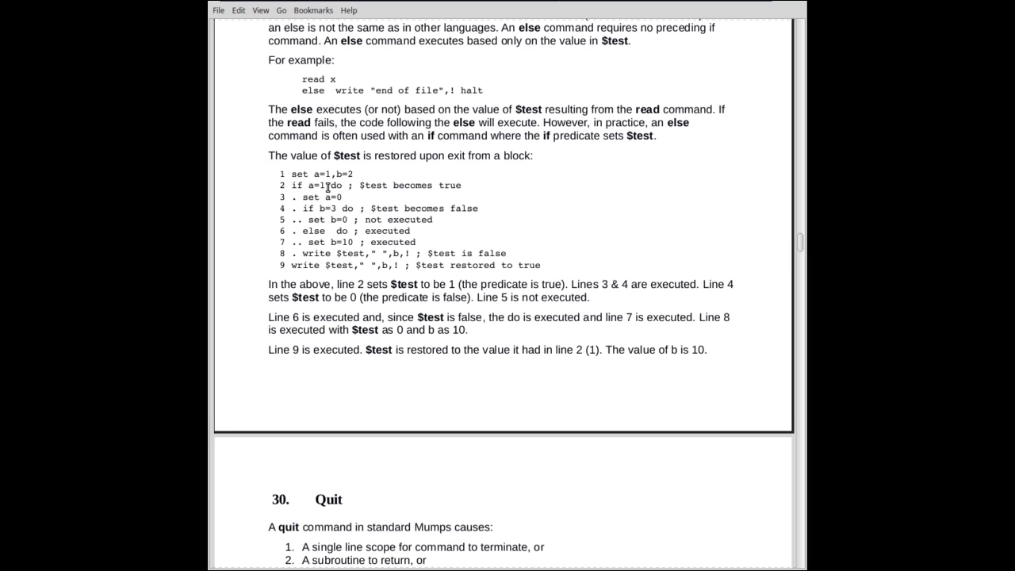
mouse_move(403, 267)
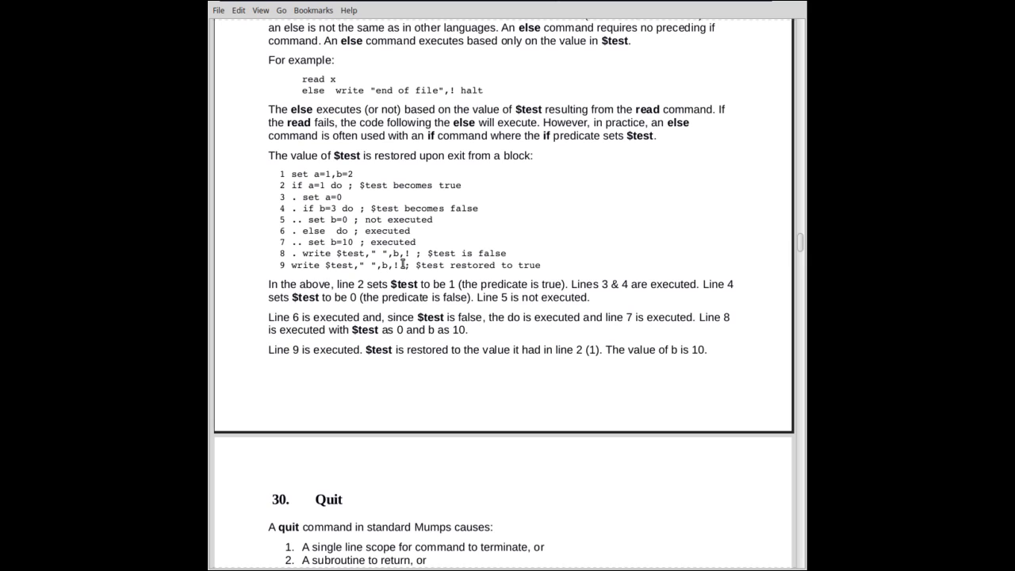
mouse_move(463, 246)
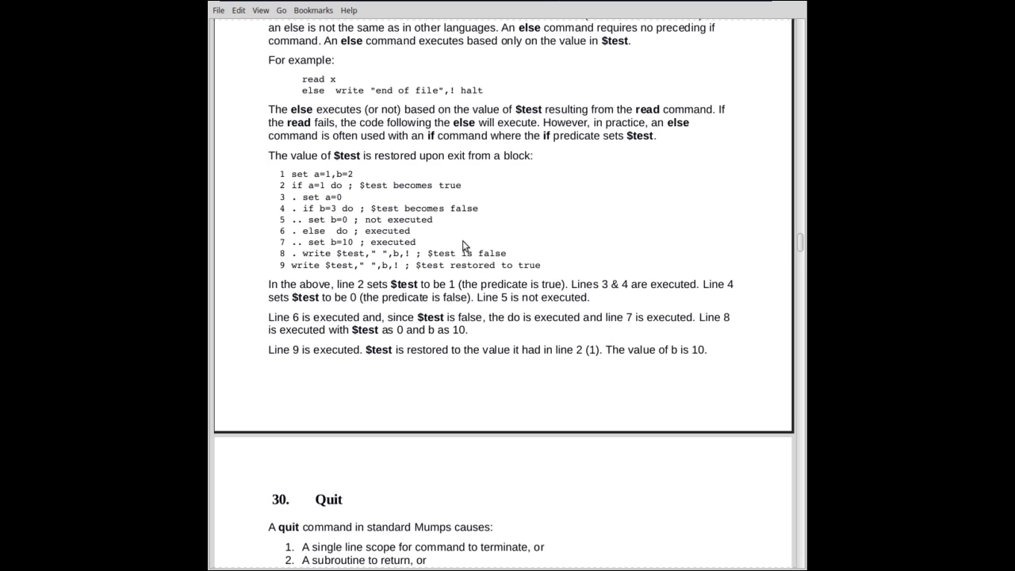
mouse_move(324, 174)
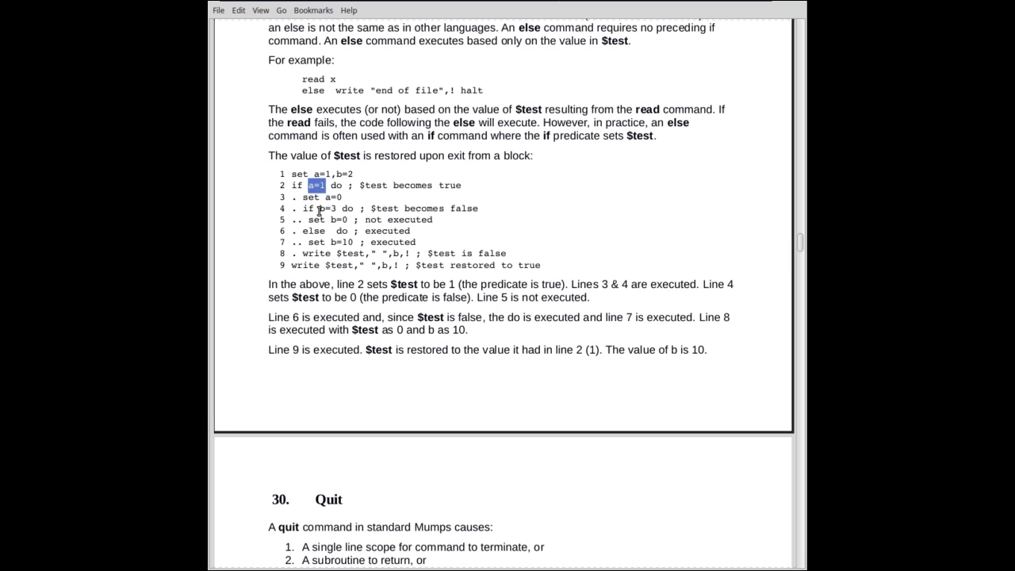
double_click(324, 207)
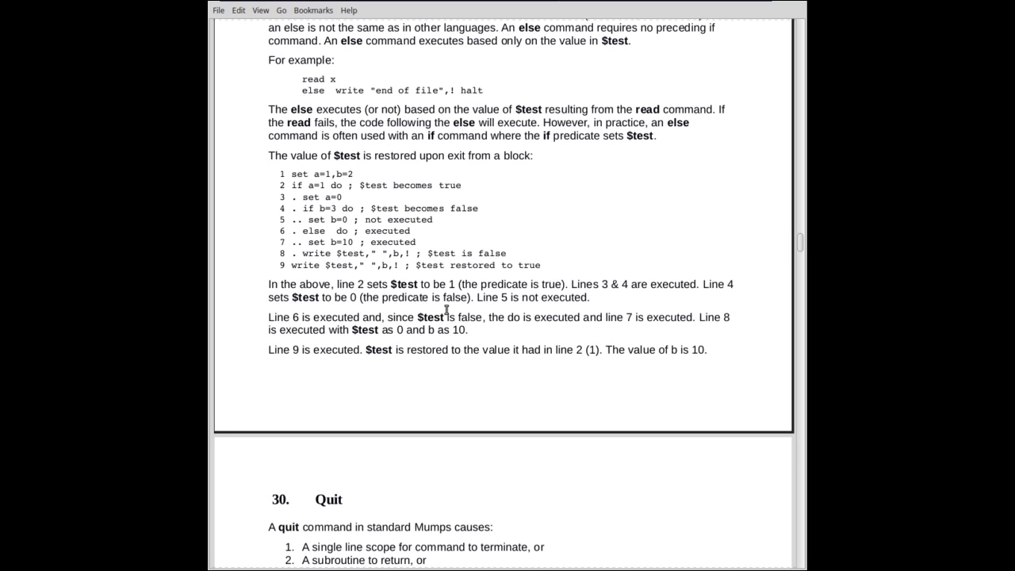
mouse_move(457, 298)
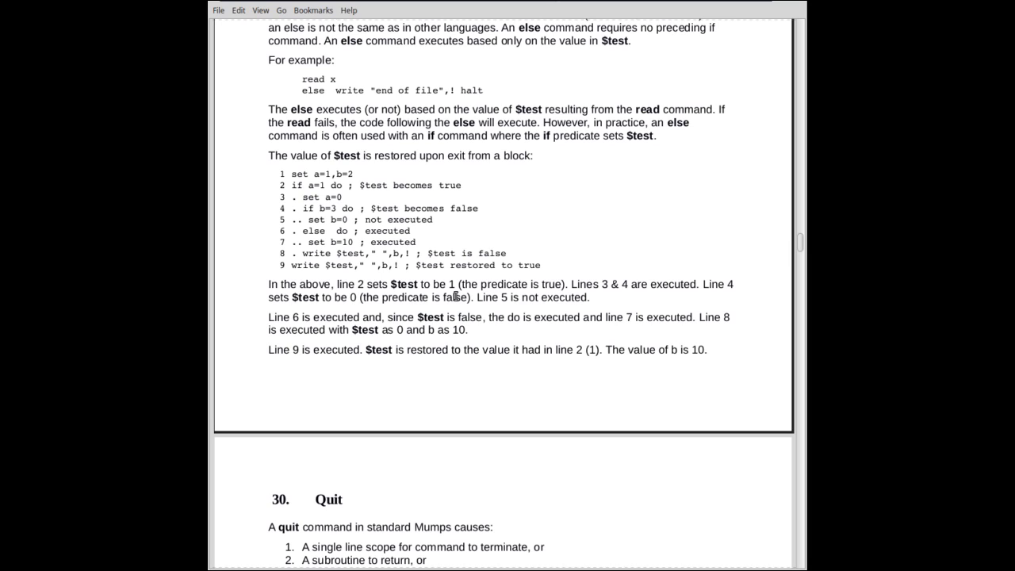